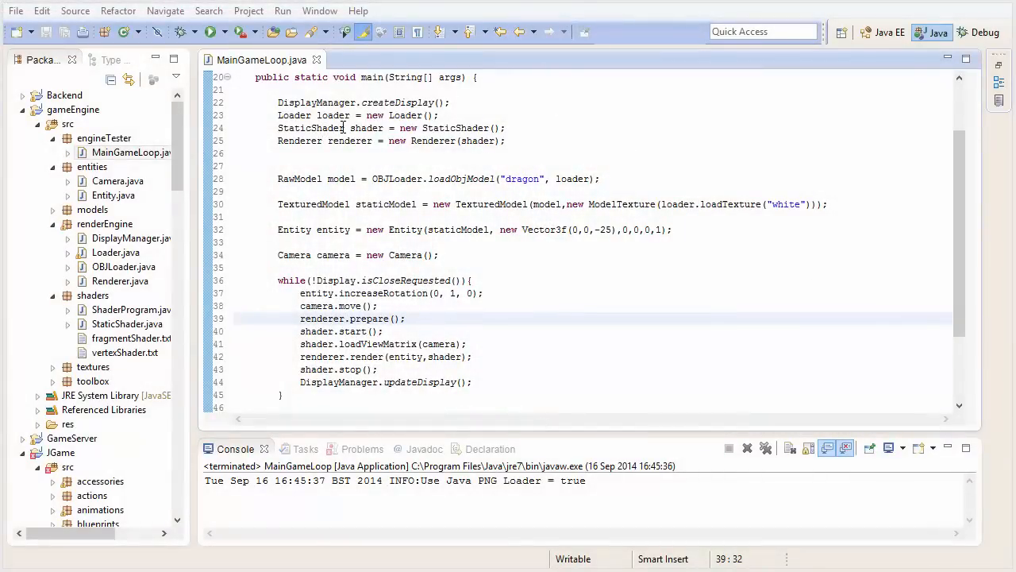
# Step: Run the game engine's main loop before starting the new class wizard for the entities package
pyautogui.click(209, 32)
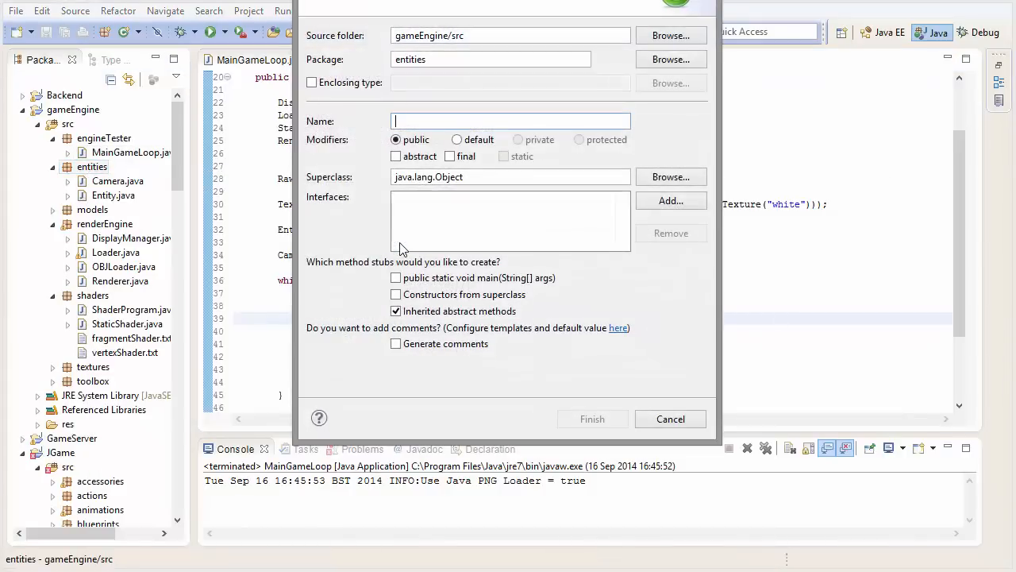
# Step: Create the Light class with private Vector3f position and Vector3f colour fields
pyautogui.click(592, 420)
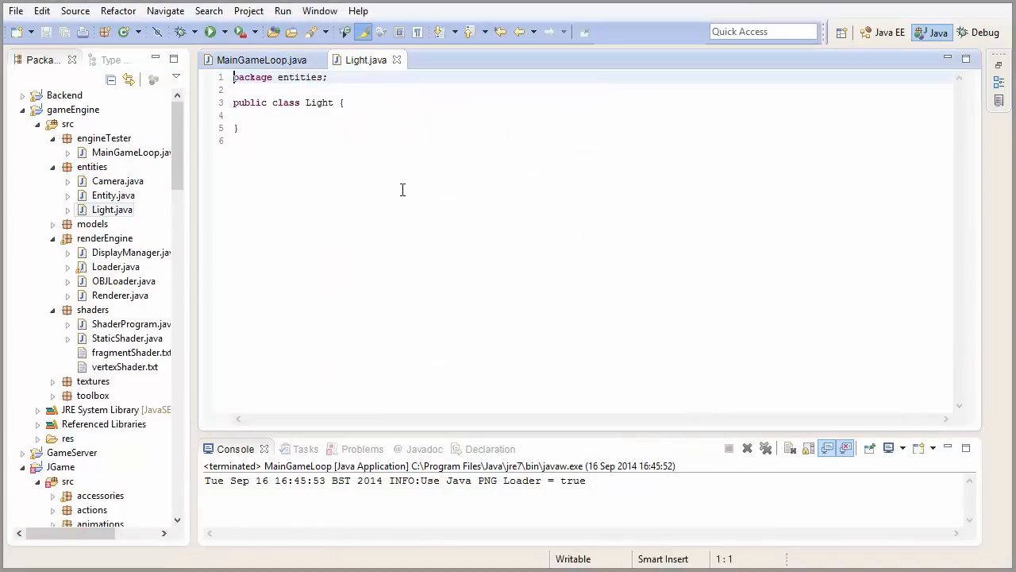
pyautogui.write('pr')
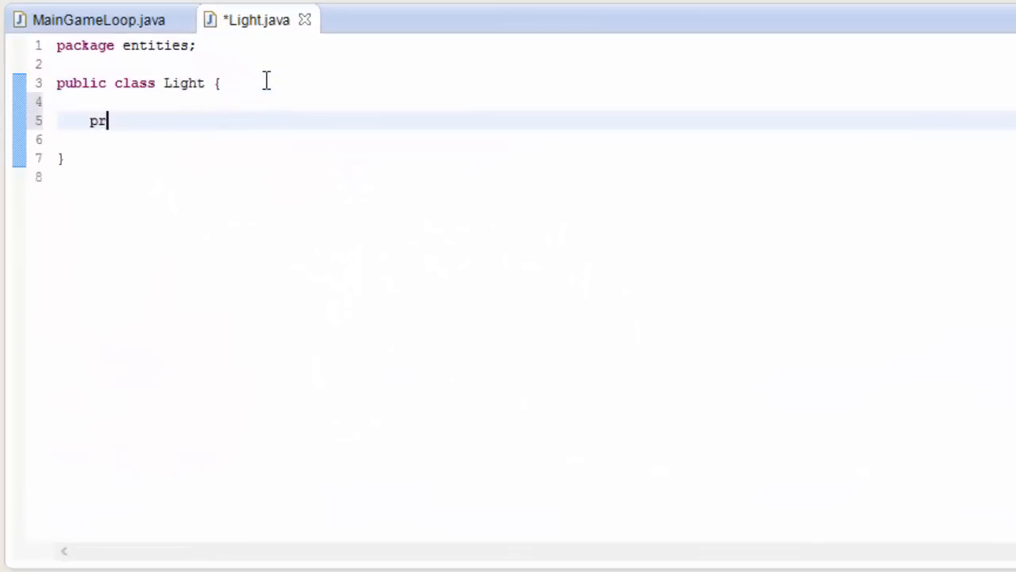
pyautogui.write('ivate Vecto')
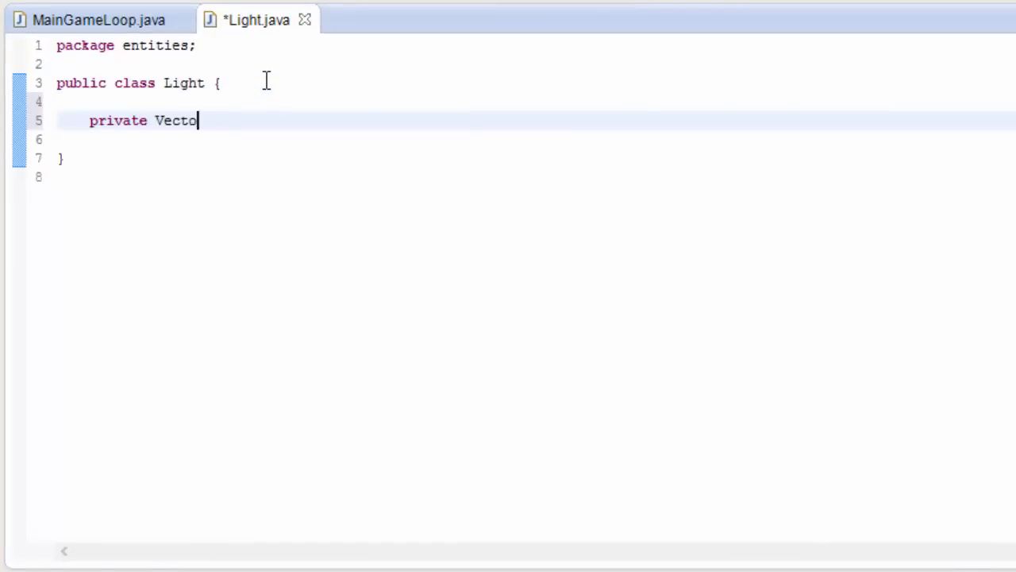
pyautogui.write('r3f posi')
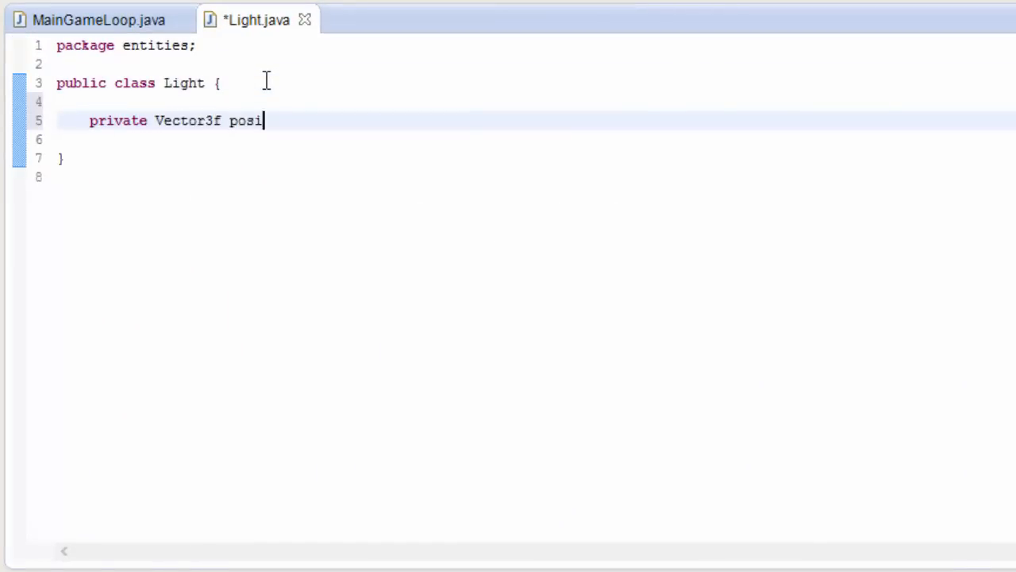
pyautogui.write('tion;')
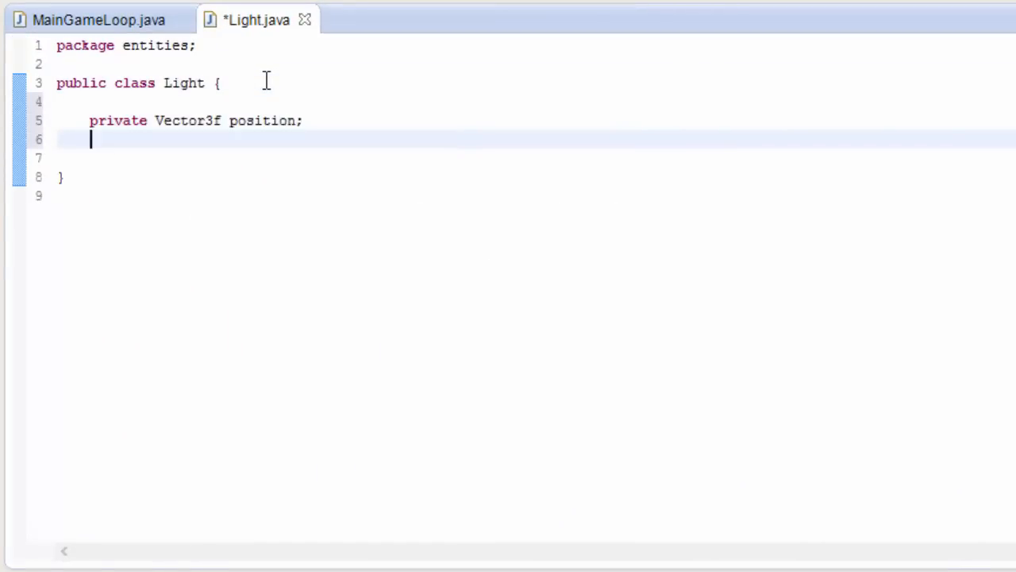
pyautogui.write('private Vec')
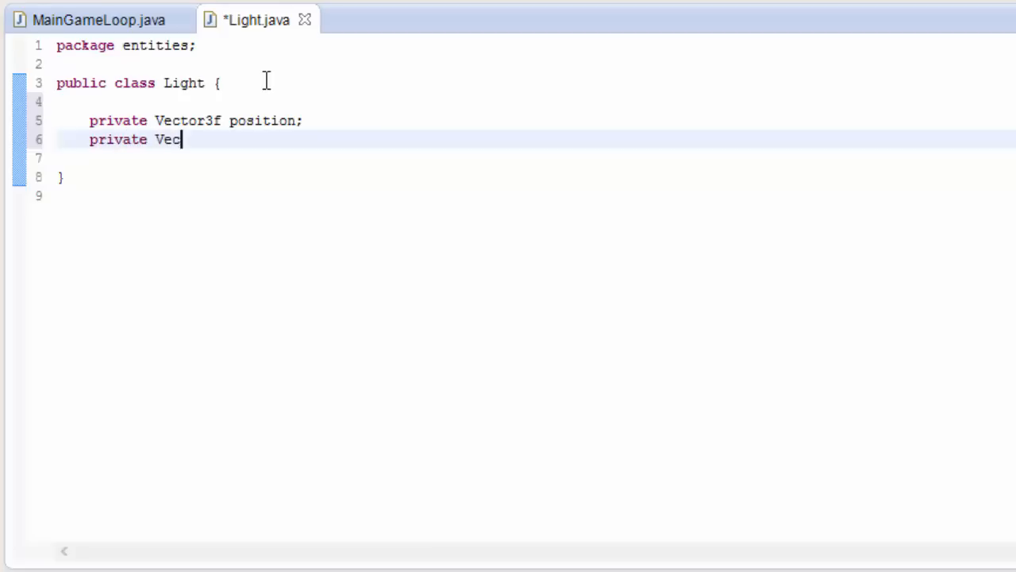
pyautogui.write('tor')
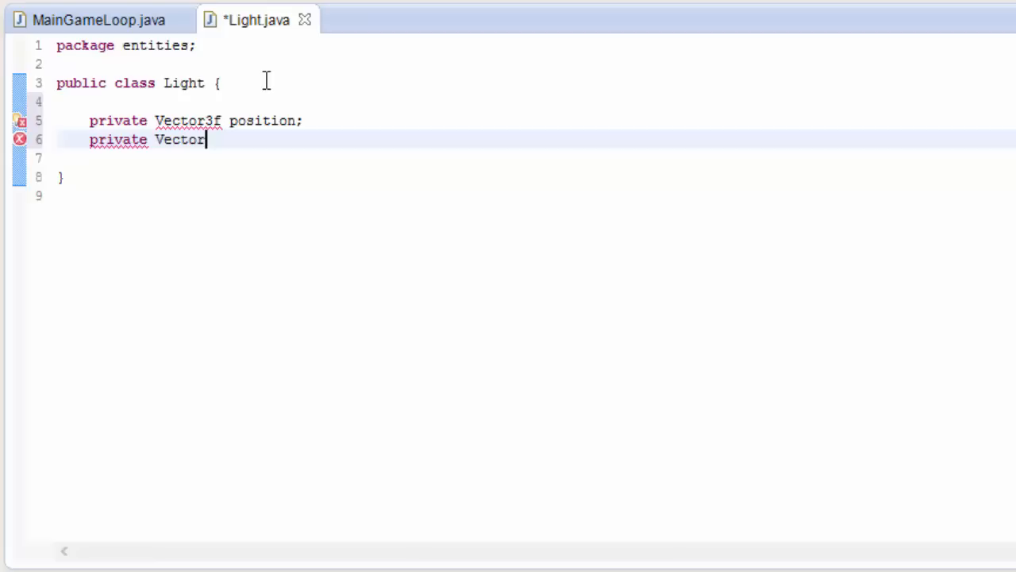
pyautogui.write('3f co')
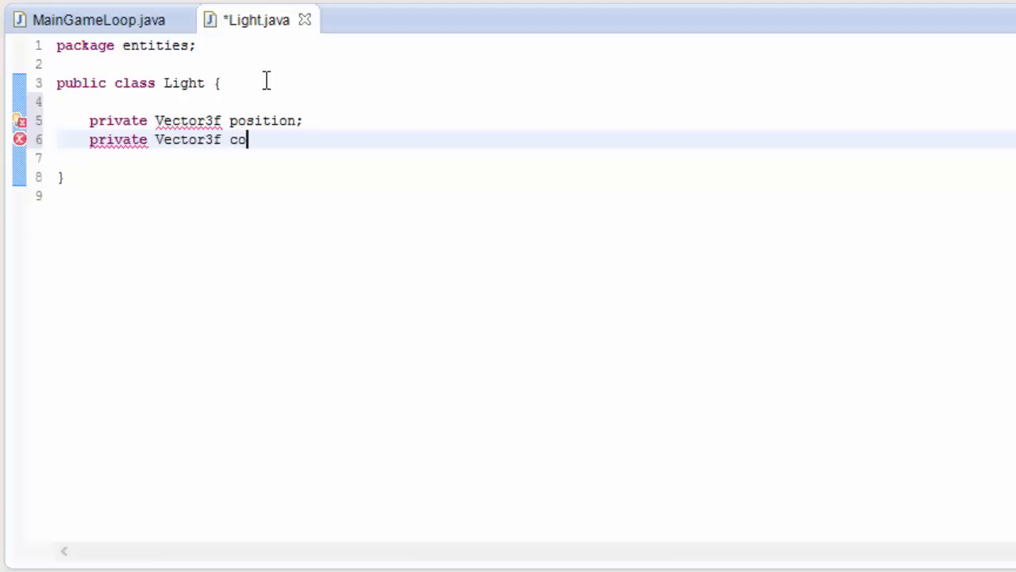
pyautogui.write('lour;')
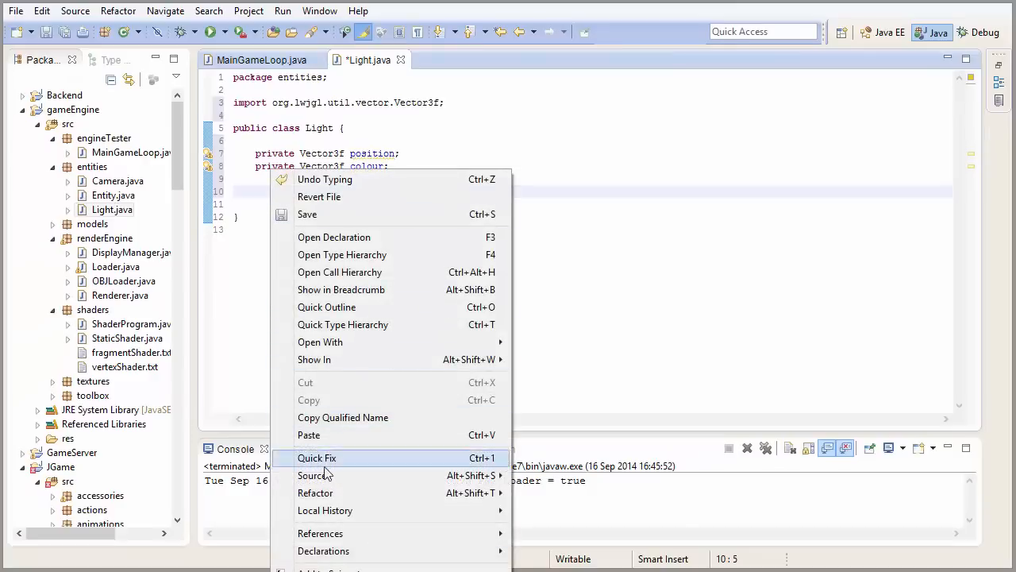
pyautogui.moveTo(311, 474)
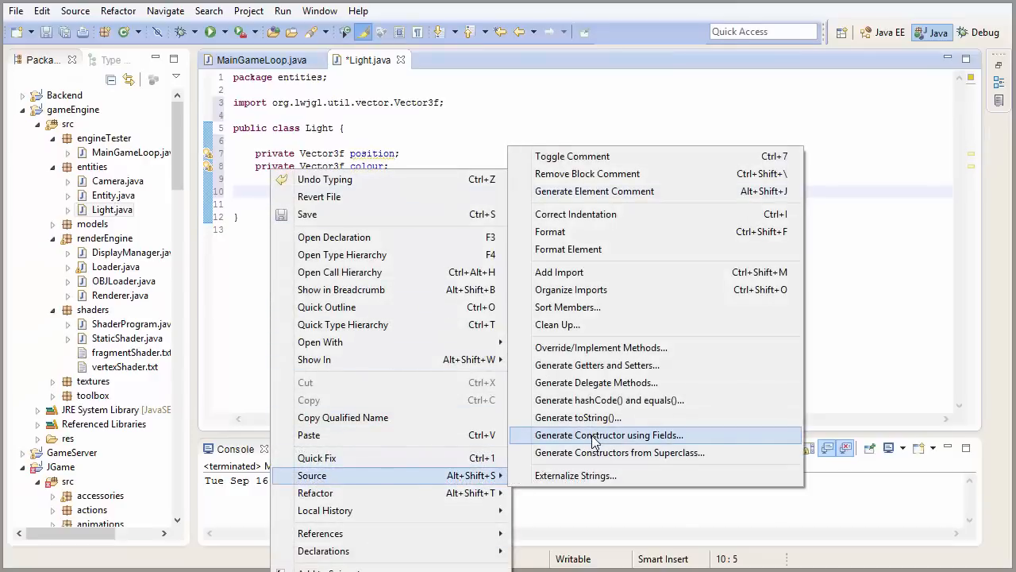
# Step: Generate a constructor from both fields plus getters and setters for position and colour
pyautogui.click(610, 435)
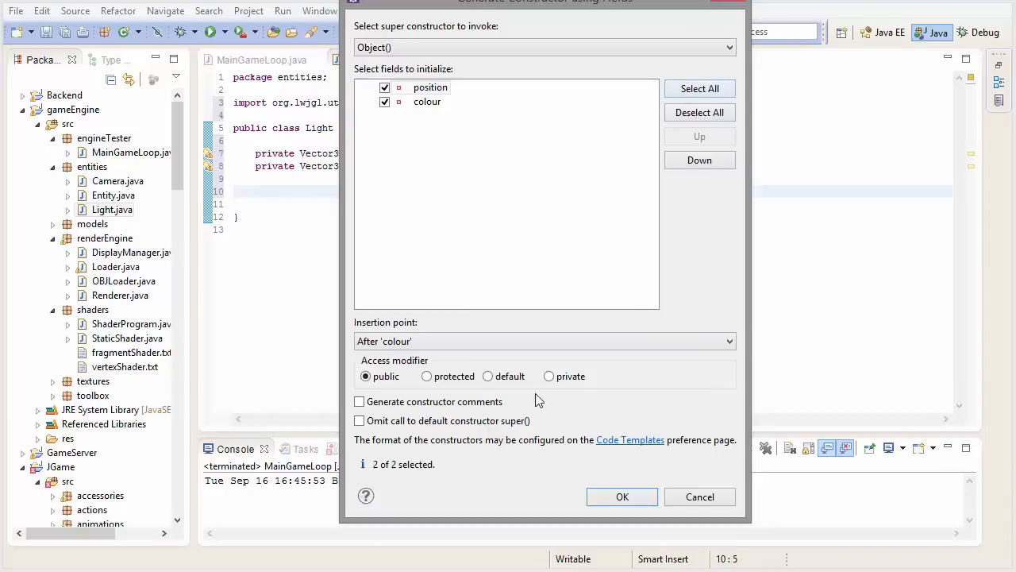
pyautogui.click(622, 495)
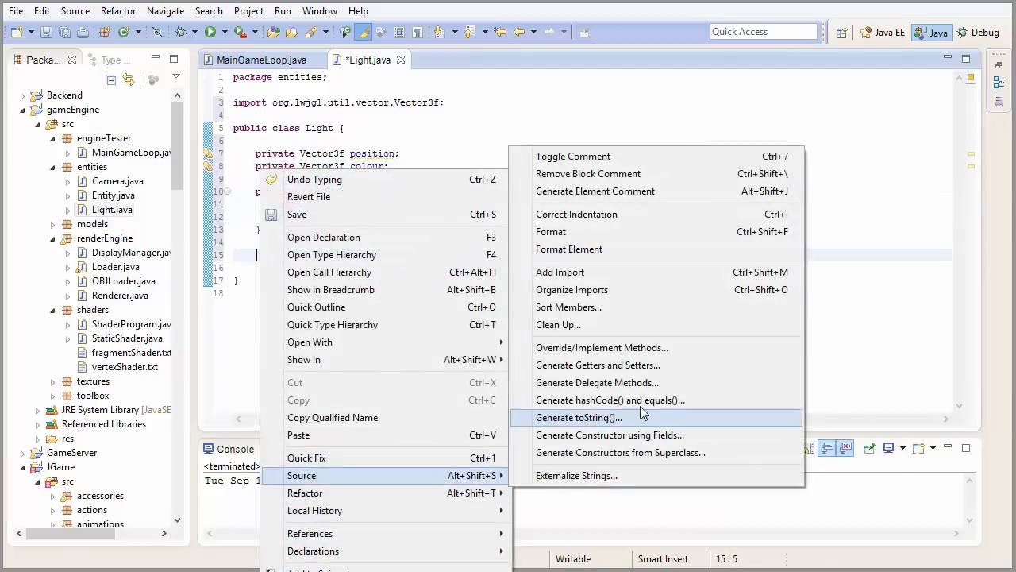
pyautogui.click(597, 364)
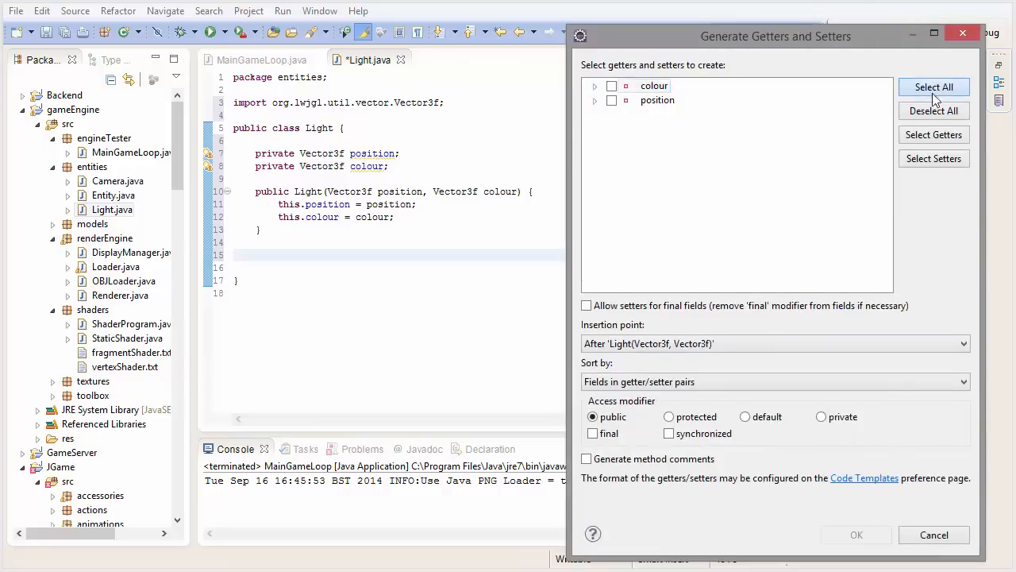
pyautogui.click(934, 86)
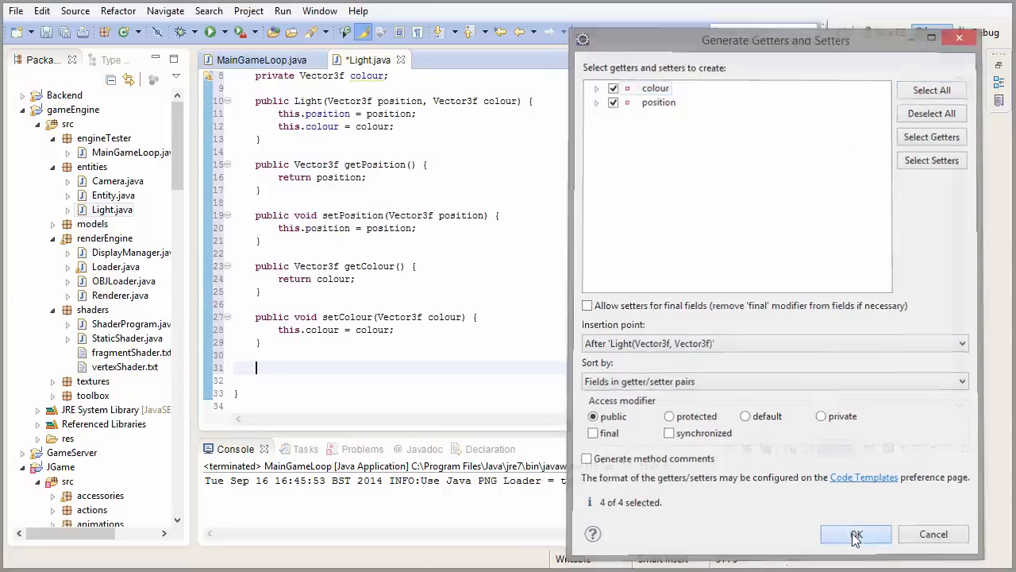
pyautogui.click(856, 534)
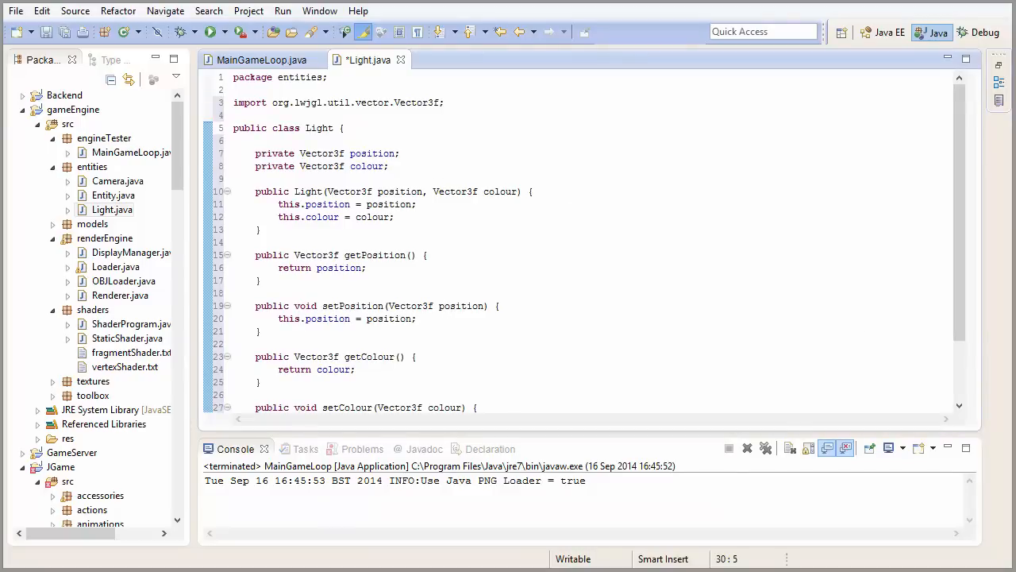
# Step: Declare 'uniform vec3 lightPosition;' in vertexShader.txt
pyautogui.click(124, 365)
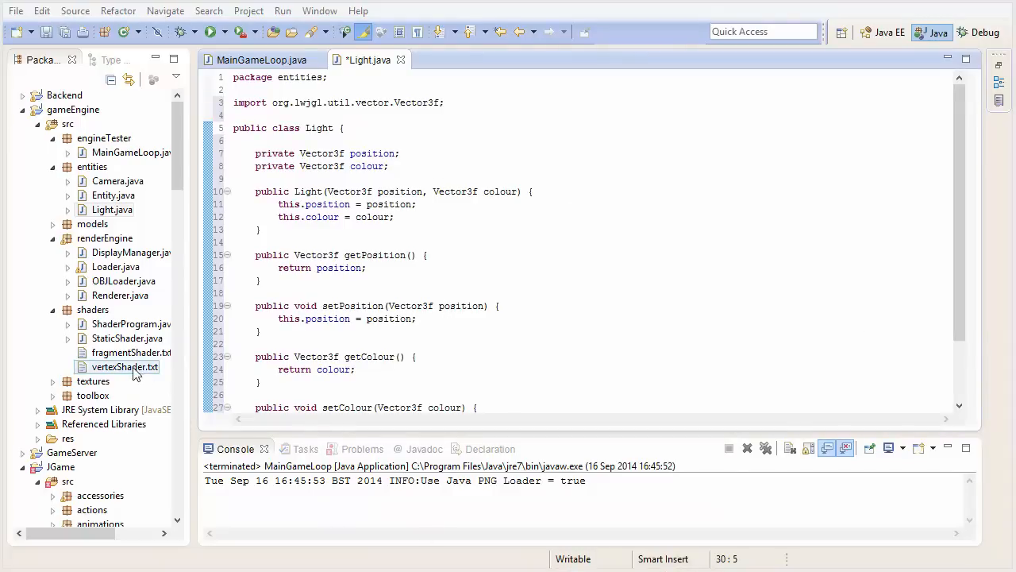
pyautogui.doubleClick(124, 365)
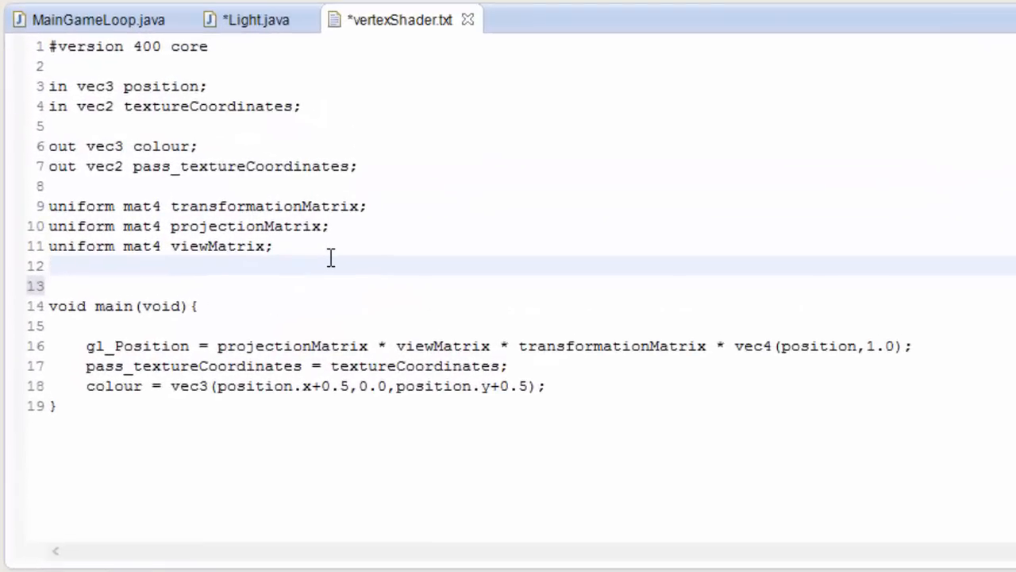
pyautogui.write('uniform')
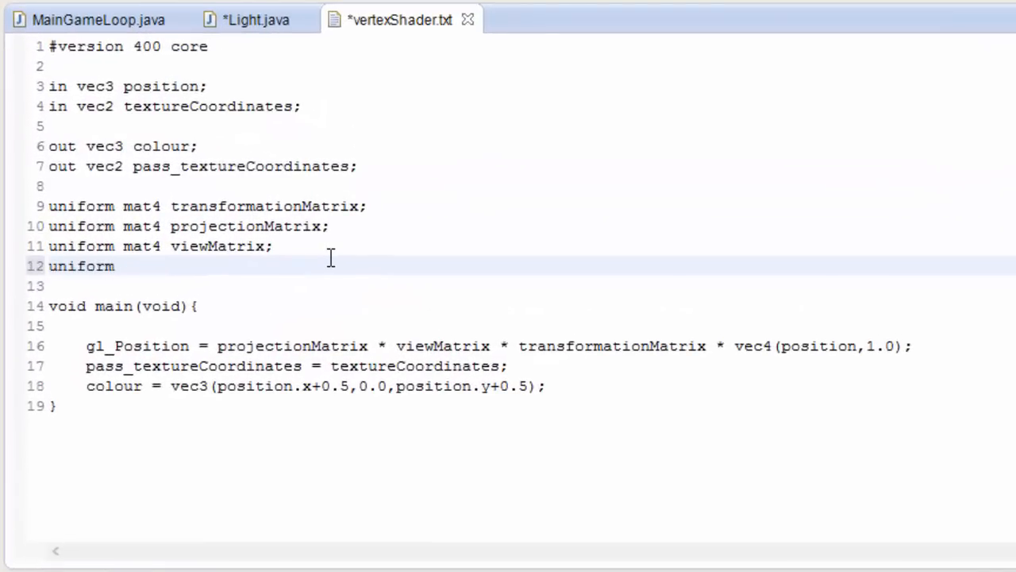
pyautogui.write('vec3')
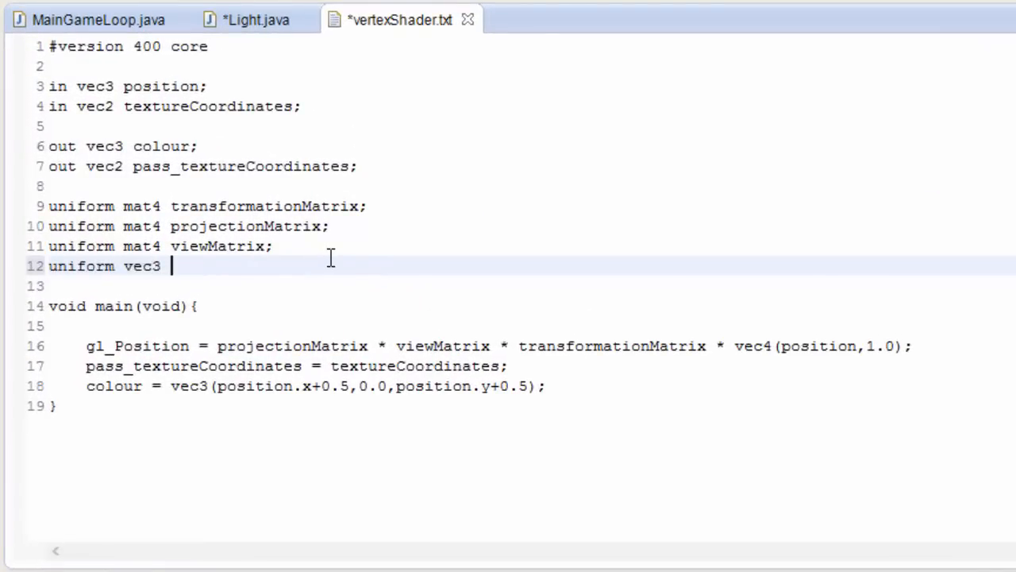
pyautogui.write('lightP')
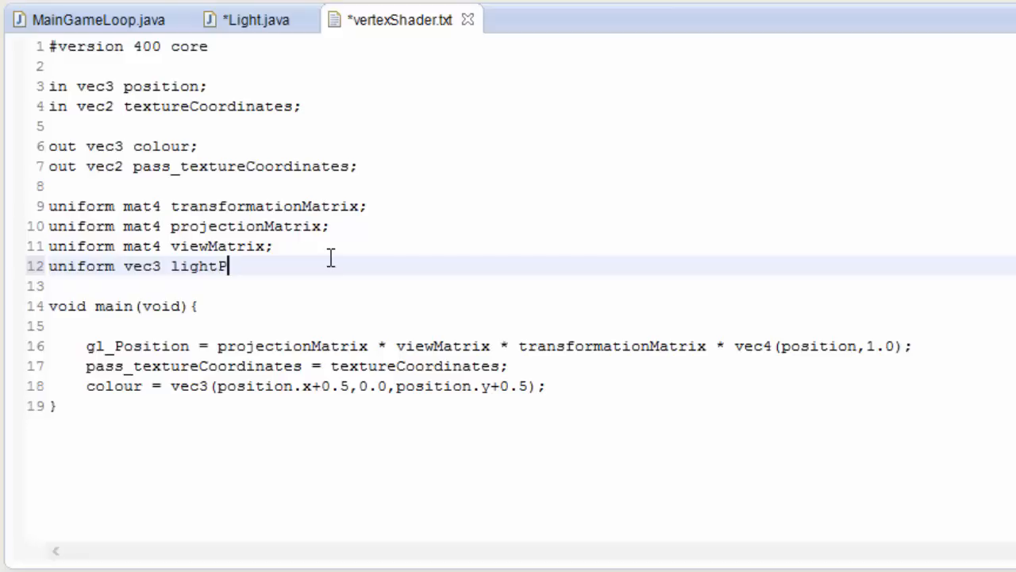
pyautogui.write('osition')
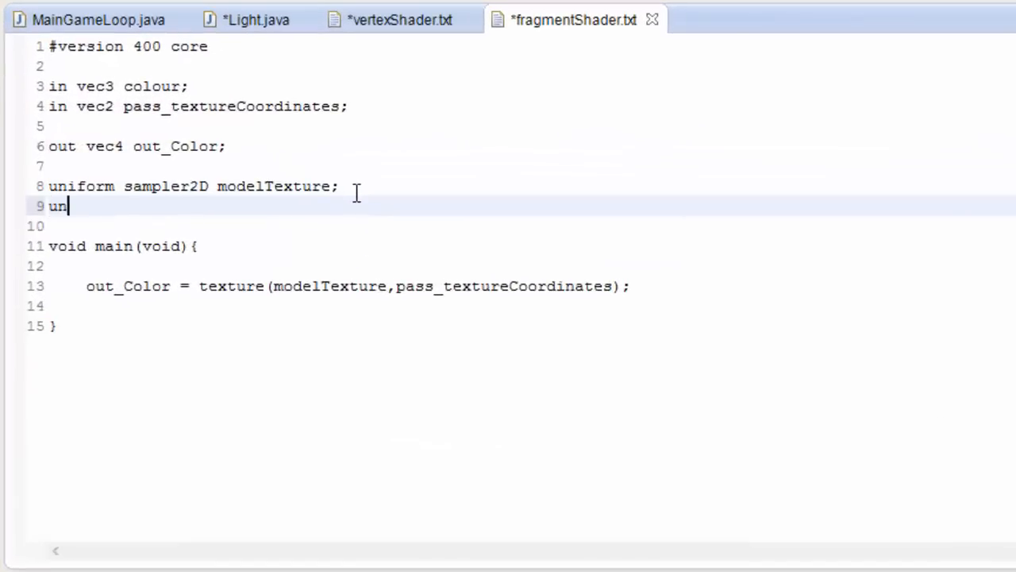
# Step: Declare 'uniform vec3 lightColour;' in fragmentShader.txt
pyautogui.write('iform ligh')
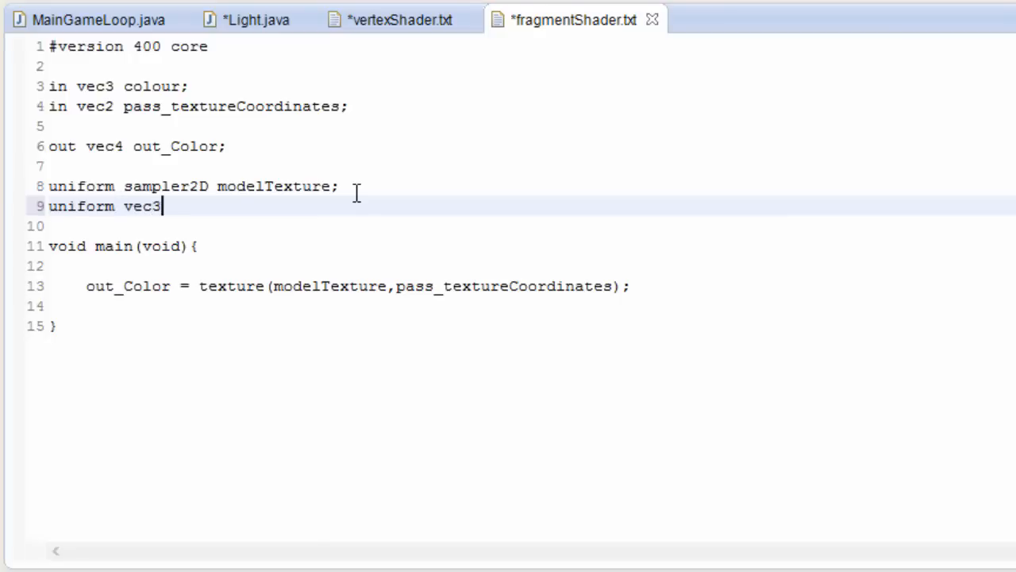
pyautogui.write('lightColour;')
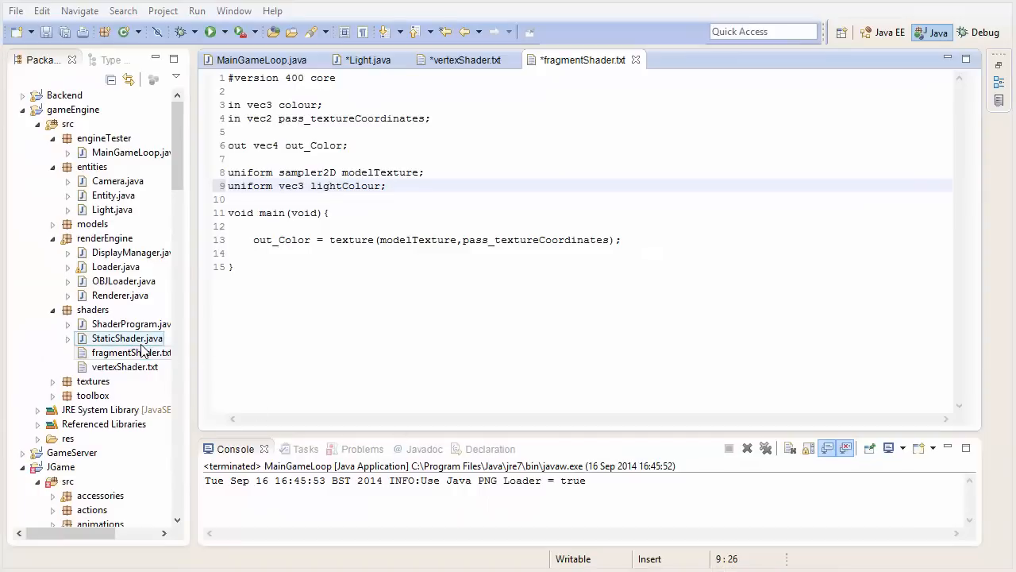
# Step: Declare location_lightPosition and location_lightColour fields in StaticShader
pyautogui.doubleClick(127, 337)
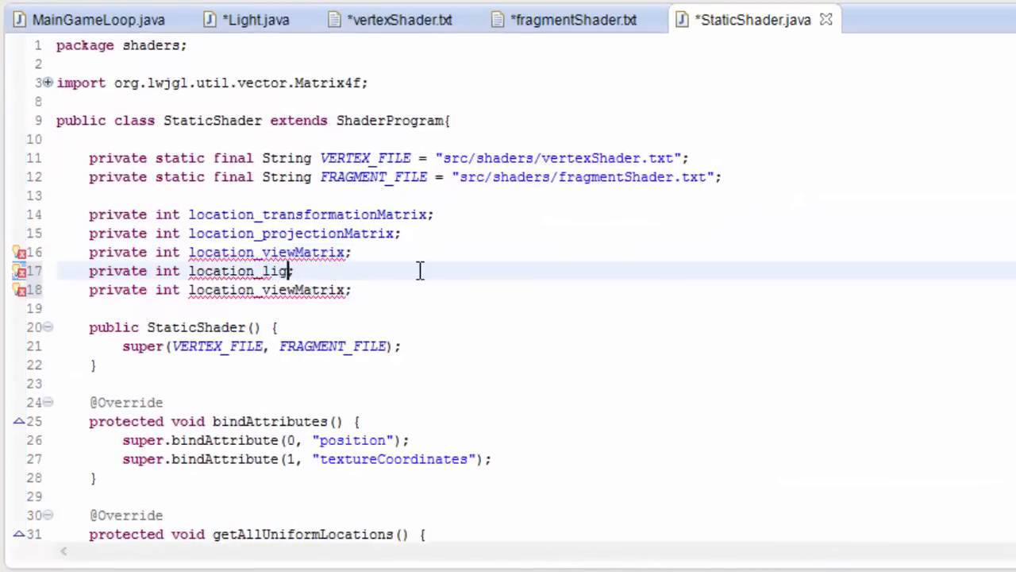
pyautogui.write('htPosition')
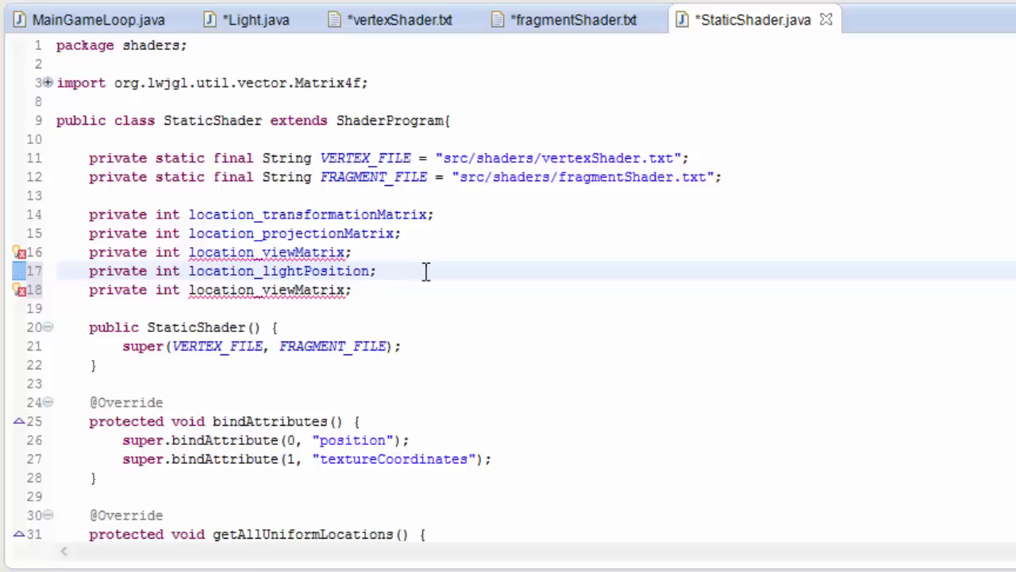
pyautogui.doubleClick(303, 289)
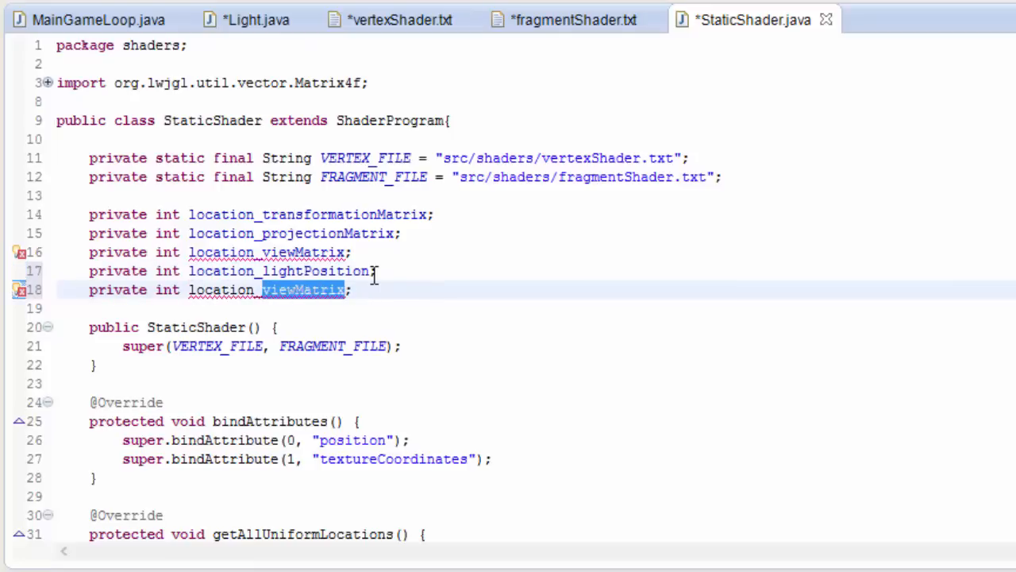
pyautogui.write('lightColour')
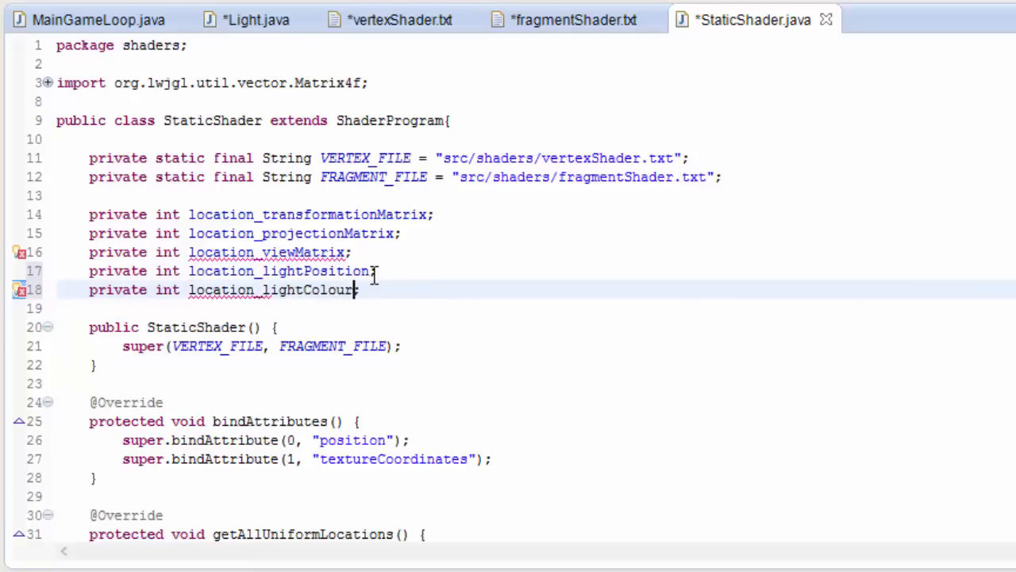
pyautogui.doubleClick(278, 270)
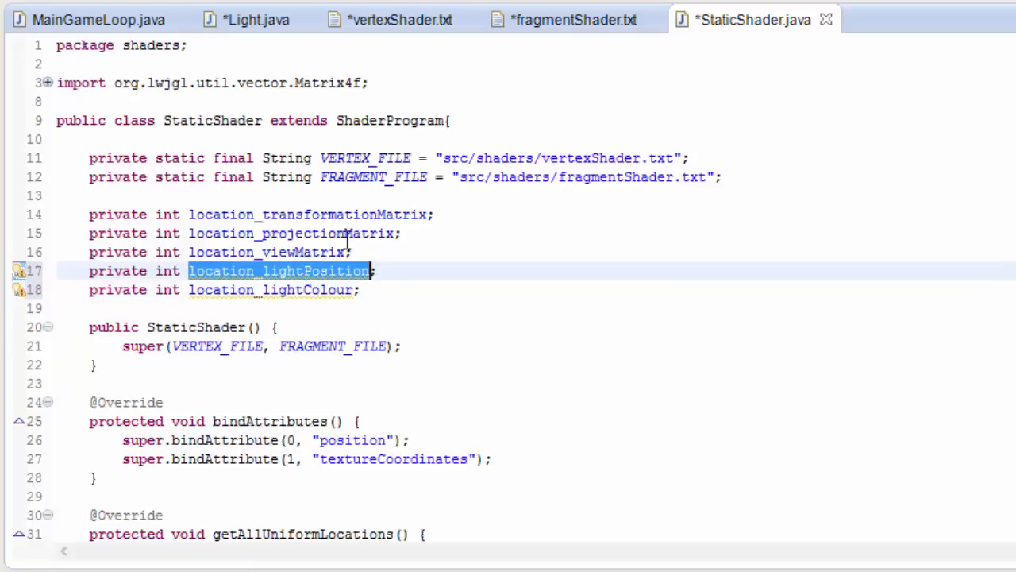
# Step: Fetch the lightPosition and lightColour uniform locations in getAllUniformLocations
pyautogui.scroll(-3)
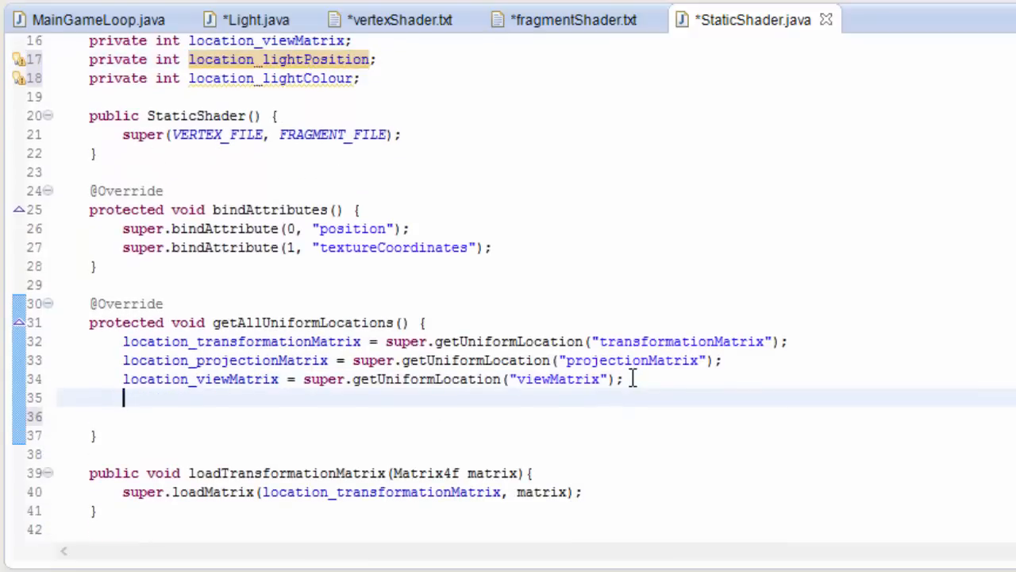
pyautogui.write('location_lightPosition =')
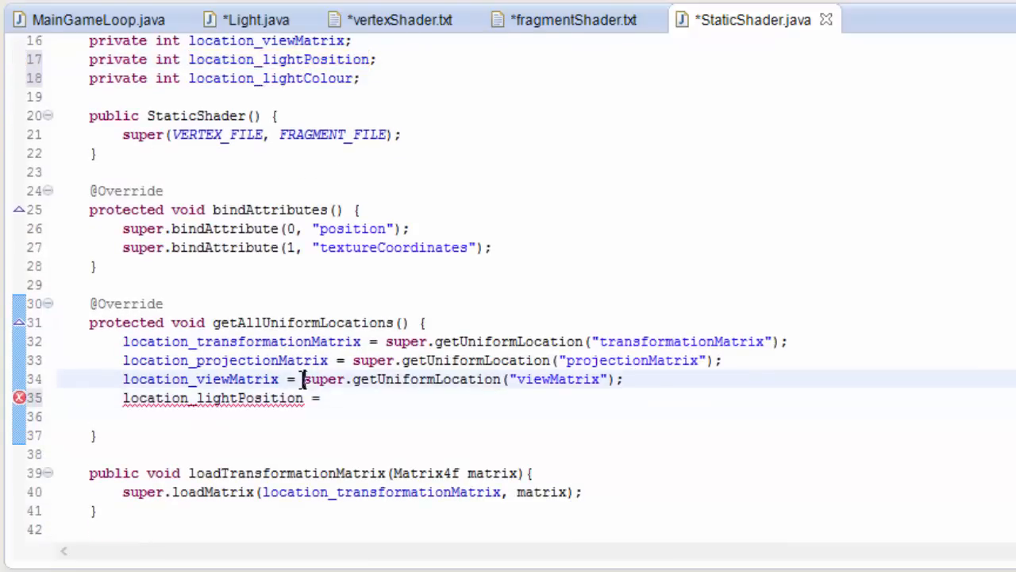
pyautogui.write('super.getUniformLocation("viewMatrix");')
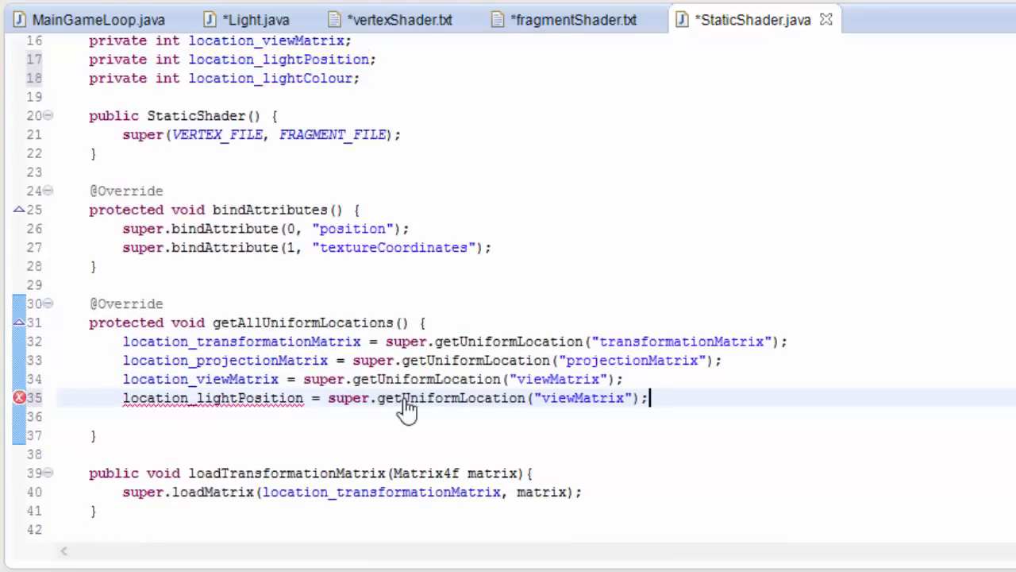
pyautogui.write('light')
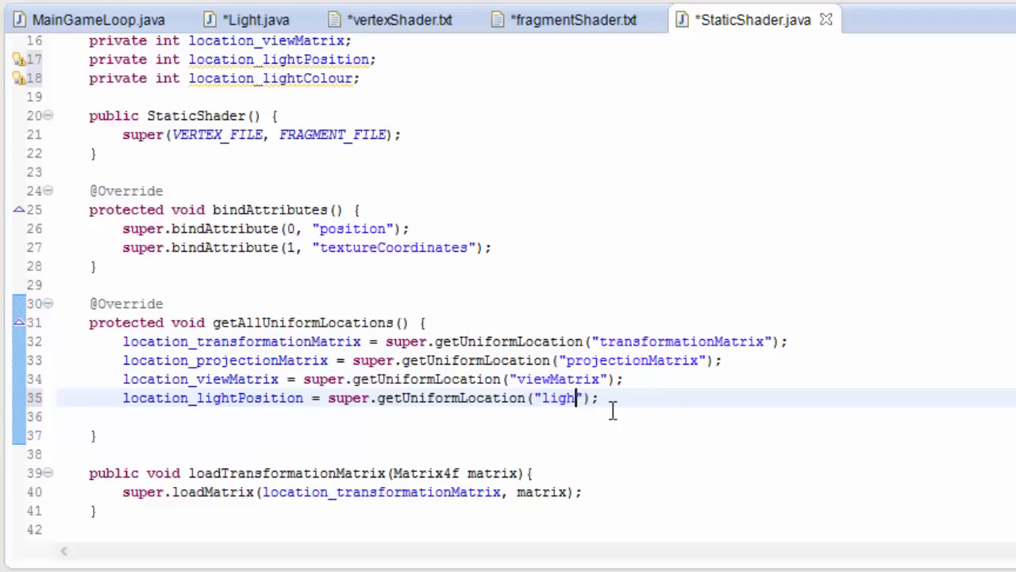
pyautogui.write('tPosition')
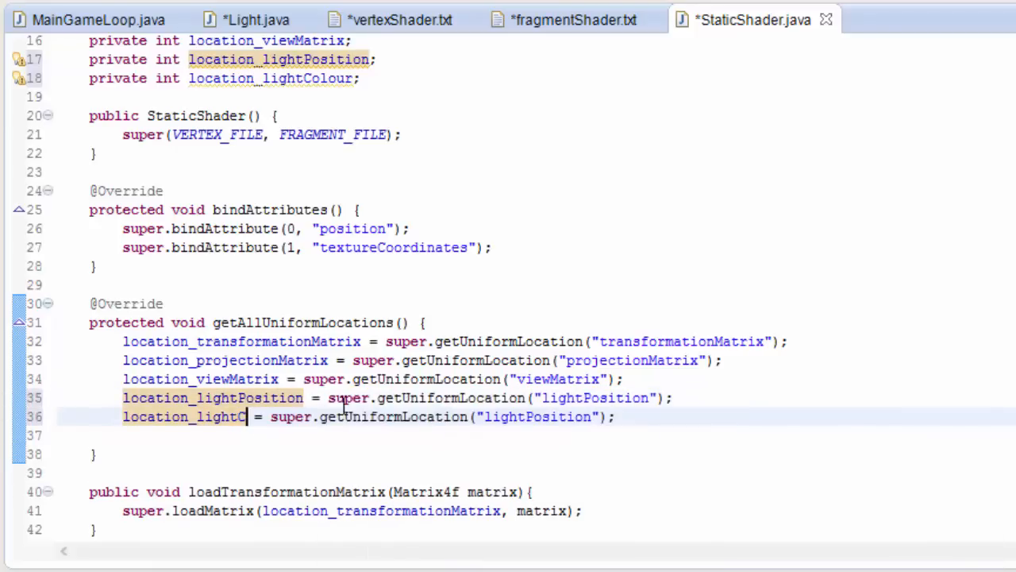
pyautogui.write('olour')
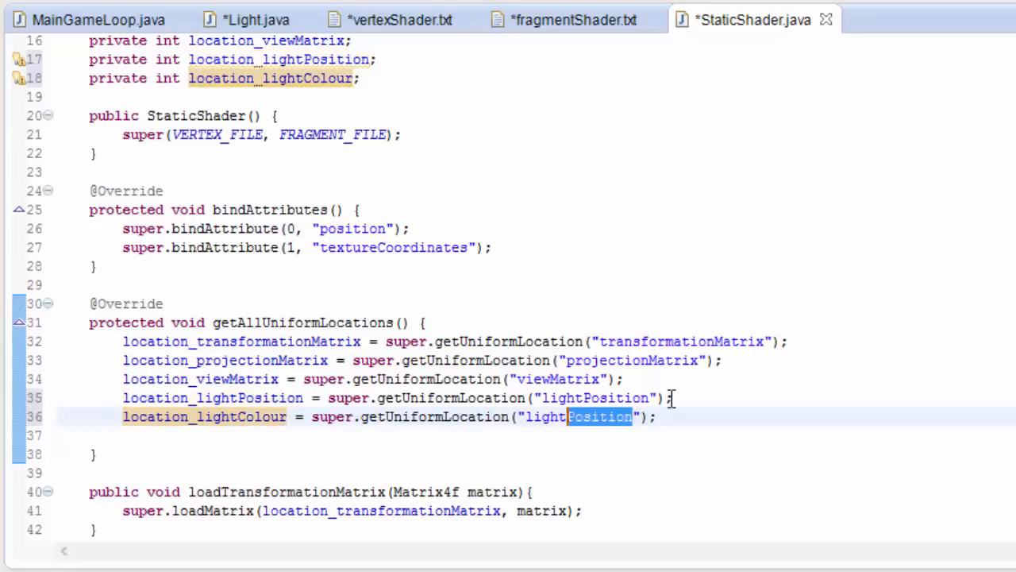
# Step: Write public void loadLight(Light light) loading light.getPosition() into location_lightPosition
pyautogui.write('Colour')
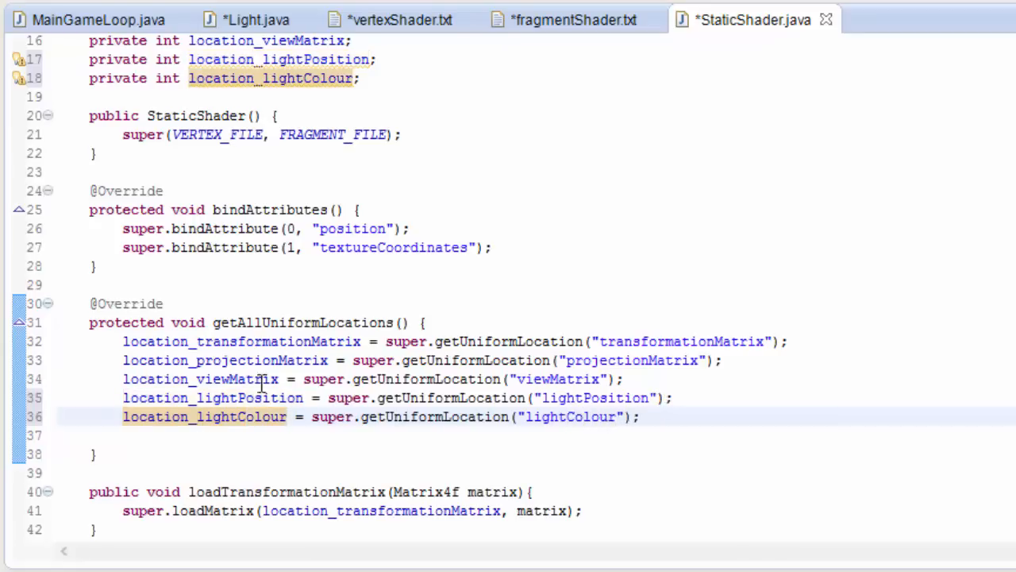
pyautogui.scroll(-3)
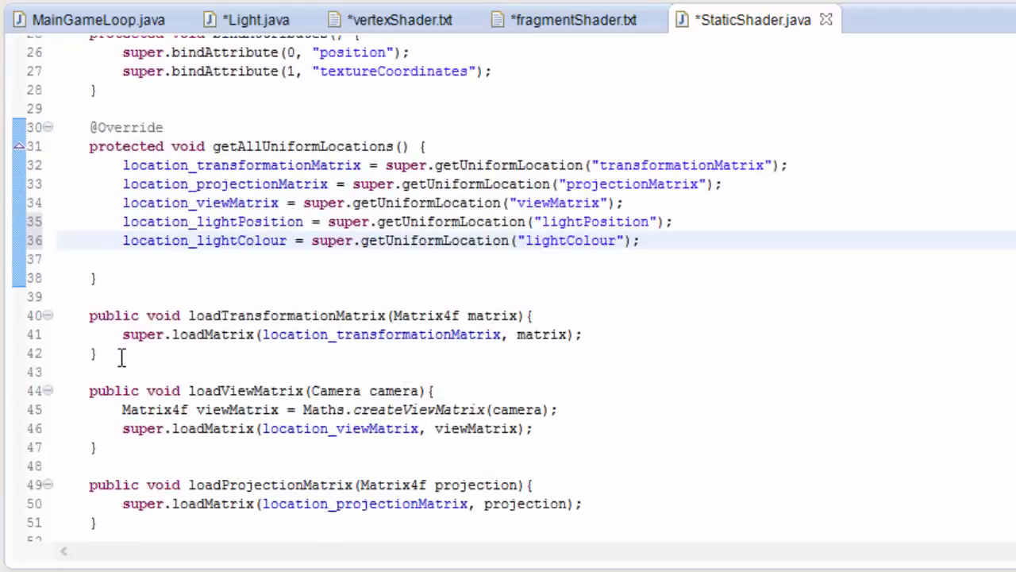
pyautogui.write('public void loadLight')
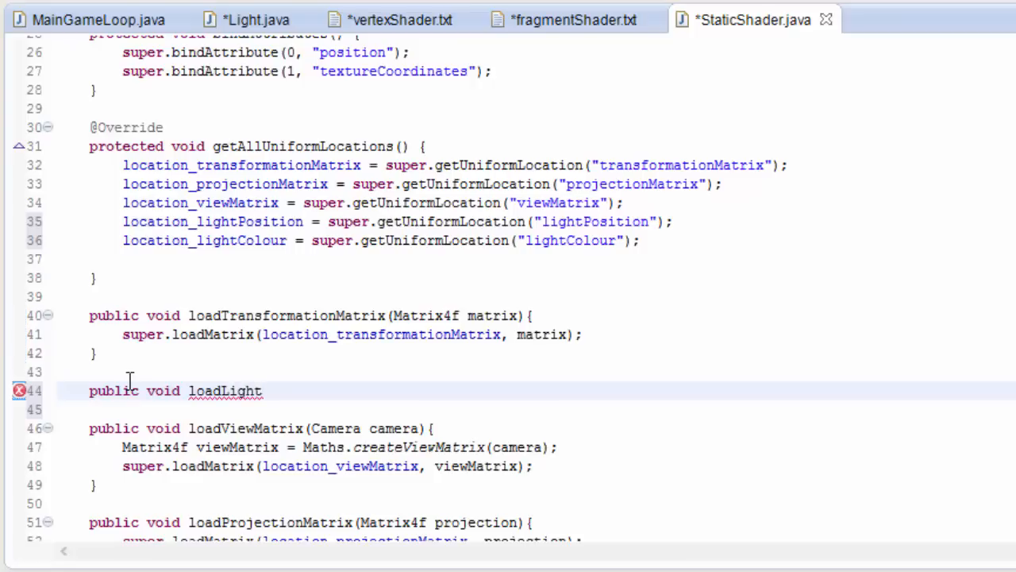
pyautogui.write('(Light l')
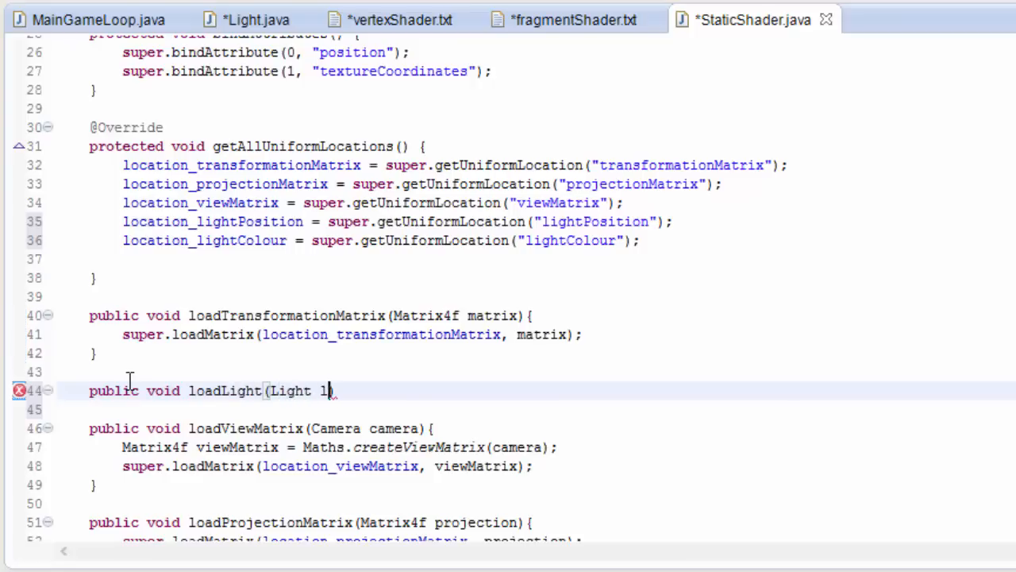
pyautogui.write('ight){')
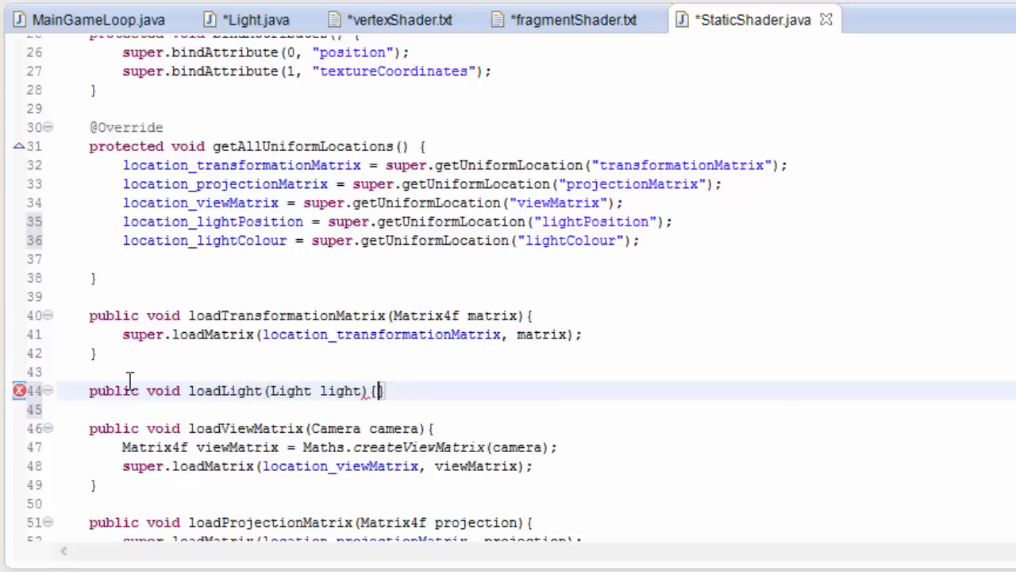
pyautogui.write('super.')
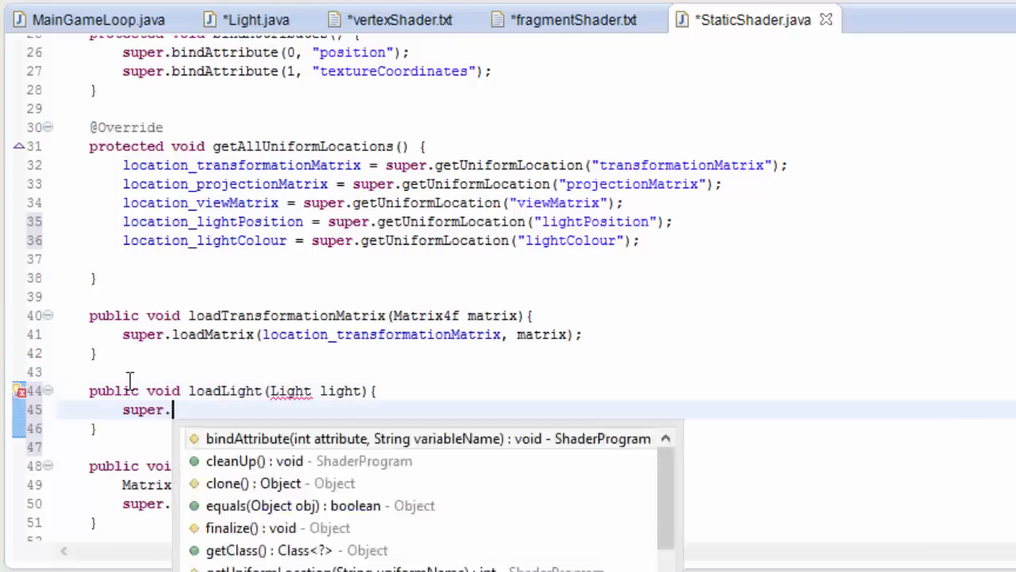
pyautogui.write('loa')
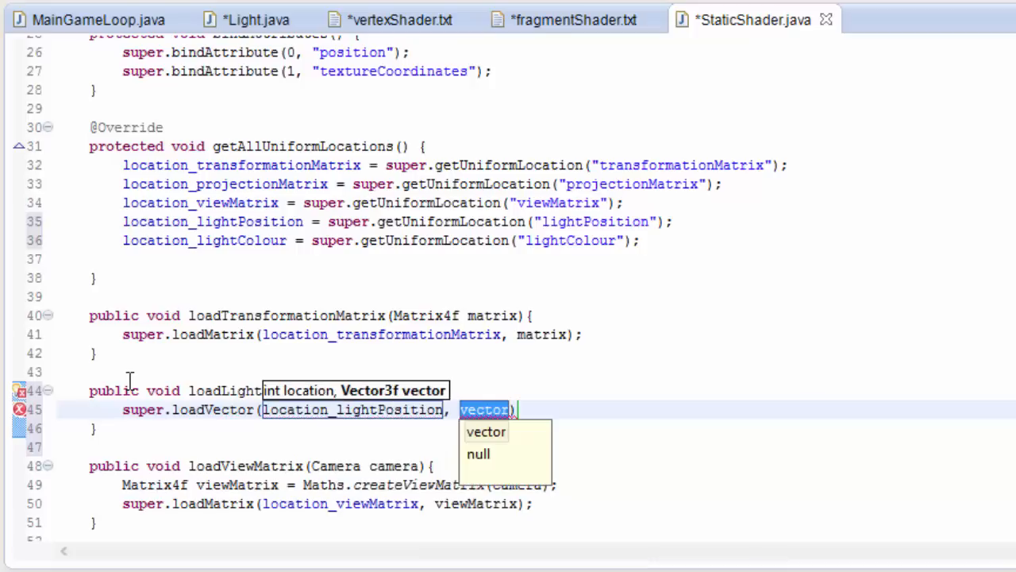
pyautogui.write('light.getPosition(')
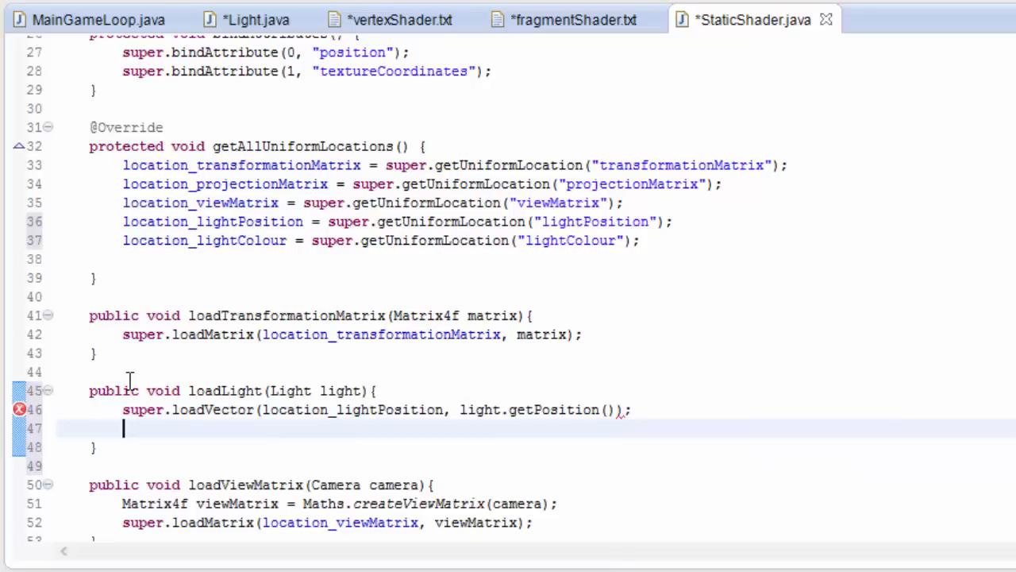
# Step: Start the super.loadVector line loading the light's colour into location_lightColour
pyautogui.write('super.loadv')
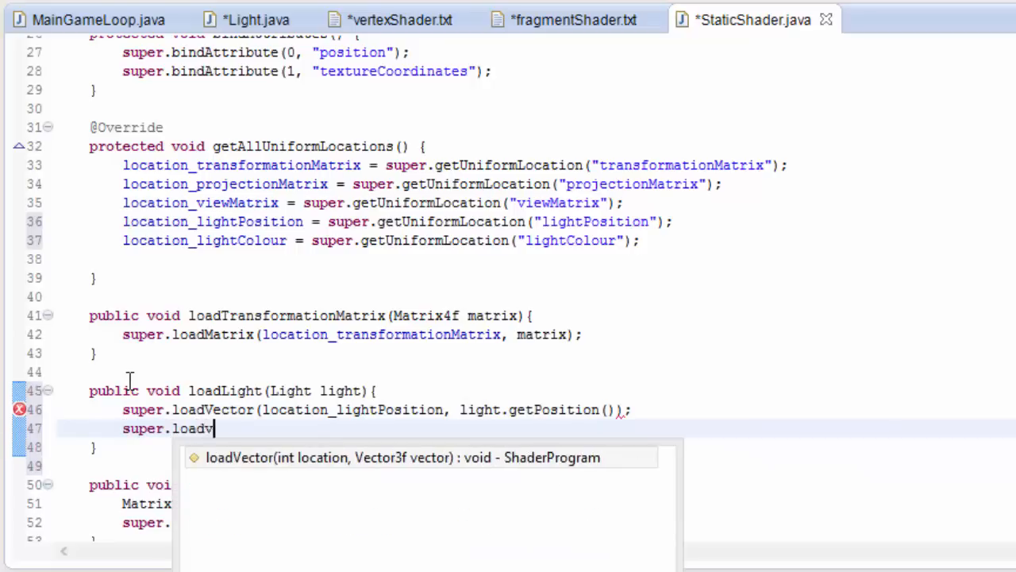
pyautogui.press('Tab')
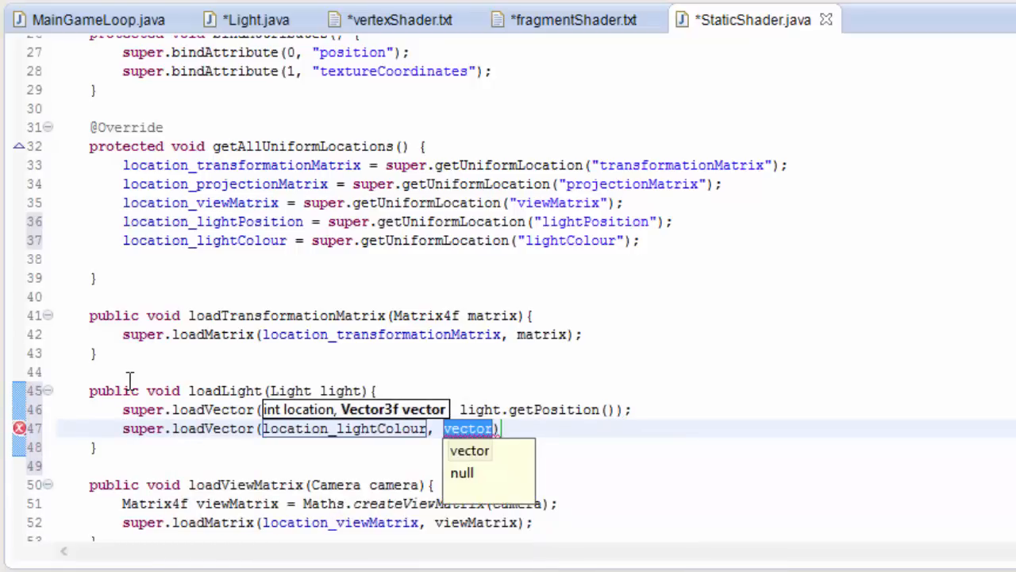
pyautogui.write('light.getColour(')
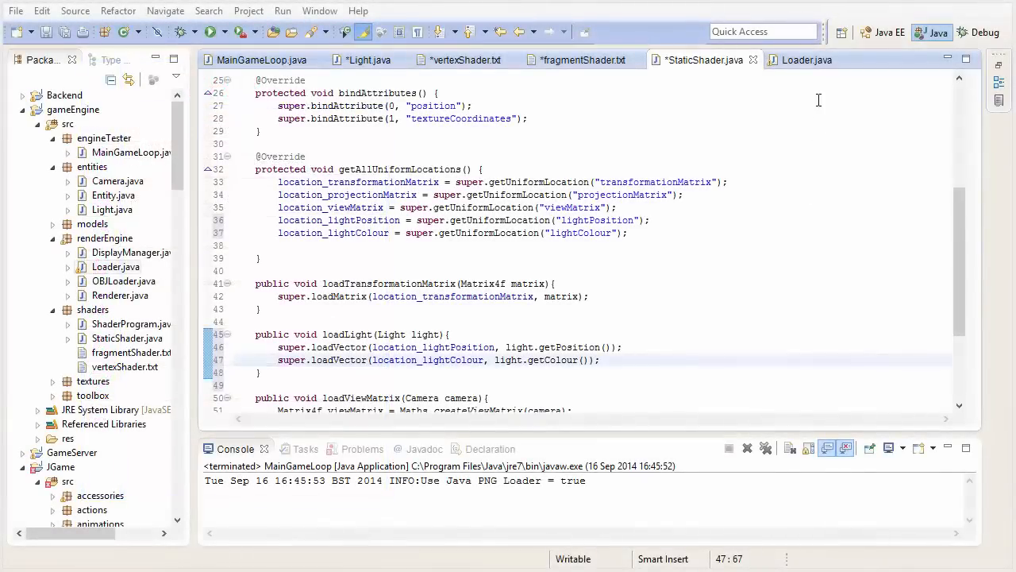
# Step: Give Loader.loadToVAO a float[] normals parameter stored via storeDataInAttributeList(2,3,normals)
pyautogui.click(807, 60)
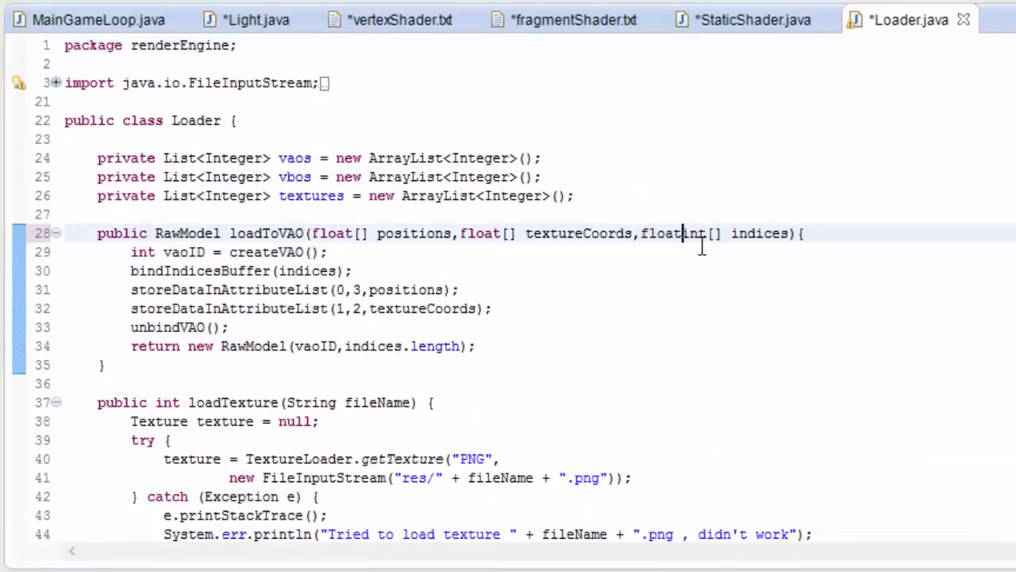
pyautogui.write('normals,')
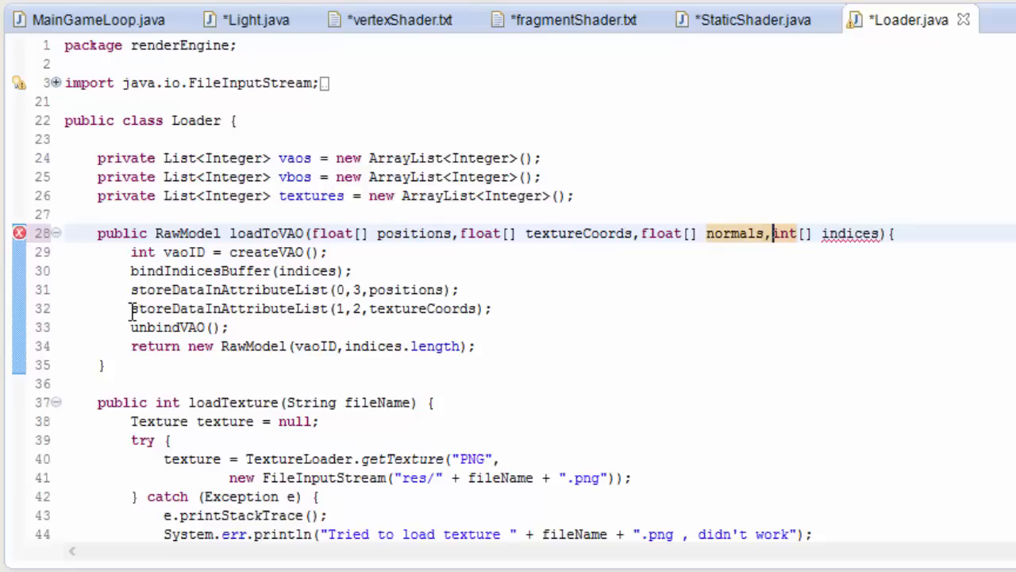
pyautogui.tripleClick(310, 308)
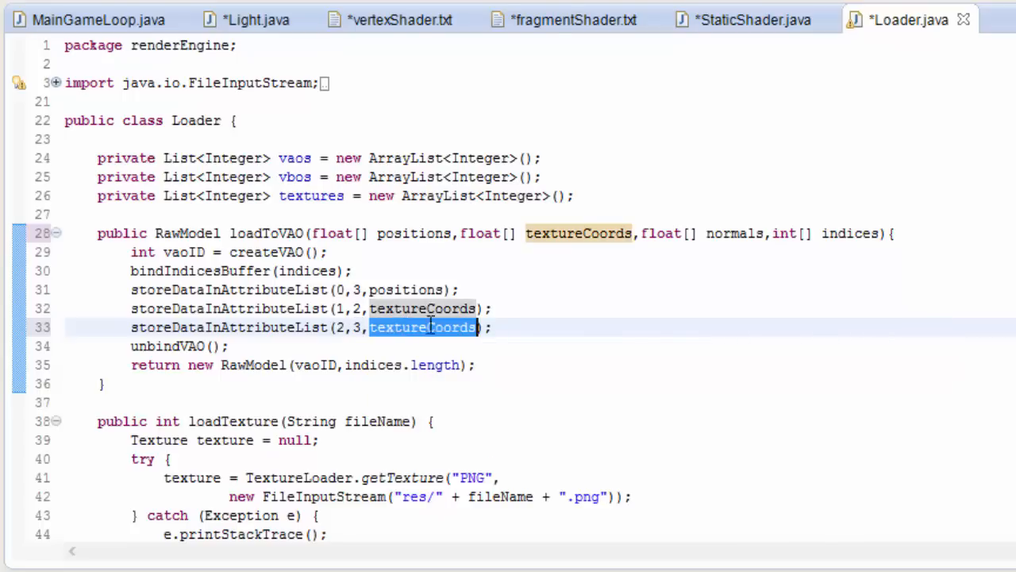
pyautogui.write('normals')
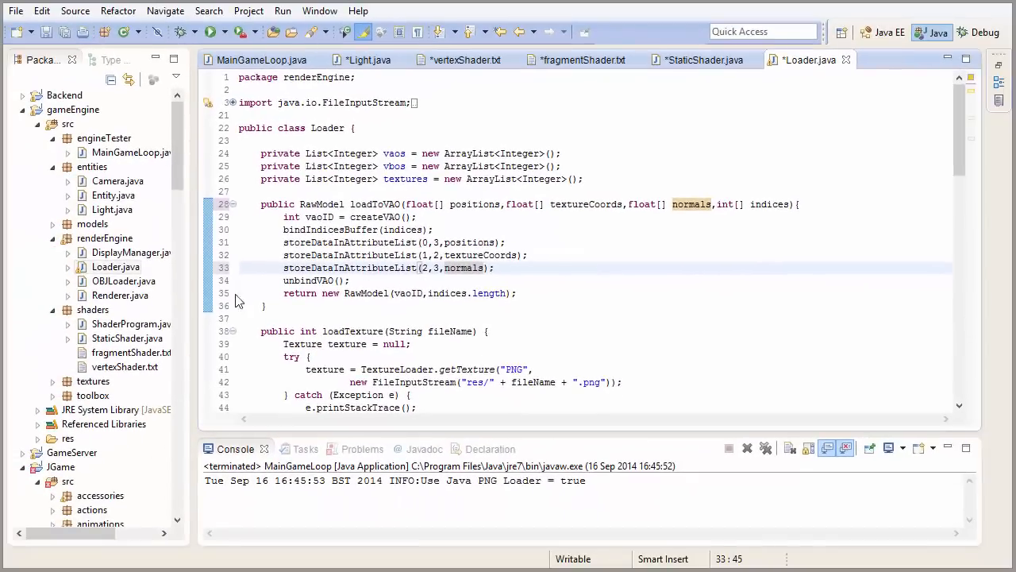
# Step: Pass normalsArray as the third argument of loader.loadToVAO in OBJLoader's return statement
pyautogui.click(879, 61)
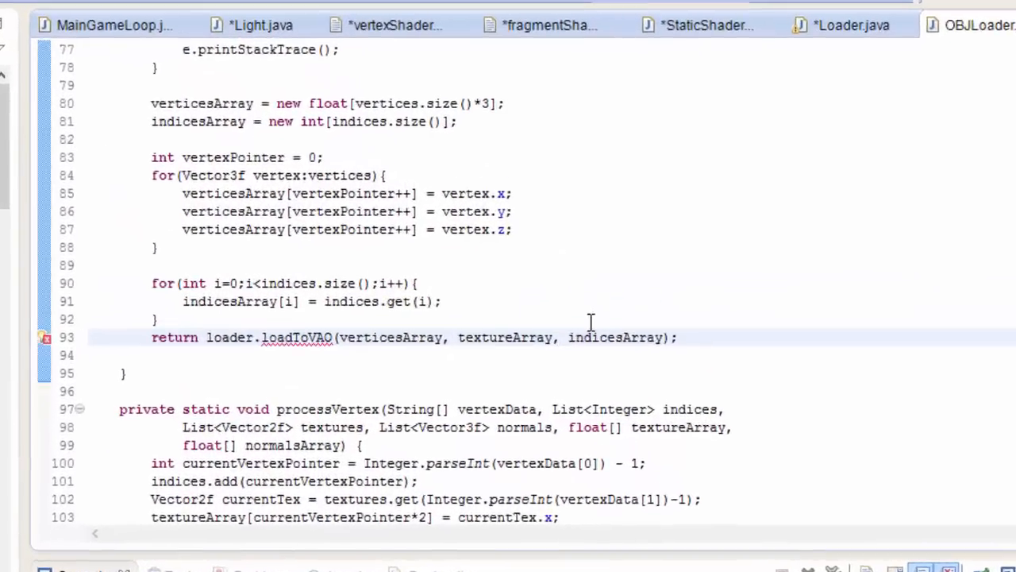
pyautogui.scroll(3)
pyautogui.write('normal')
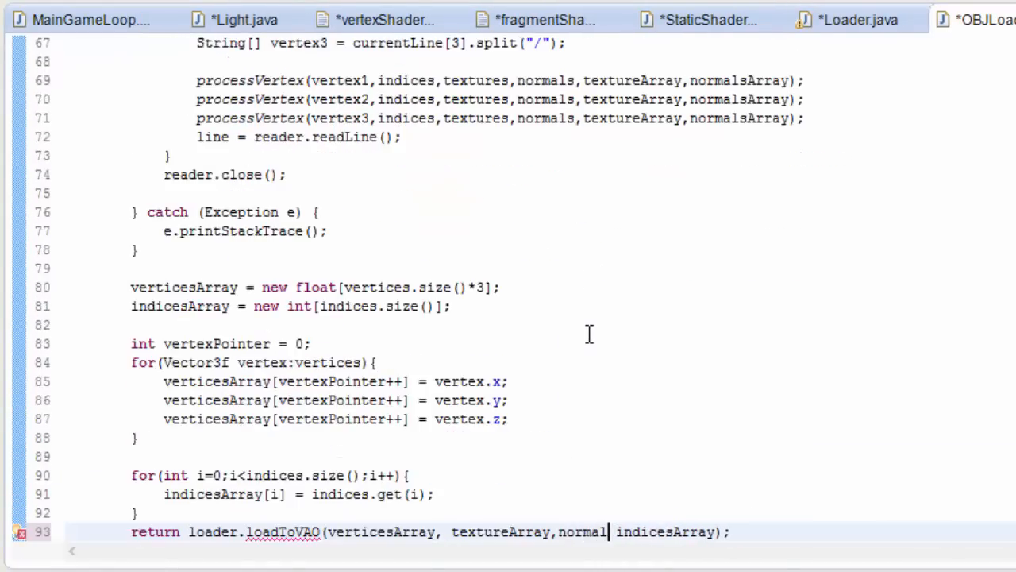
pyautogui.write('sA')
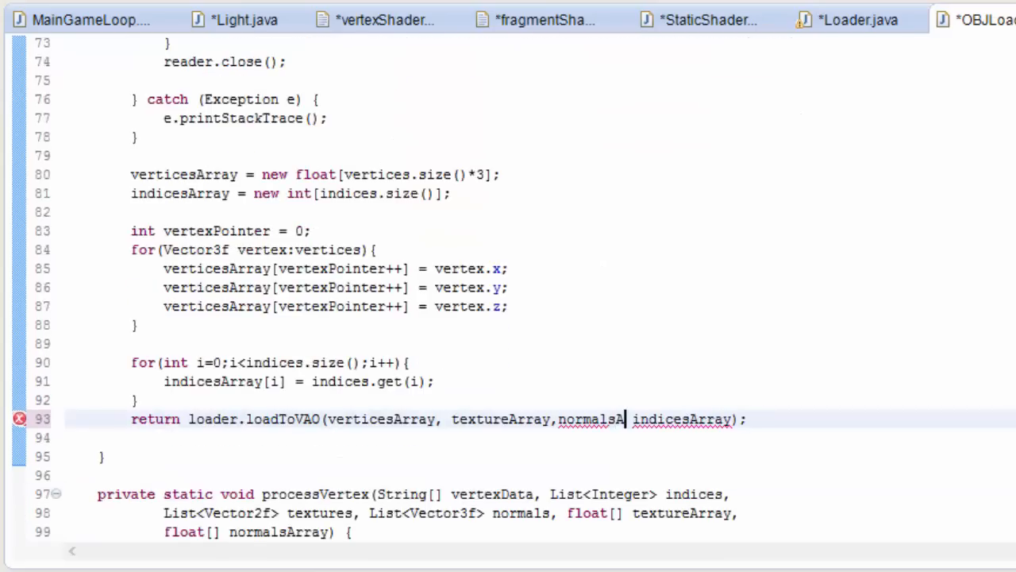
pyautogui.write('rray,')
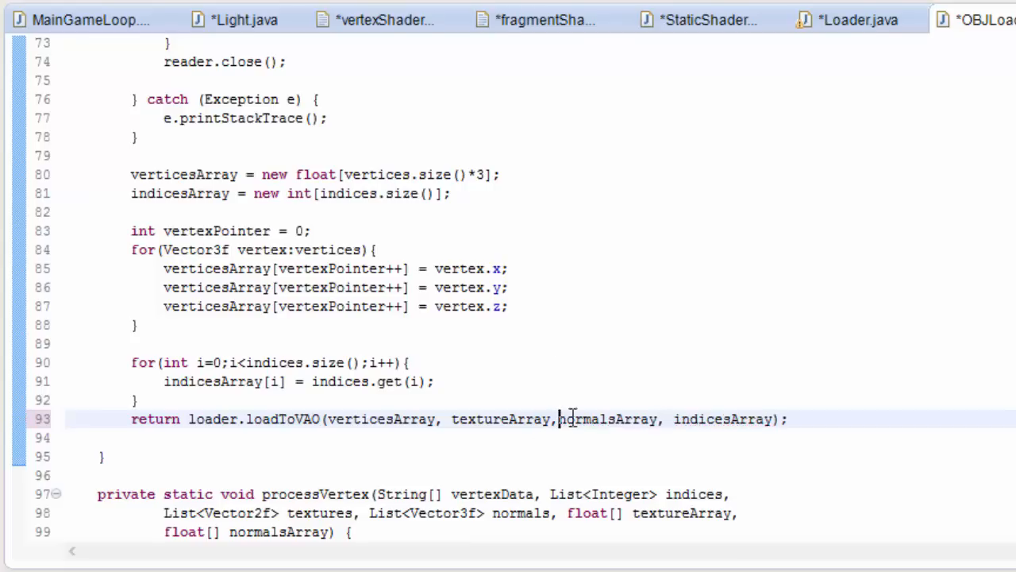
pyautogui.doubleClick(616, 419)
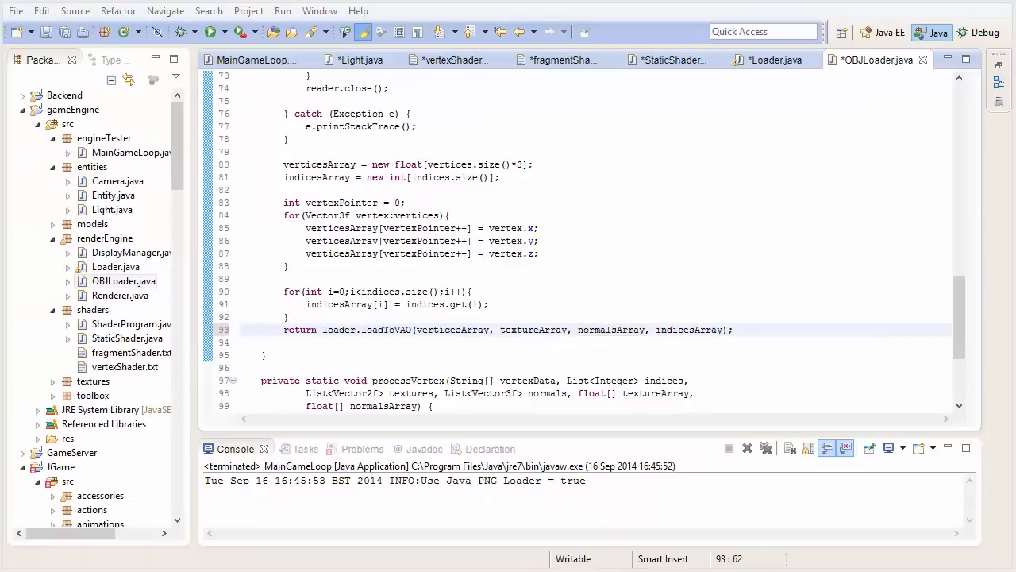
pyautogui.moveTo(204, 321)
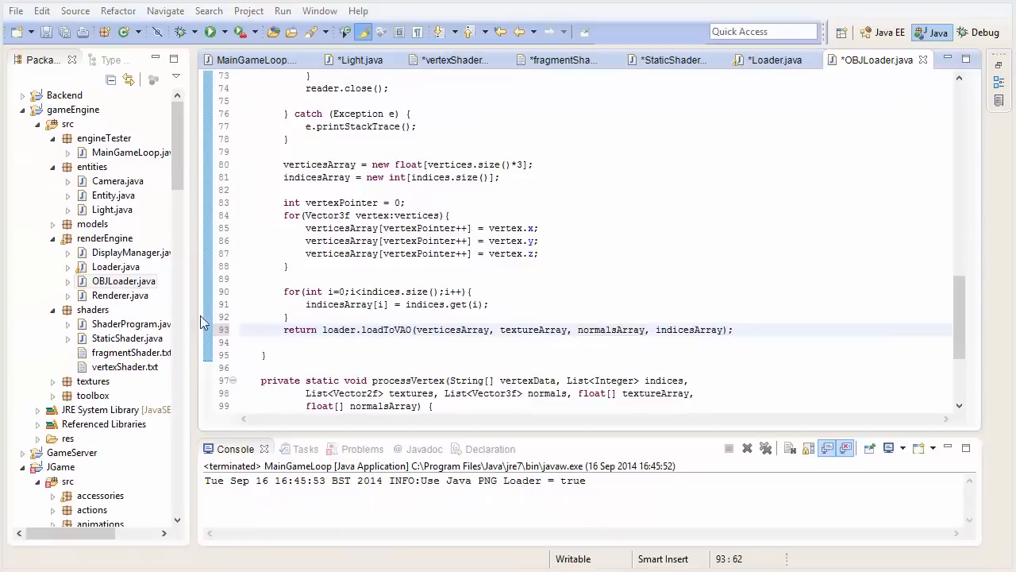
# Step: Add super.bindAttribute(2, "normal"); to StaticShader's bindAttributes
pyautogui.click(670, 60)
pyautogui.write('super.bindAttribute(2, variableName')
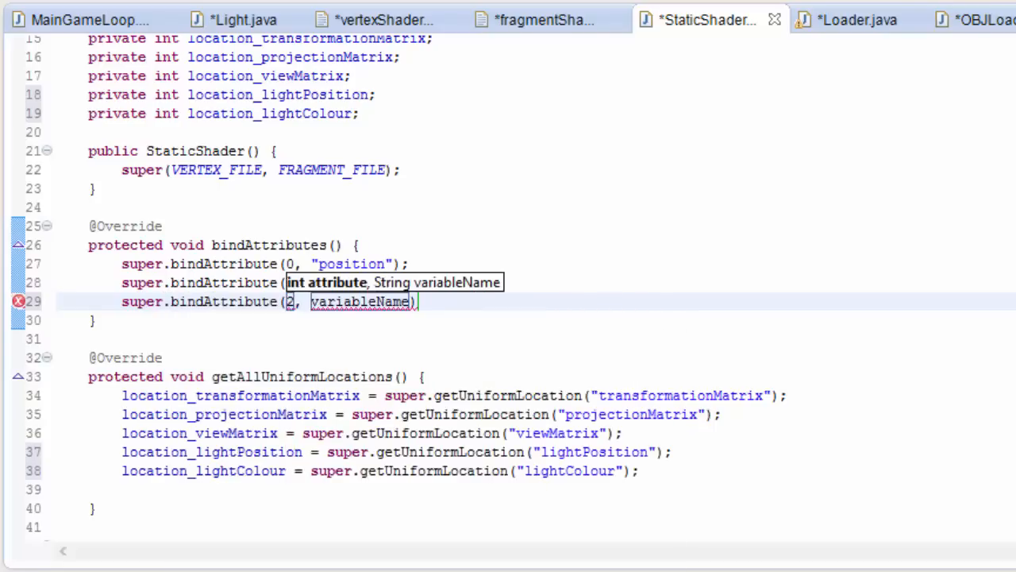
pyautogui.write('""')
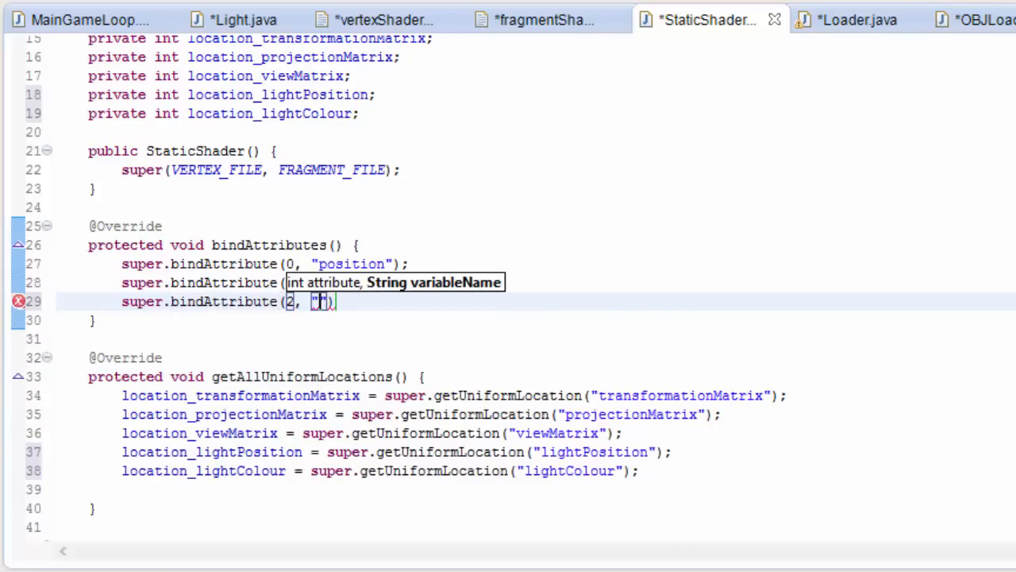
pyautogui.write('normal')
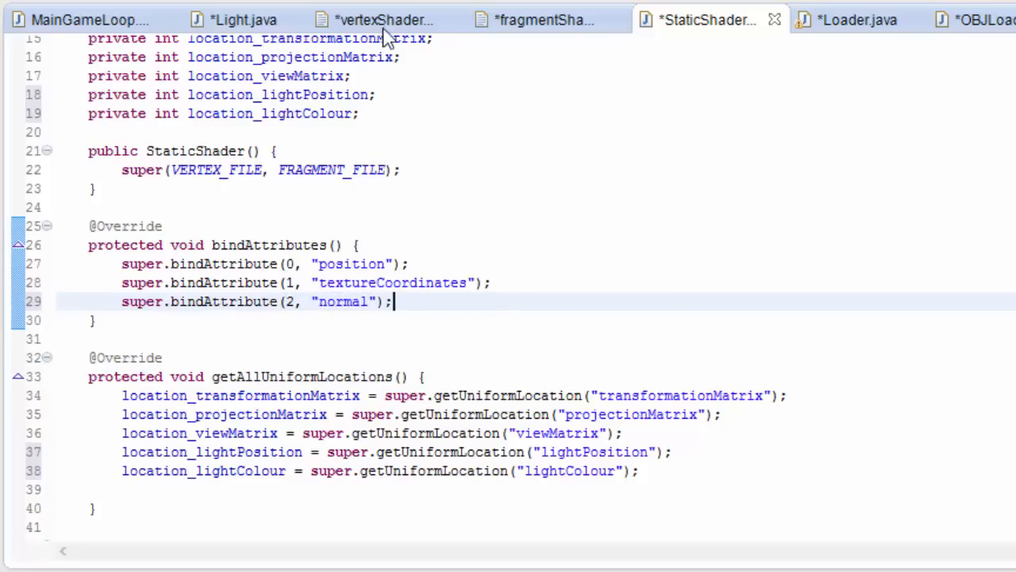
# Step: Declare 'in vec3 normal' after the textureCoordinates input in the vertex shader
pyautogui.click(384, 19)
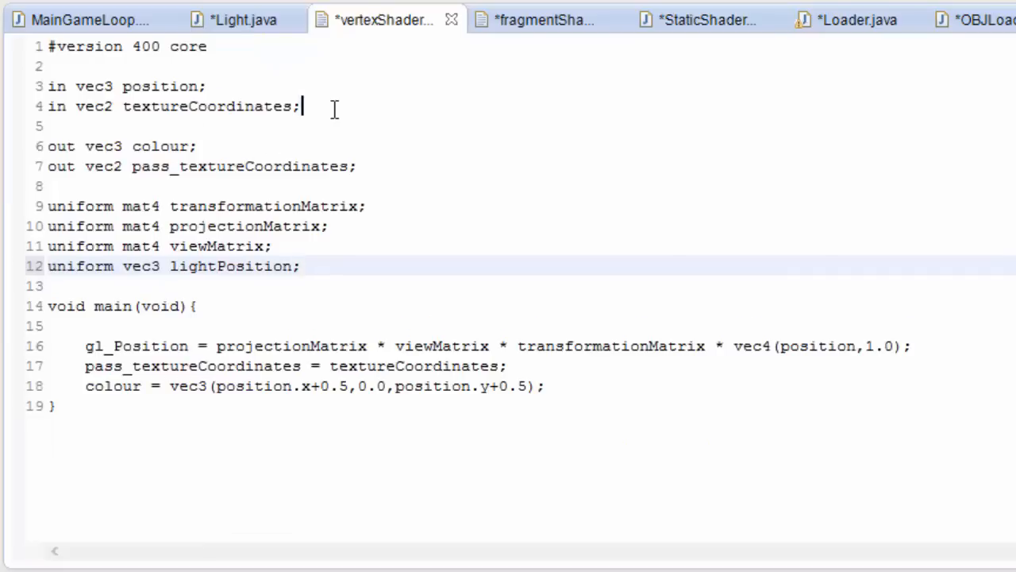
pyautogui.write('in')
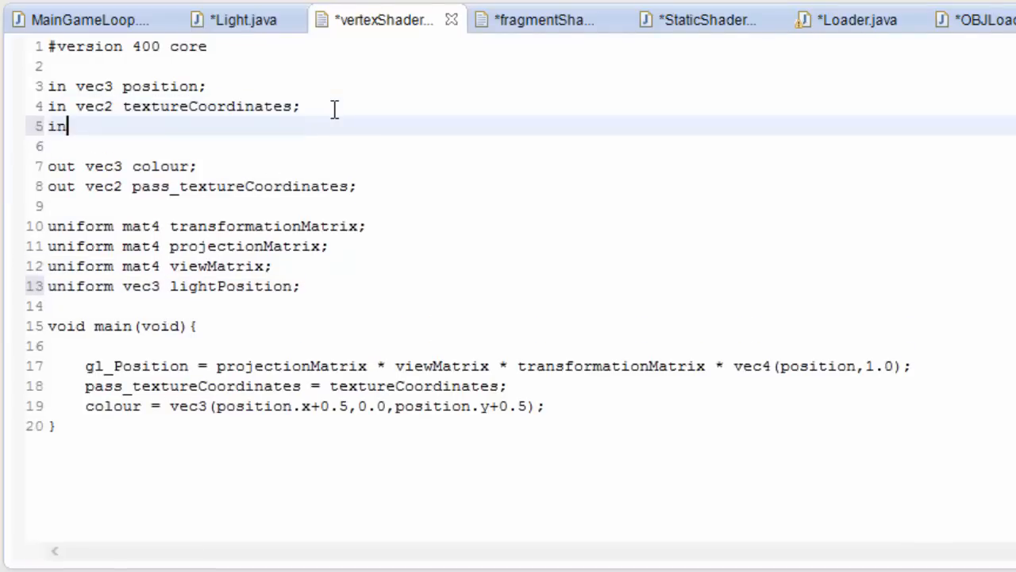
pyautogui.write('vec3')
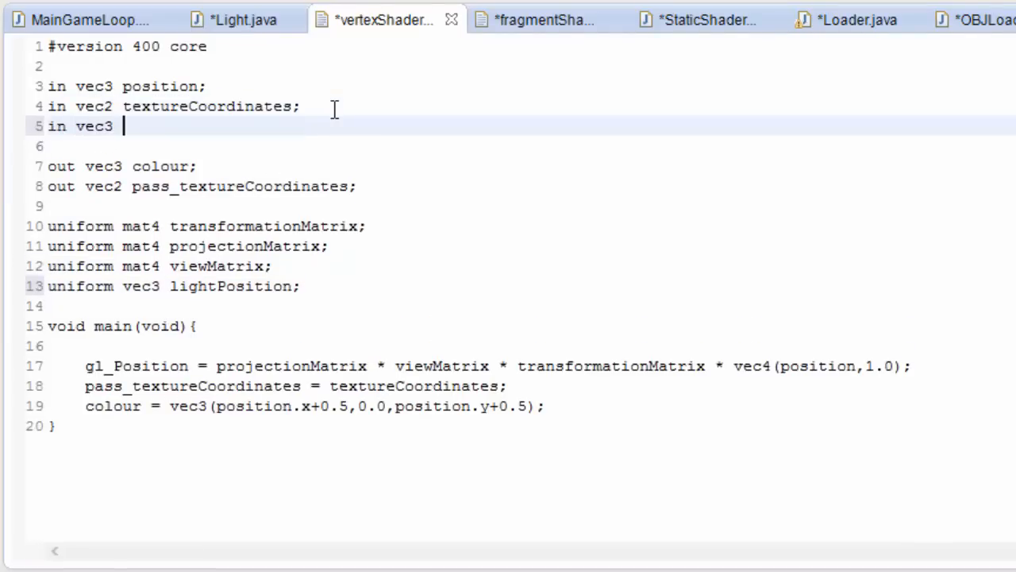
pyautogui.write('n')
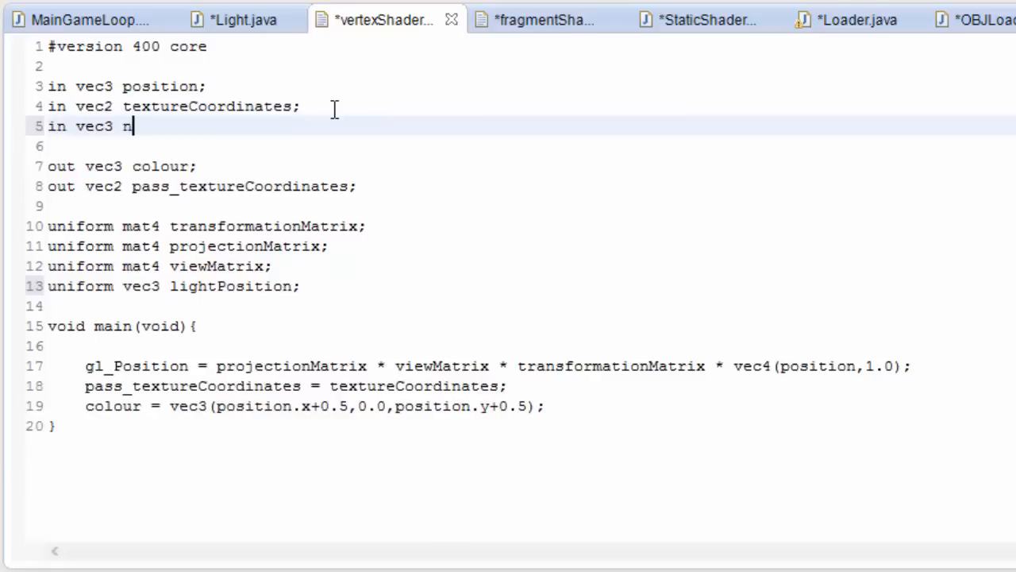
pyautogui.write('orma')
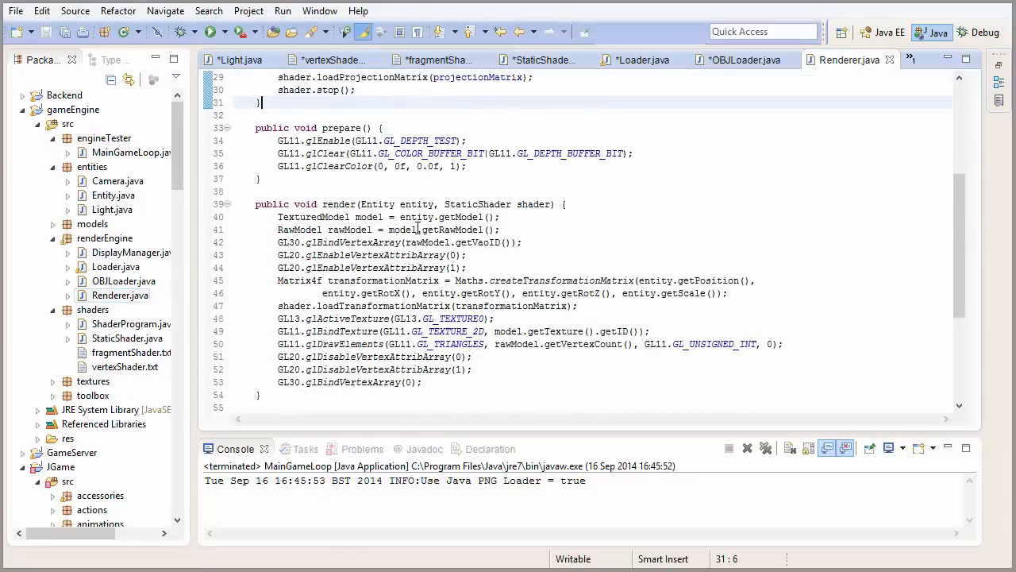
# Step: Enable vertex attribute array 2 in Renderer.render and add the matching glDisableVertexAttribArray line
pyautogui.scroll(-3)
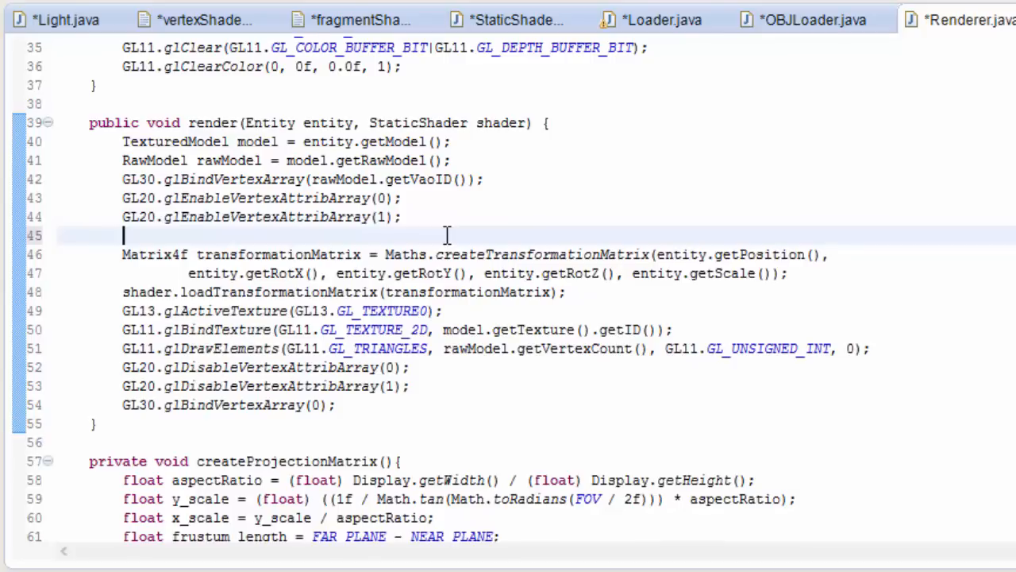
pyautogui.write('GL20.glEnableVertexAttribArray(2);')
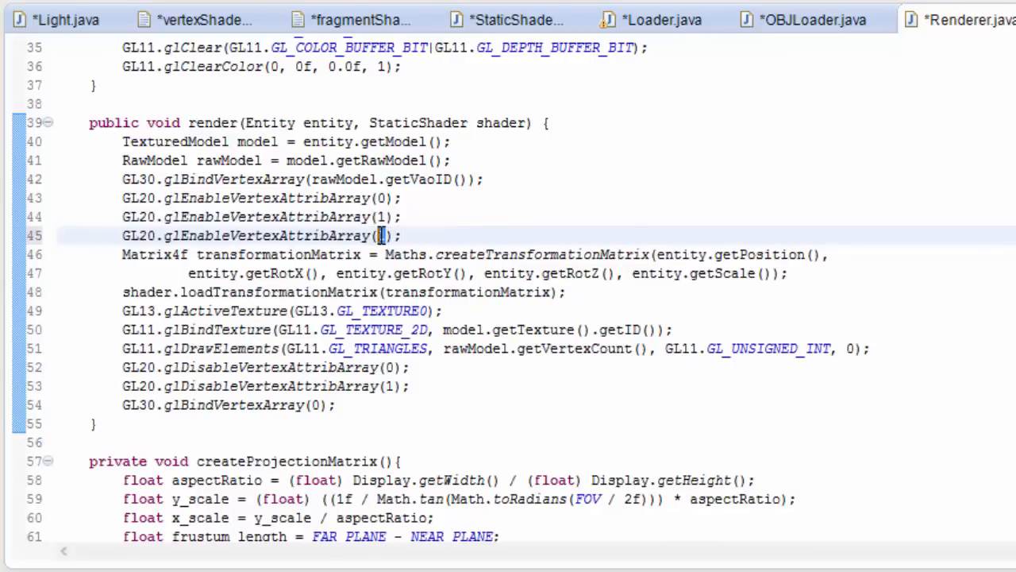
pyautogui.write('2')
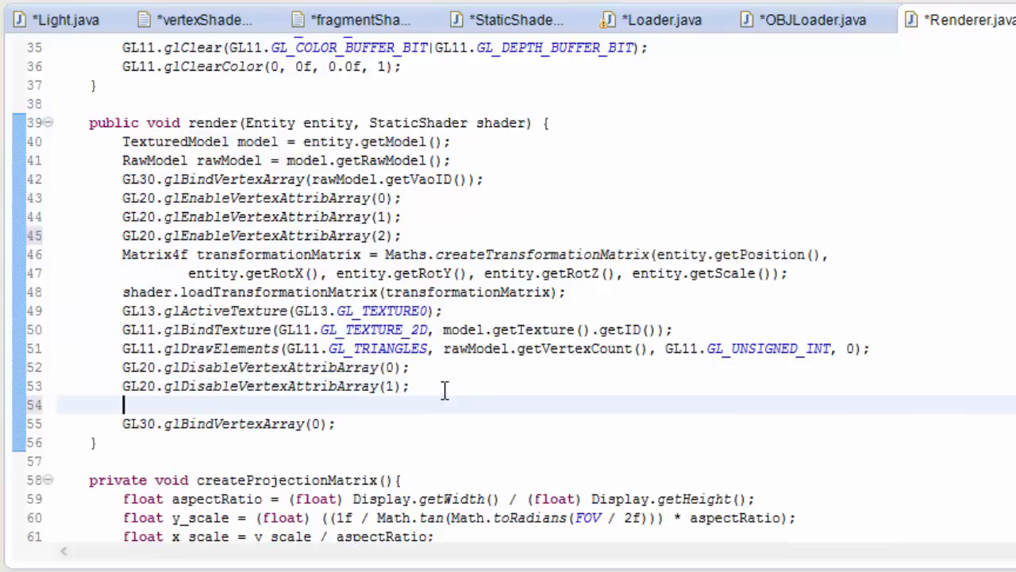
pyautogui.write('GL20.glDisableVertexAttribArray(1);')
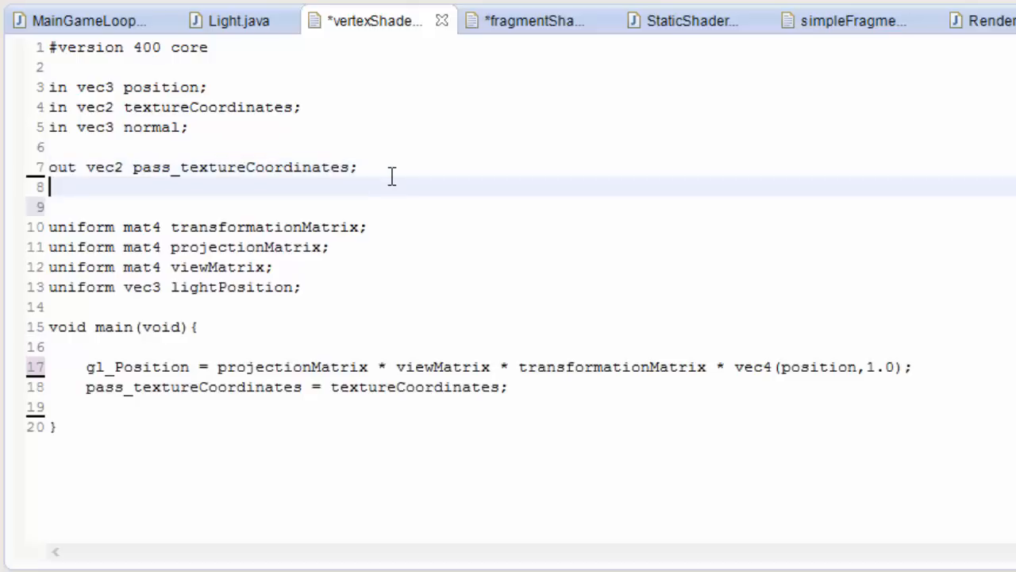
# Step: Declare 'out vec3 surfaceNormal;' and 'out vec3 toLightVector;' outputs in the vertex shader
pyautogui.write('out vec3 s')
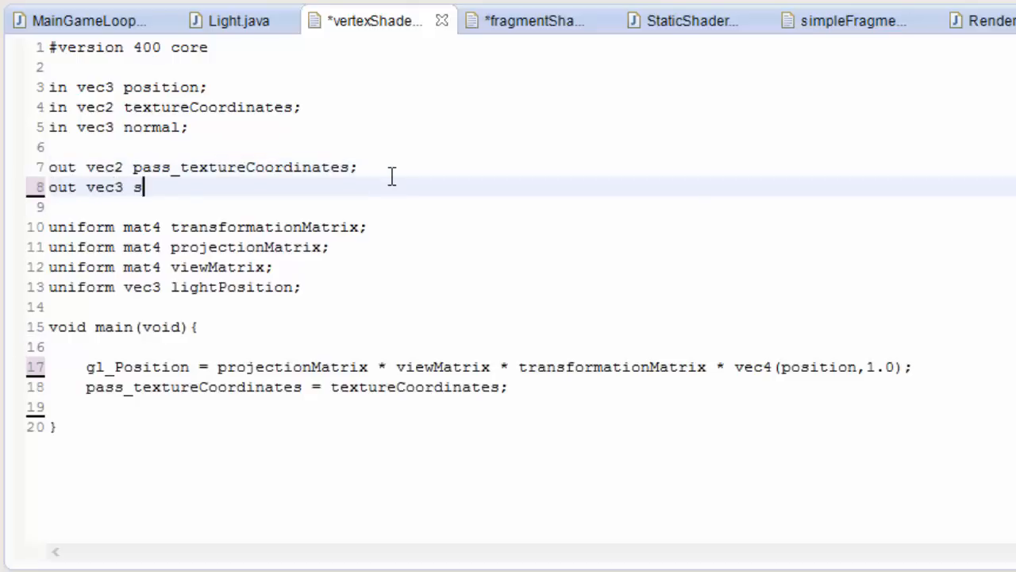
pyautogui.write('urfaceNormal;')
pyautogui.write('out')
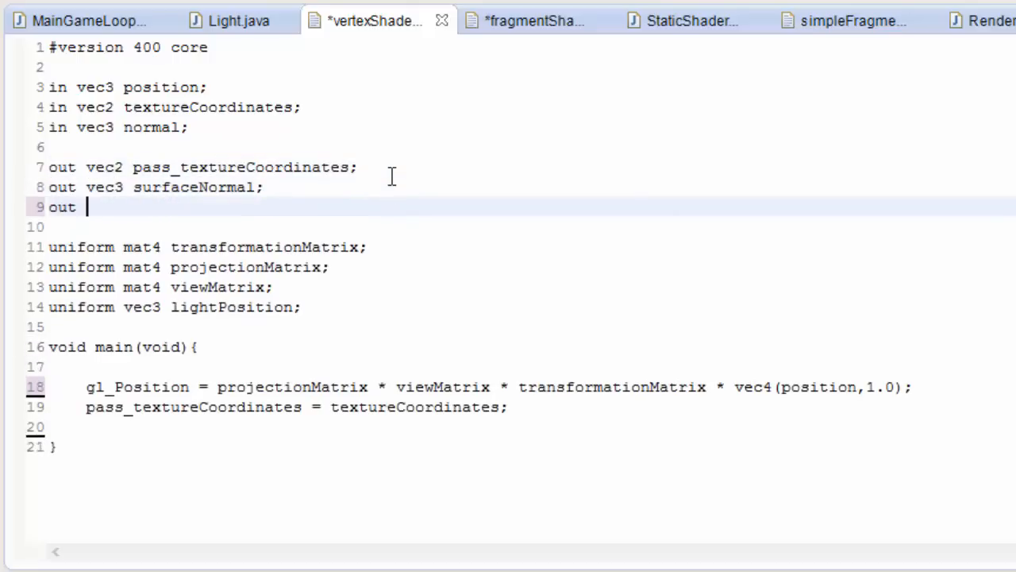
pyautogui.write('vec3')
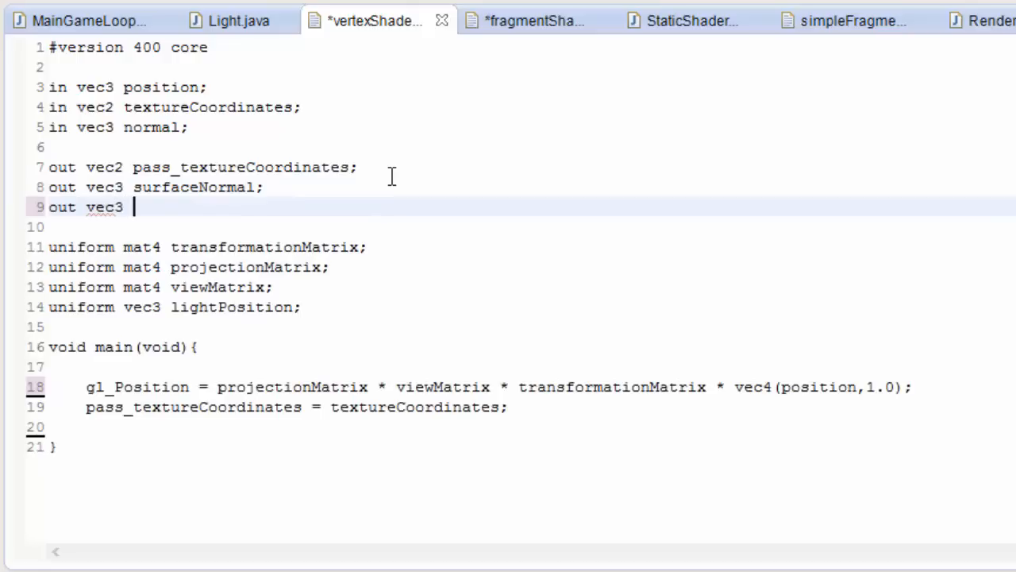
pyautogui.write('toLight')
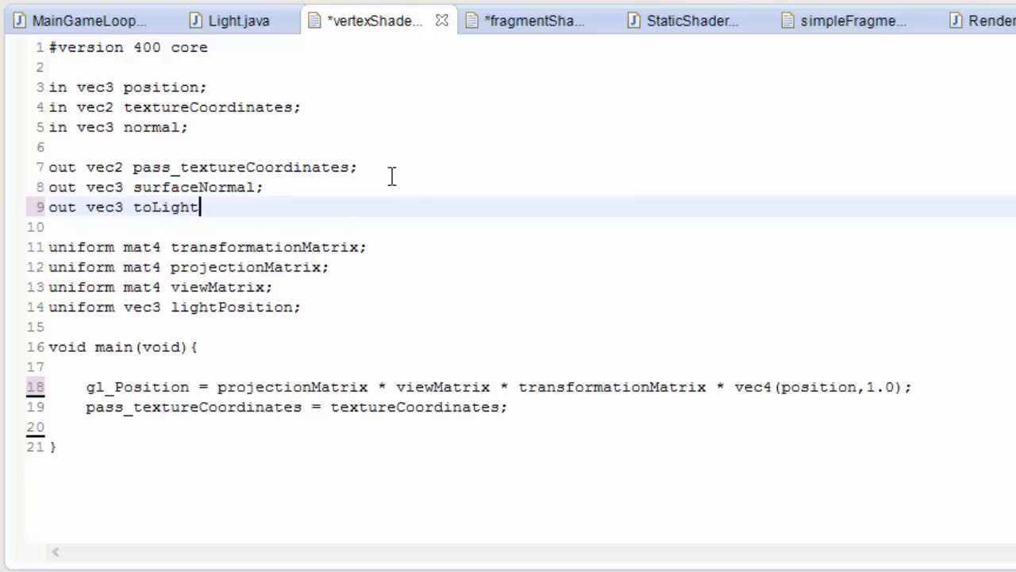
pyautogui.write('Vector')
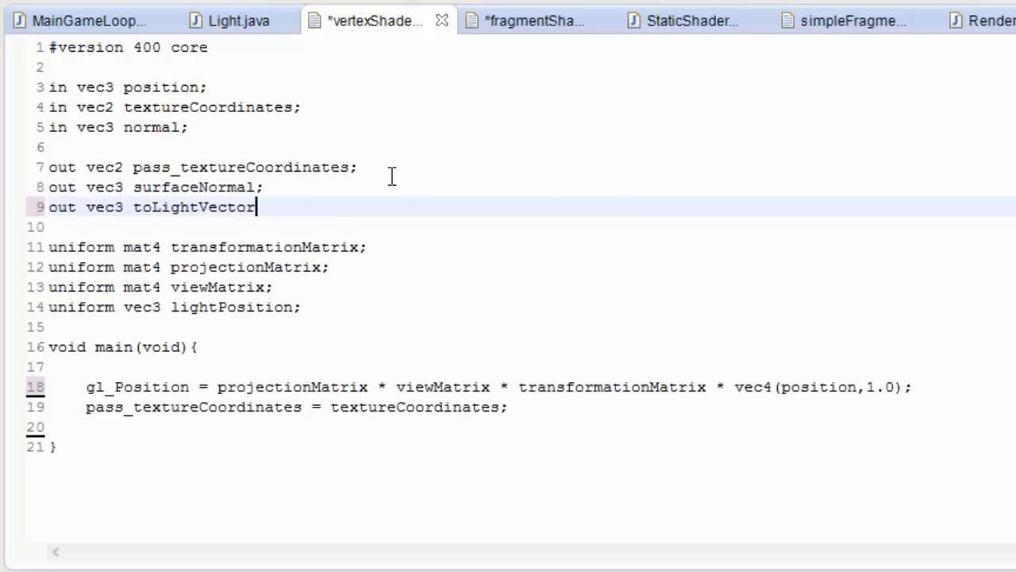
pyautogui.write(';')
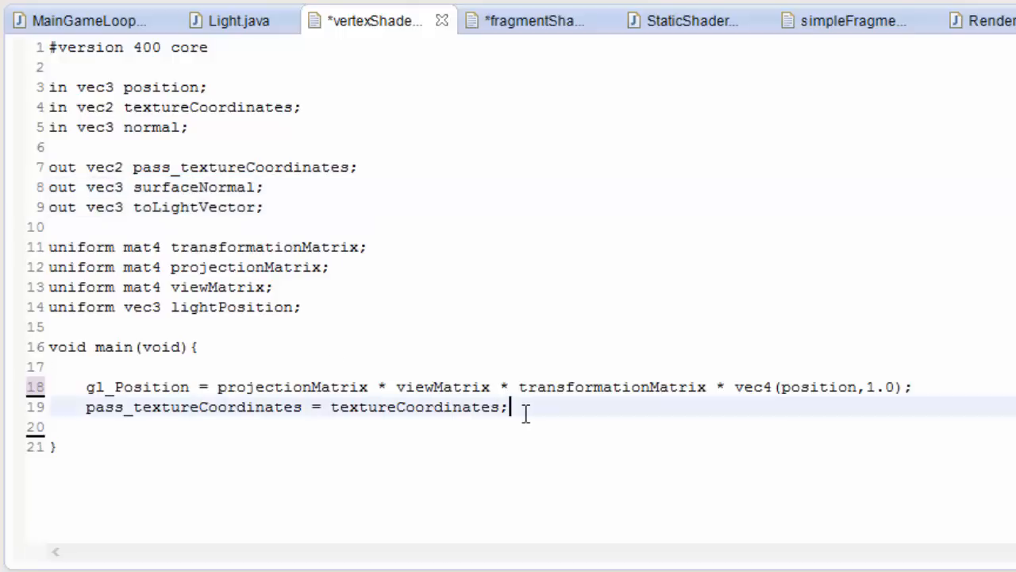
# Step: Begin the 'surfaceNormal = normal' assignment inside main
pyautogui.write('surfaceNormal =')
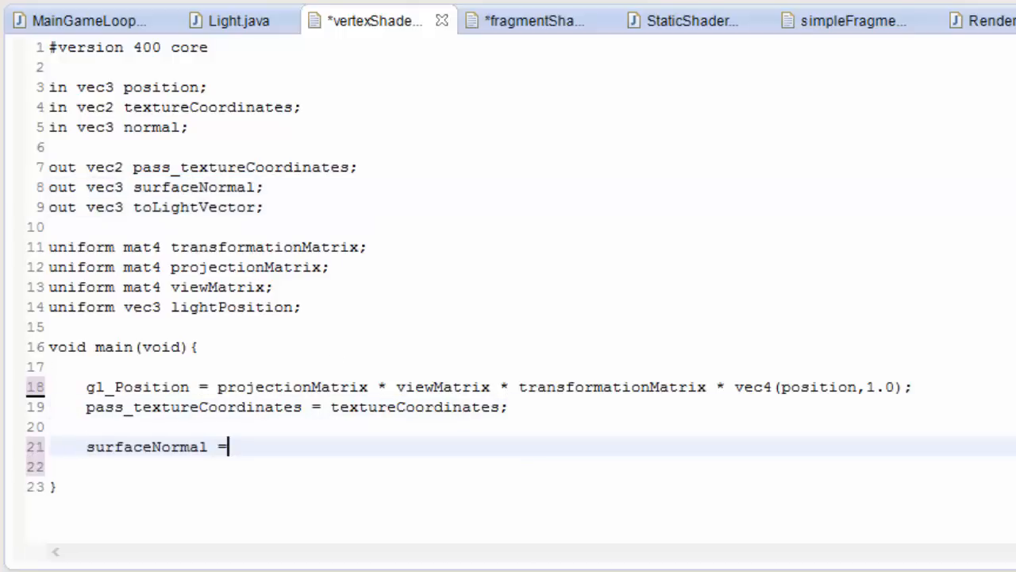
pyautogui.write('normal')
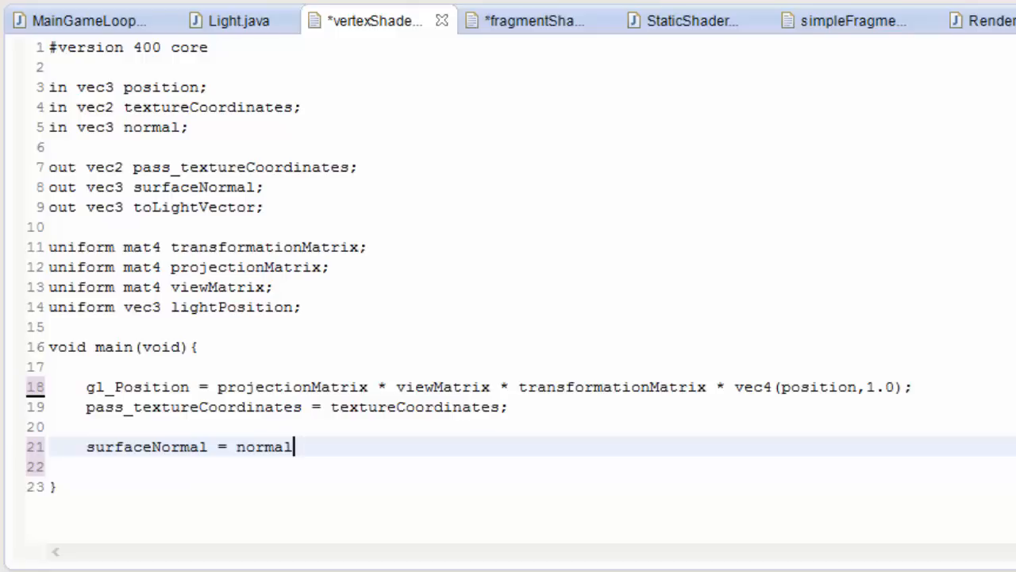
# Step: Write 'surfaceNormal = (transformationMatrix * vec4(normal,0.0)).xyz;' in the vertex shader main
pyautogui.write('" "')
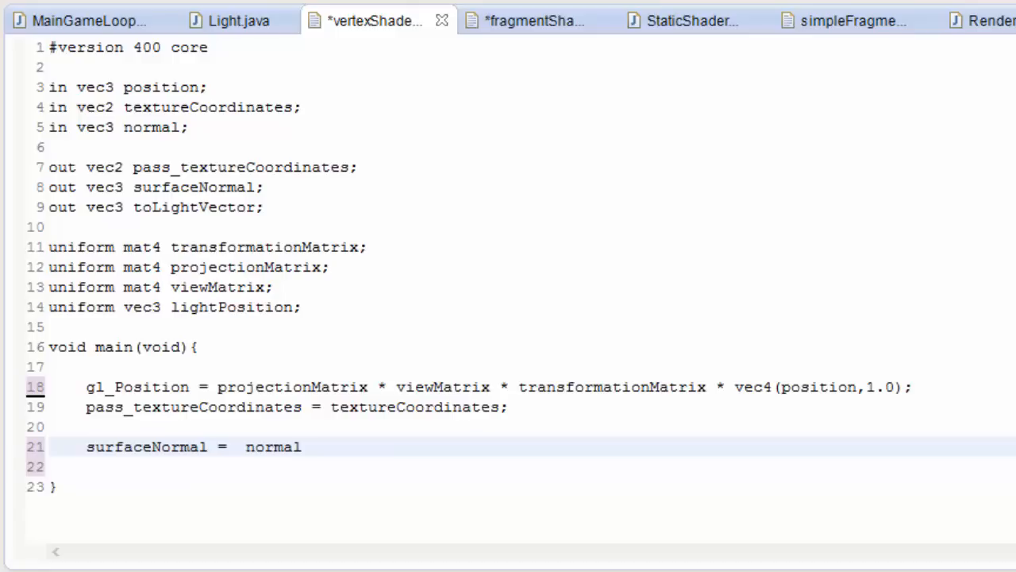
pyautogui.write('transformationMa')
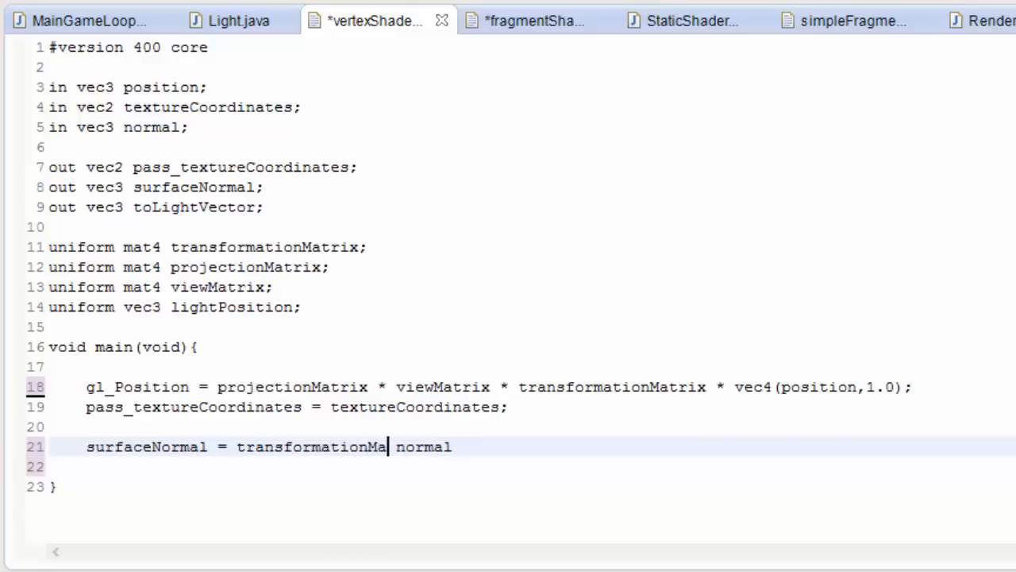
pyautogui.write('trix')
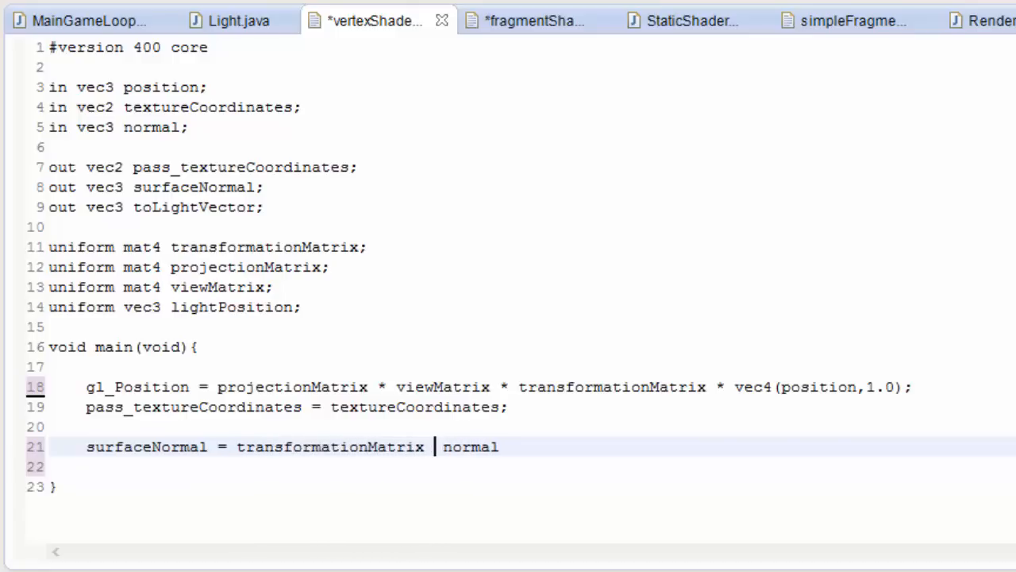
pyautogui.write('*')
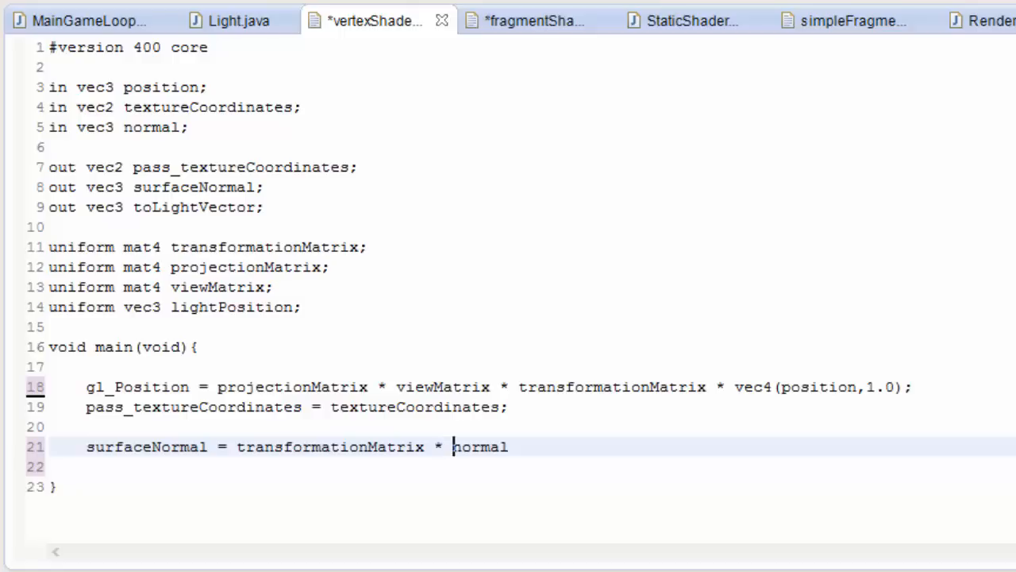
pyautogui.write('vec4')
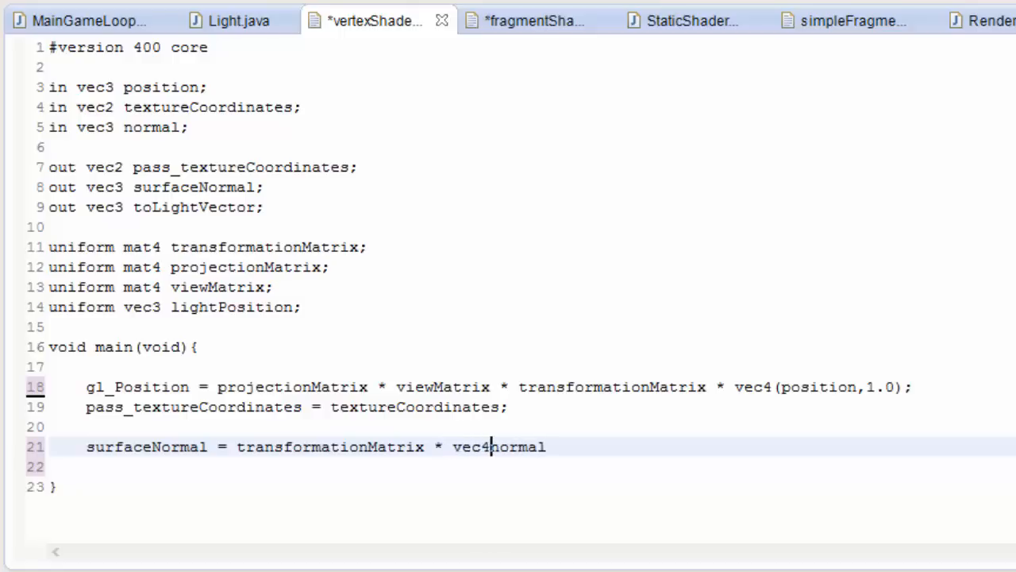
pyautogui.write('(')
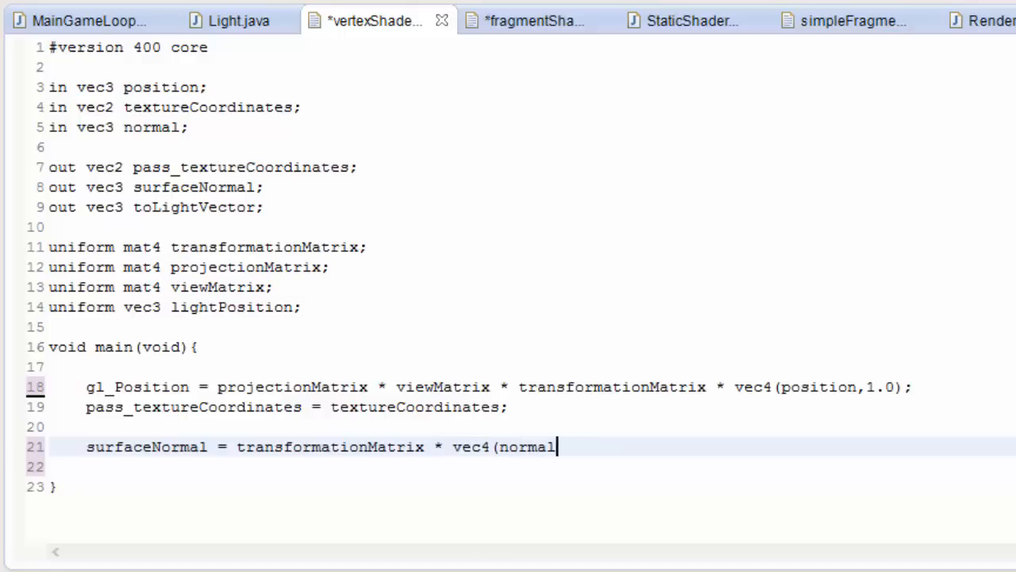
pyautogui.write(',')
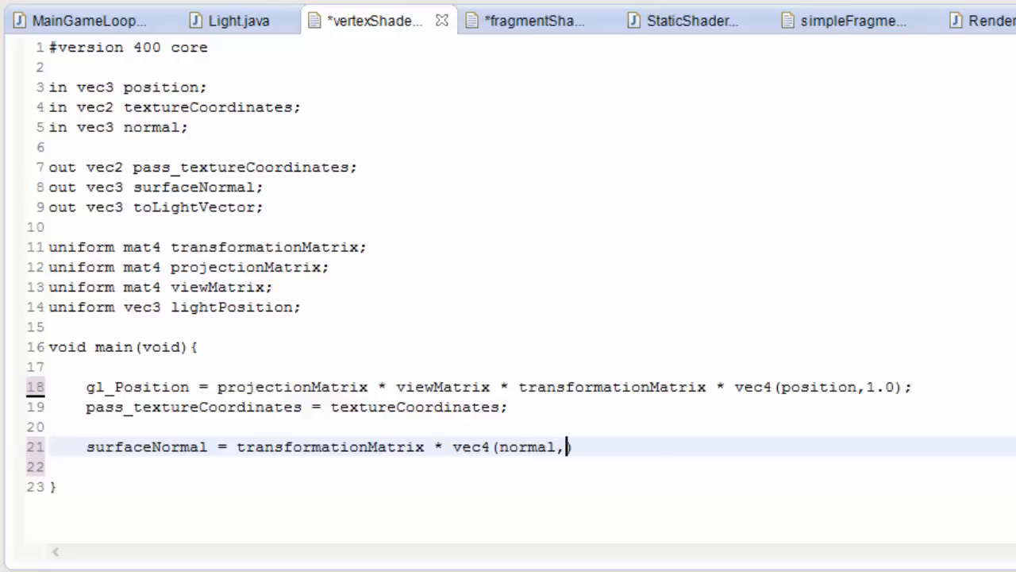
pyautogui.write('0.0)')
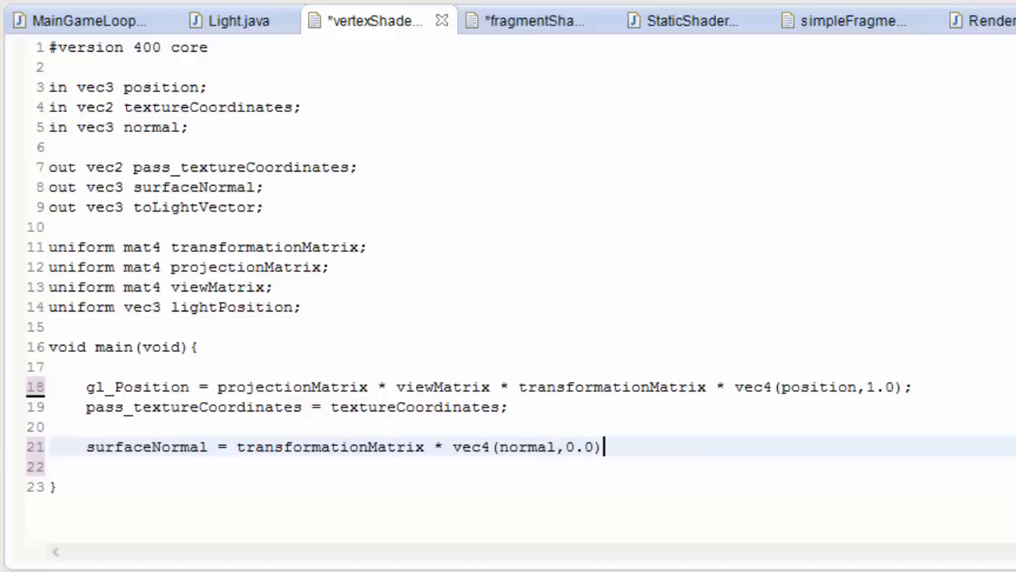
pyautogui.write(';')
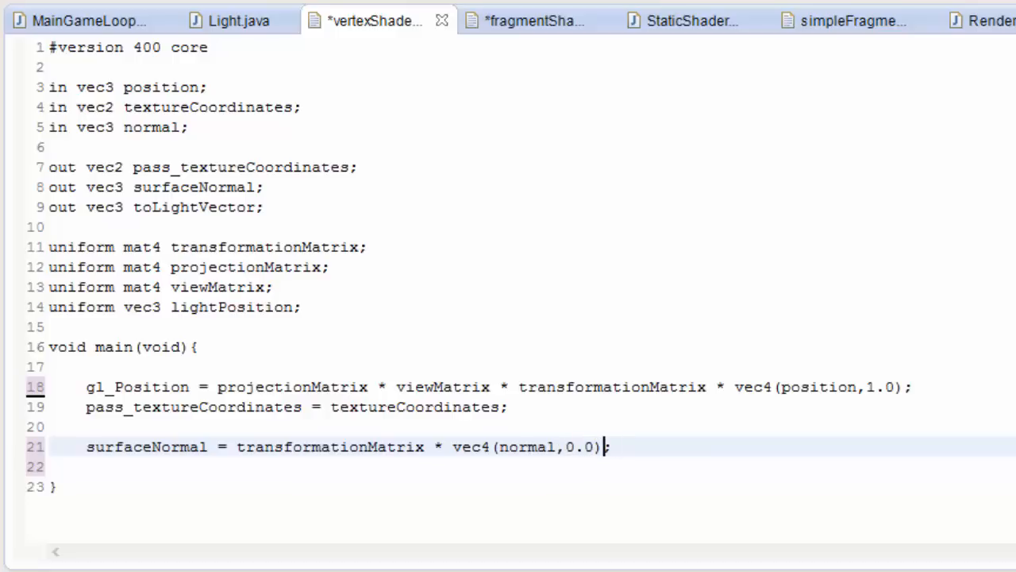
pyautogui.write('(')
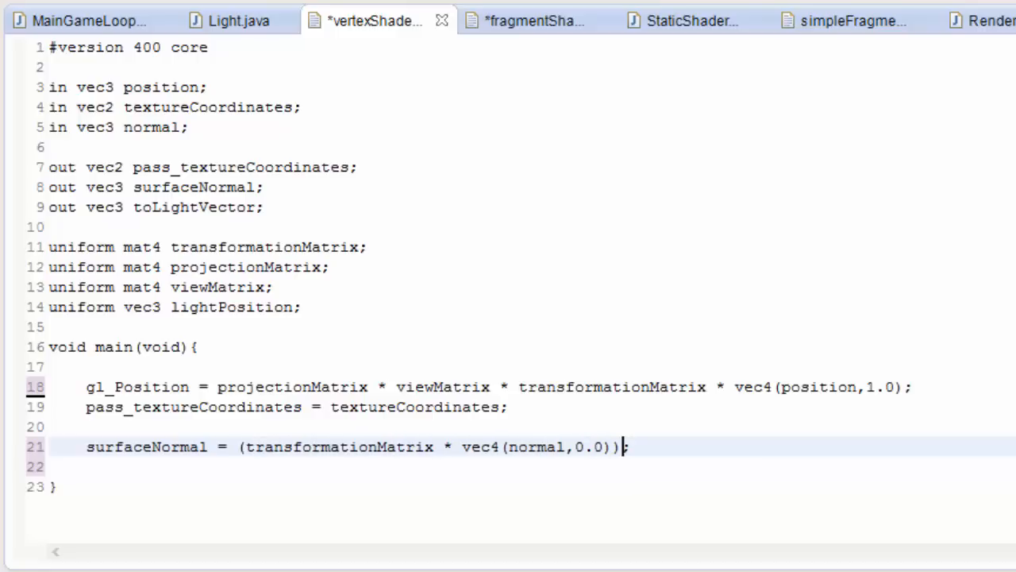
pyautogui.write('.xyz')
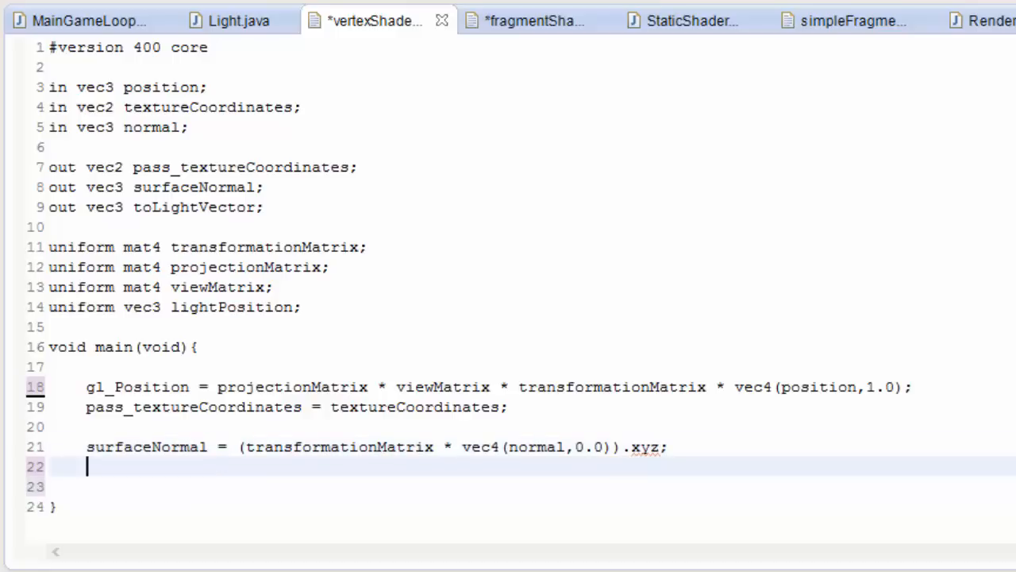
pyautogui.doubleClick(194, 207)
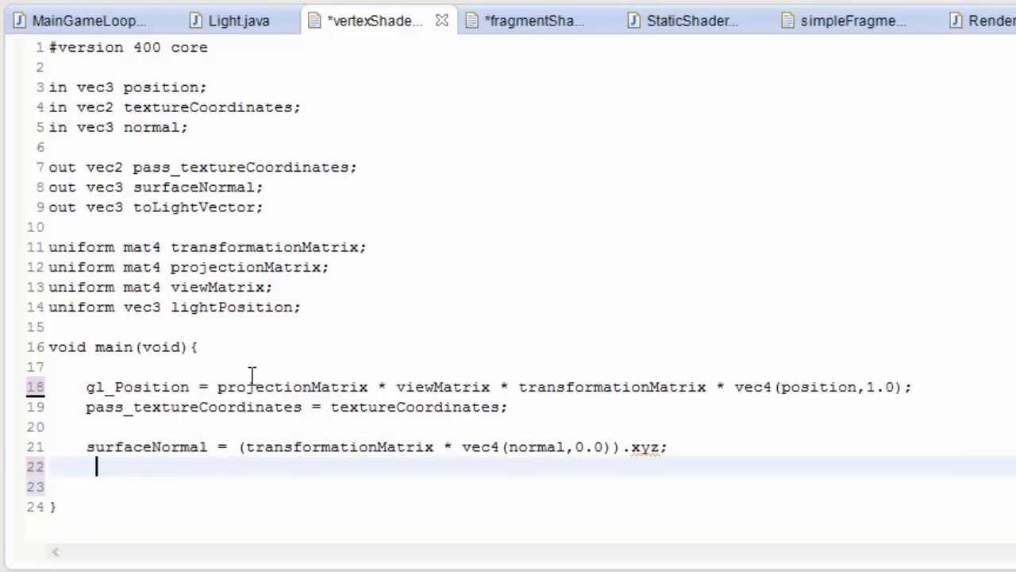
# Step: Write 'toLightVector = lightPosition - position;' and start a blank line at the top of main
pyautogui.write('toLightVector')
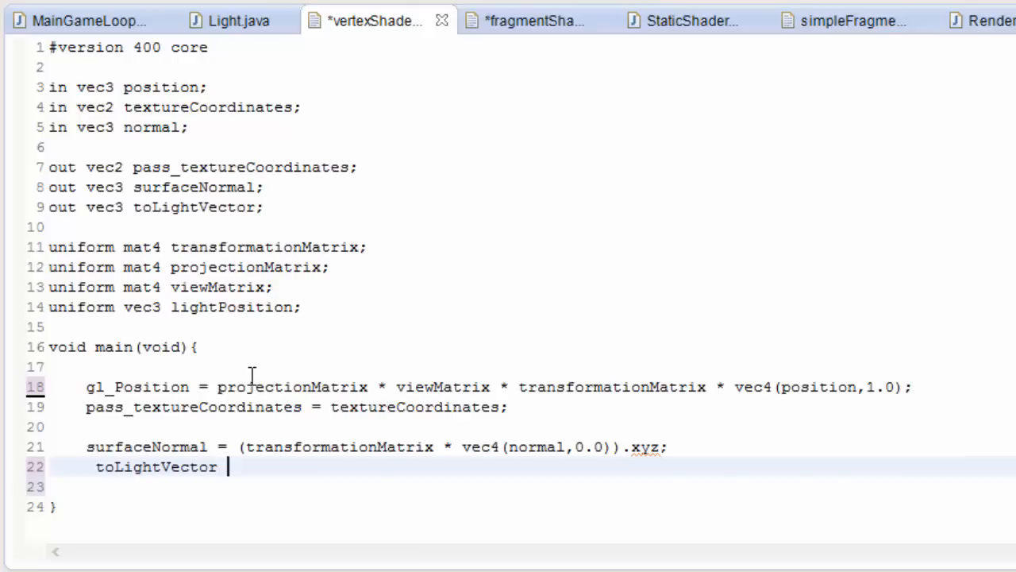
pyautogui.write('=')
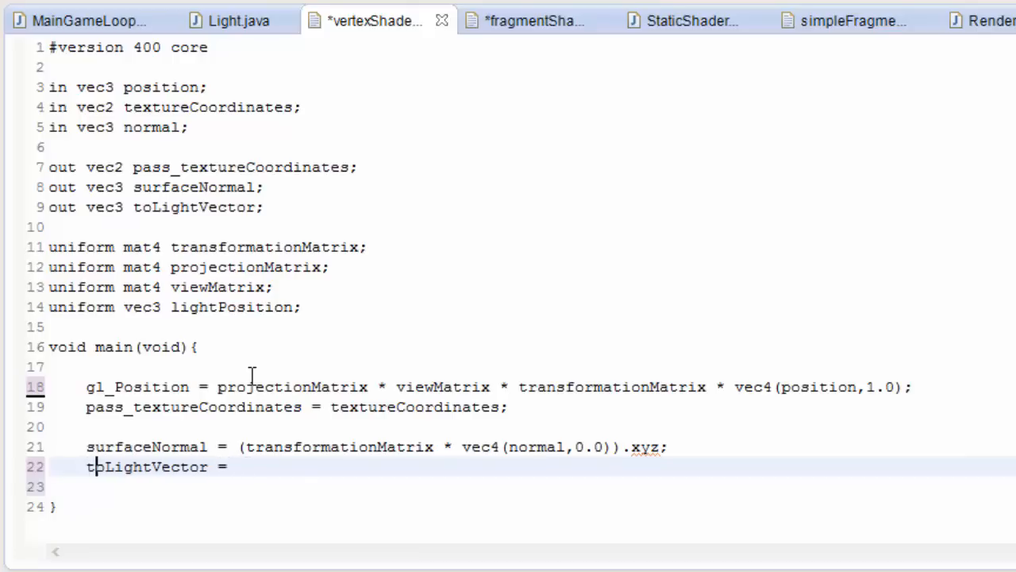
pyautogui.write('ligh')
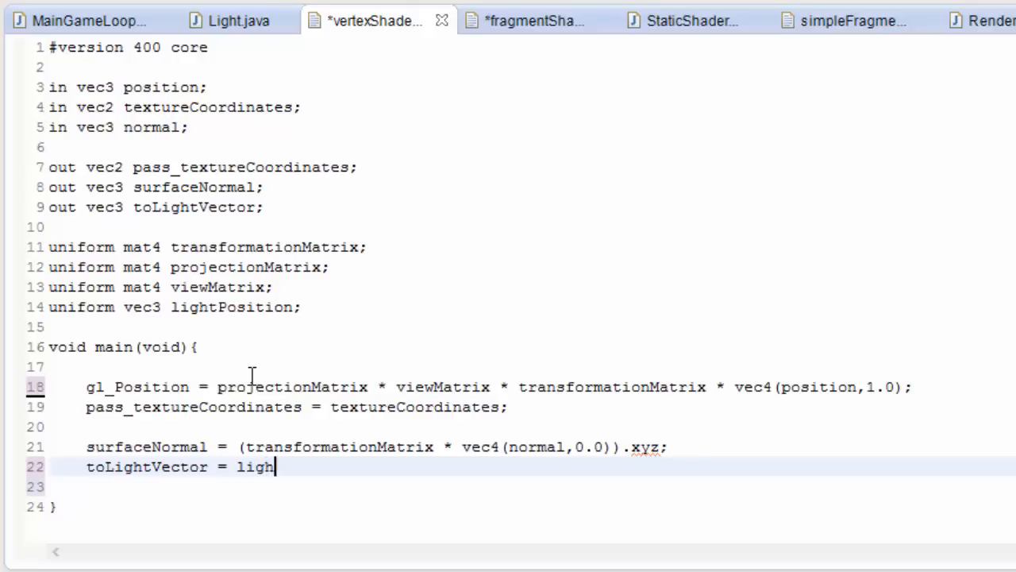
pyautogui.write('tPositio')
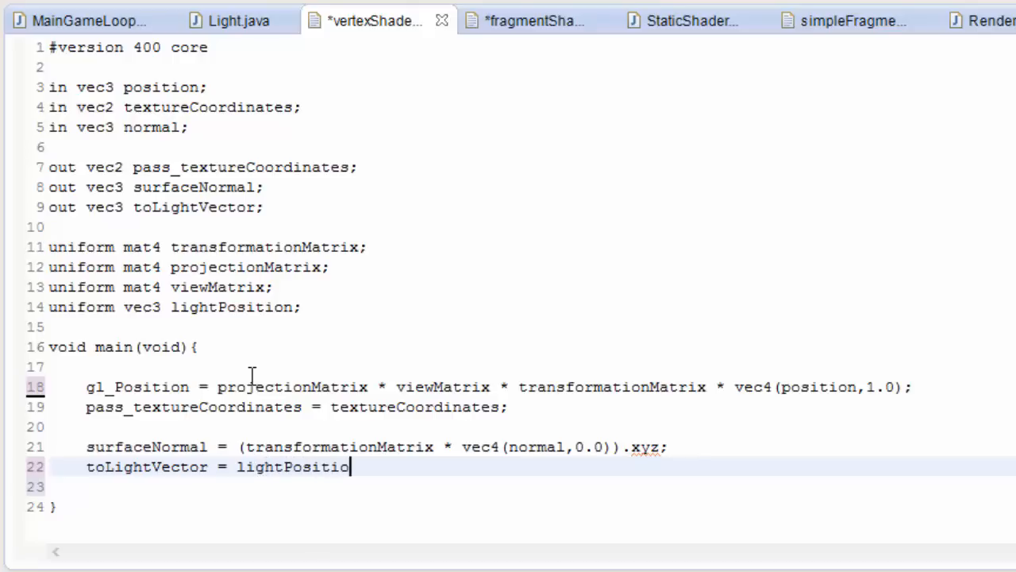
pyautogui.write('n -')
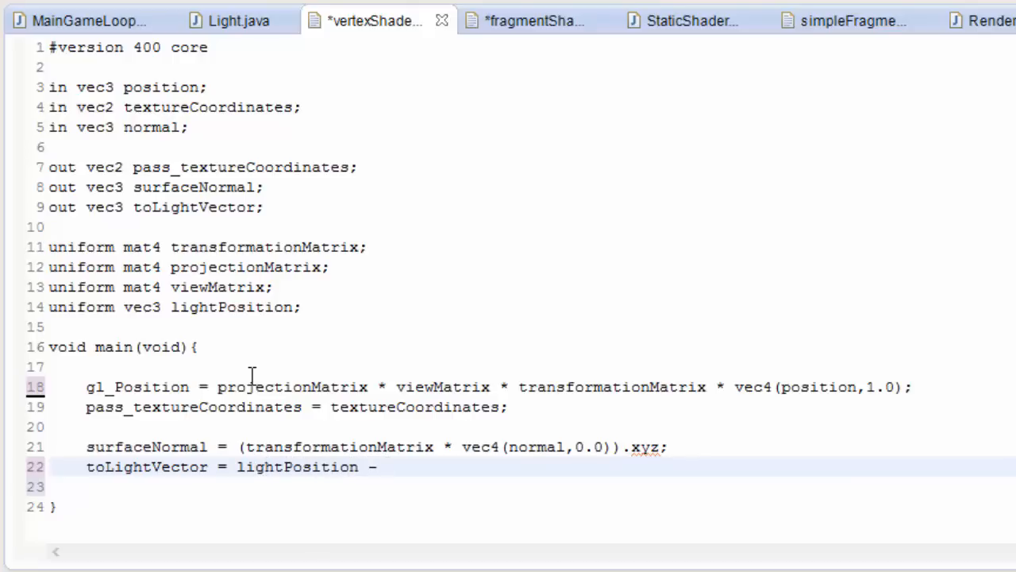
pyautogui.click(388, 467)
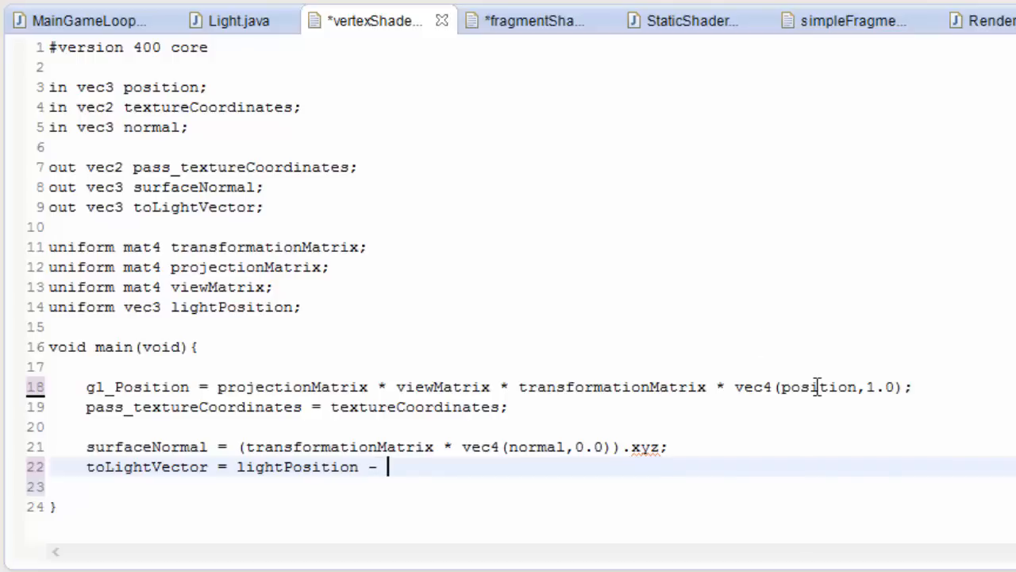
pyautogui.write('position')
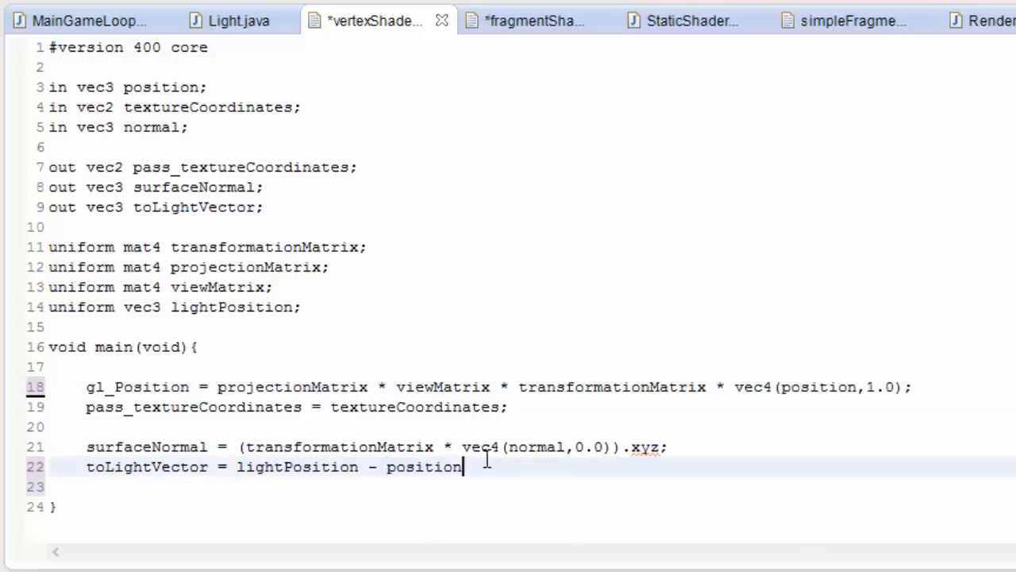
pyautogui.write(';')
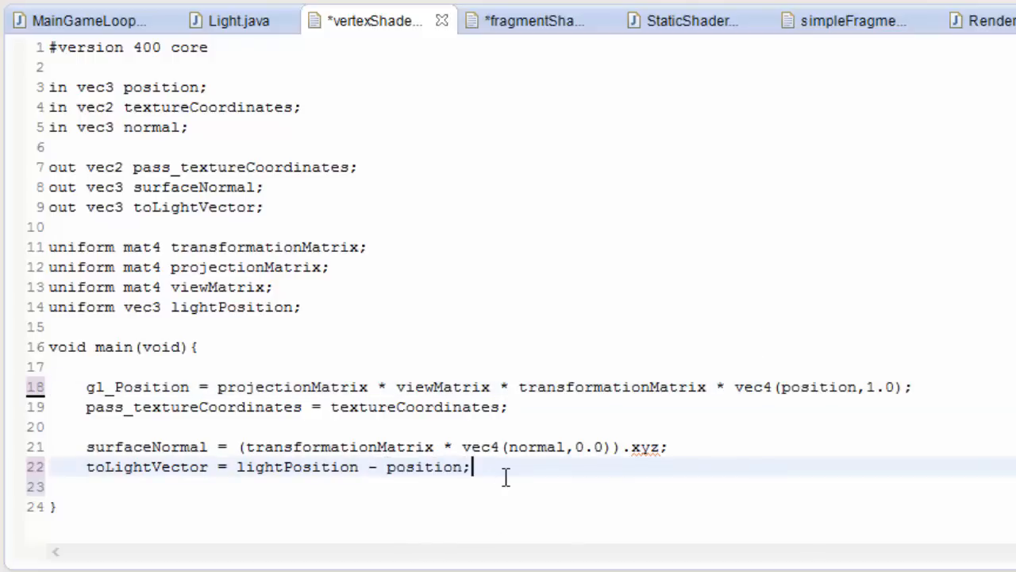
pyautogui.doubleClick(423, 466)
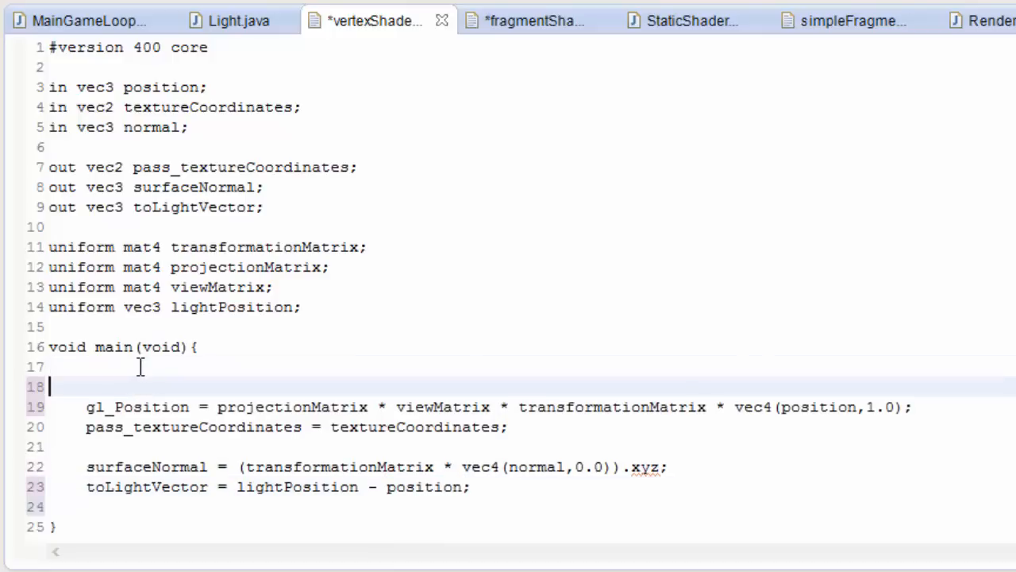
# Step: Add 'vec4 worldPosition = transformationMatrix * vec4(position,1.0);' at the top of main
pyautogui.write('vec4')
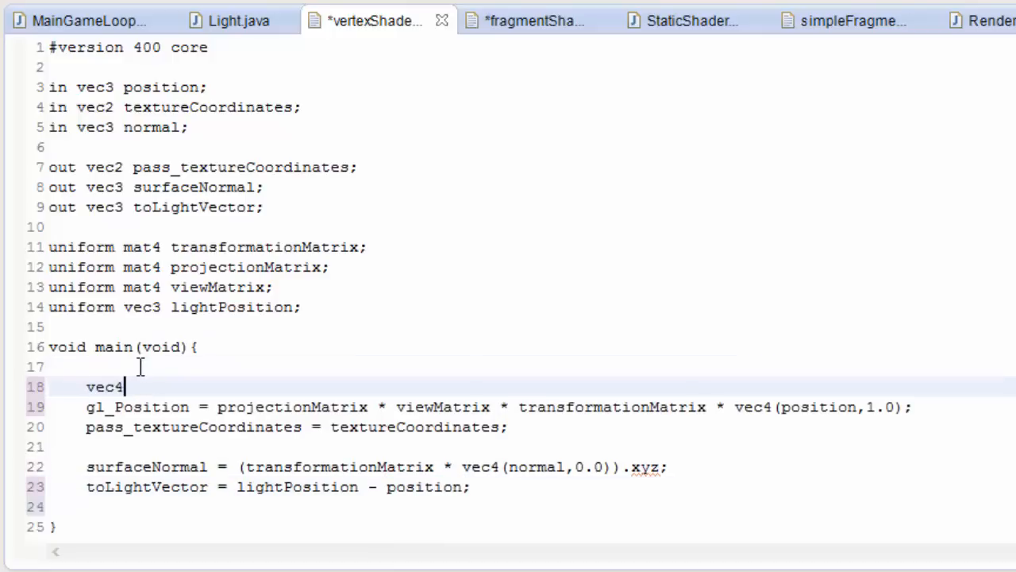
pyautogui.write('worldP')
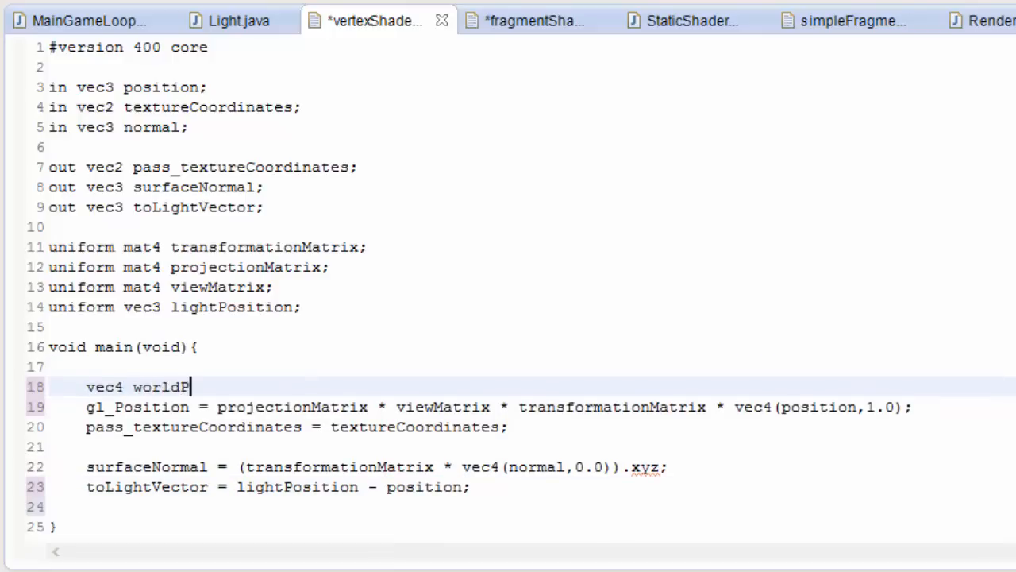
pyautogui.write('osition')
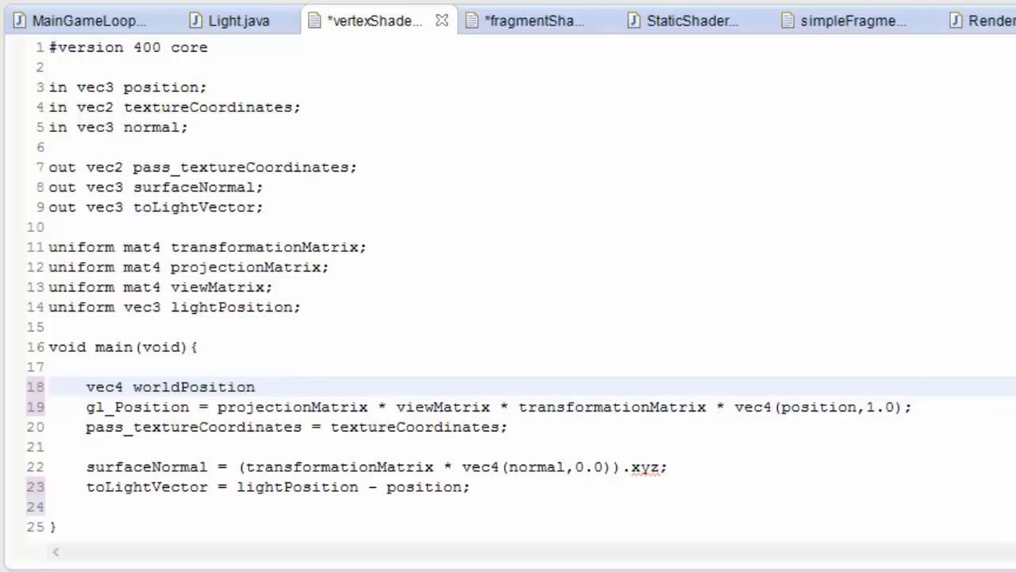
pyautogui.write('=')
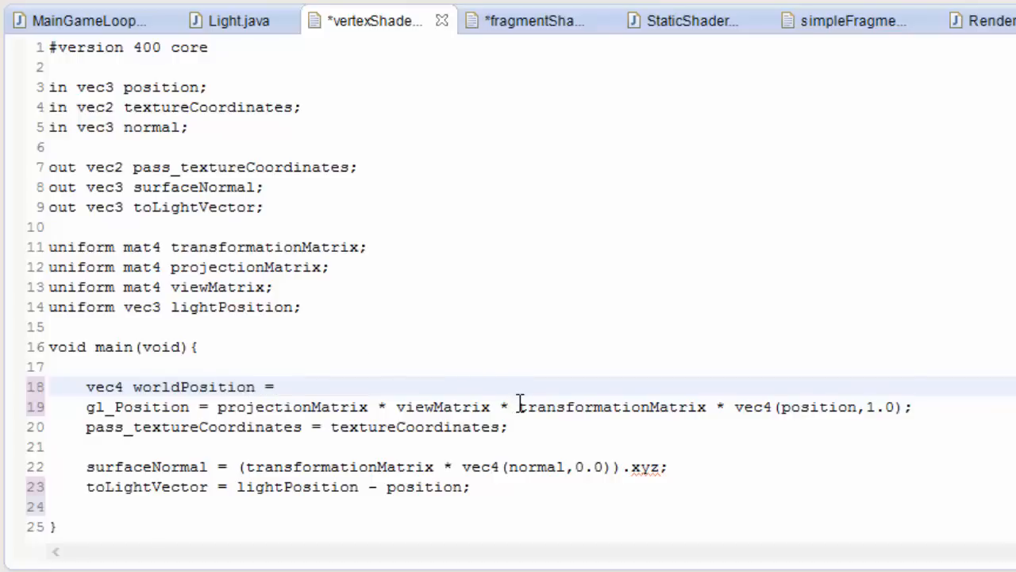
pyautogui.moveTo(519, 406); pyautogui.dragTo(912, 407)
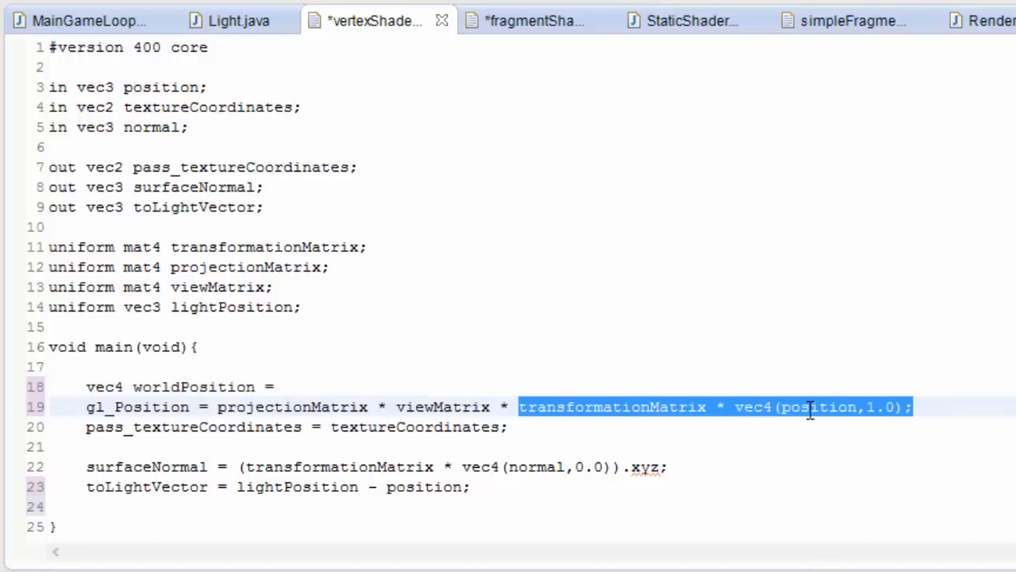
pyautogui.write('transformationMatrix * vec4(position,1.0);')
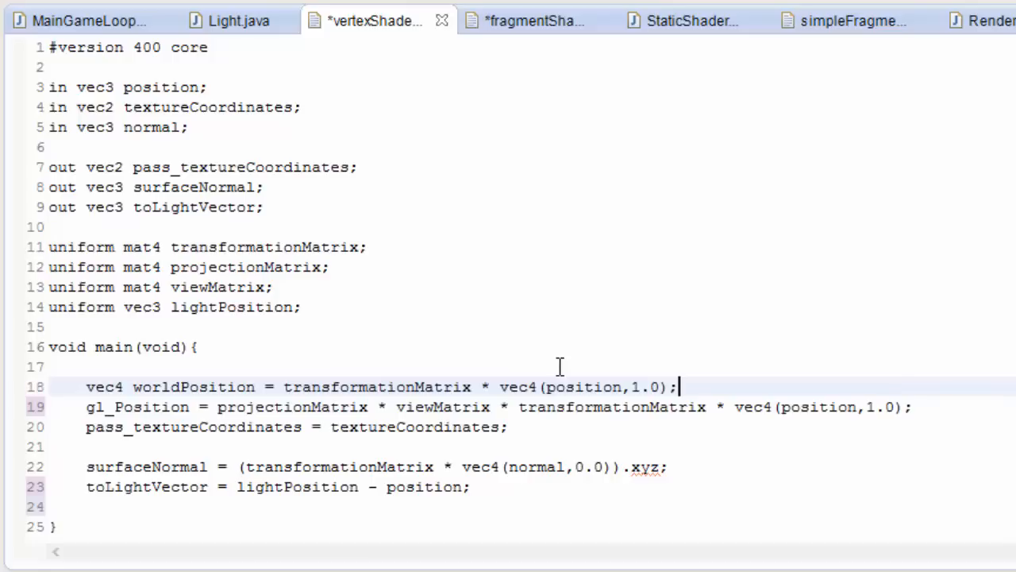
# Step: Use worldPosition in gl_Position and worldPosition.xyz in the toLightVector calculation
pyautogui.doubleClick(193, 387)
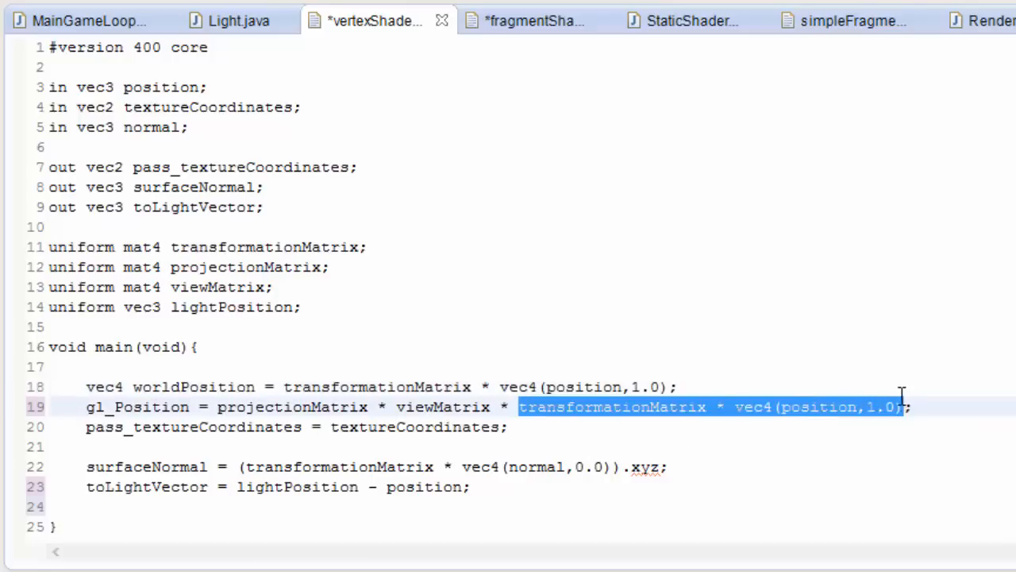
pyautogui.write('worldPosition')
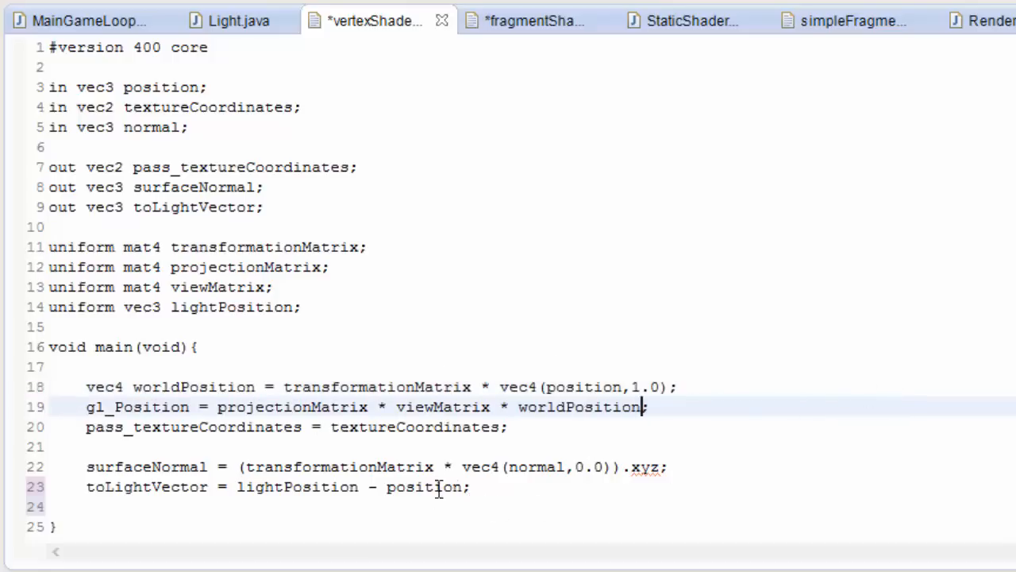
pyautogui.doubleClick(423, 486)
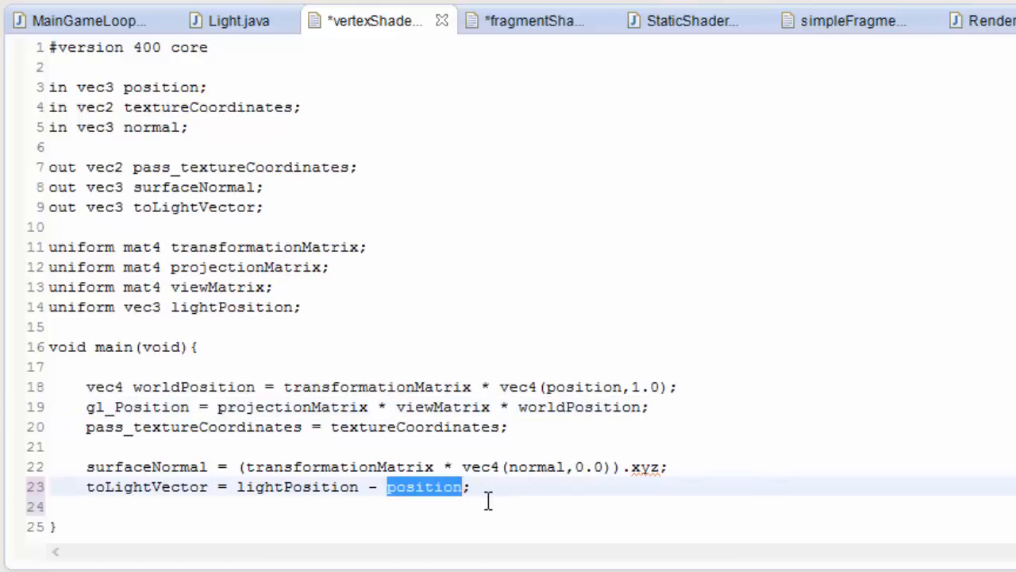
pyautogui.write('worldPosition')
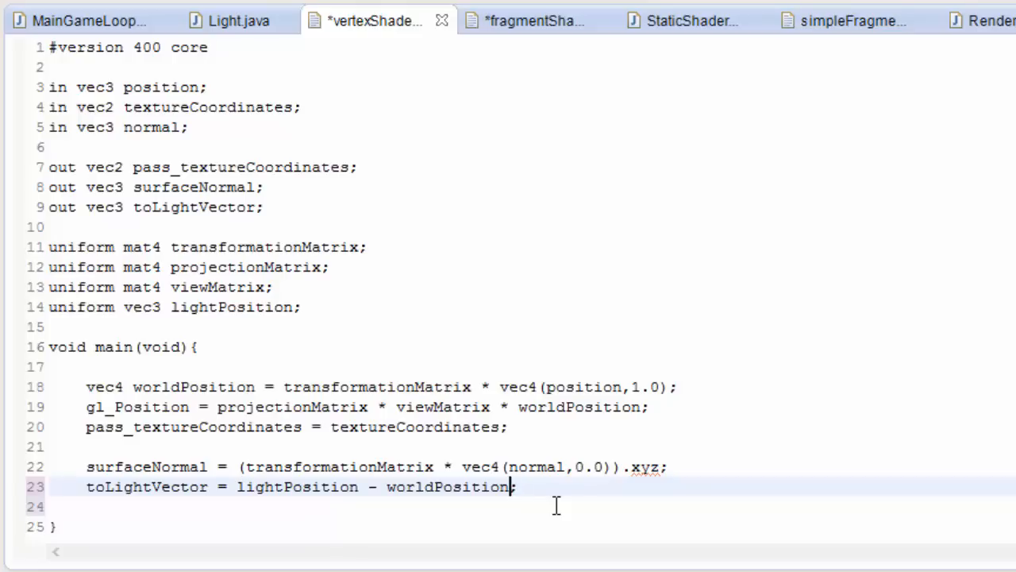
pyautogui.write('.xyz')
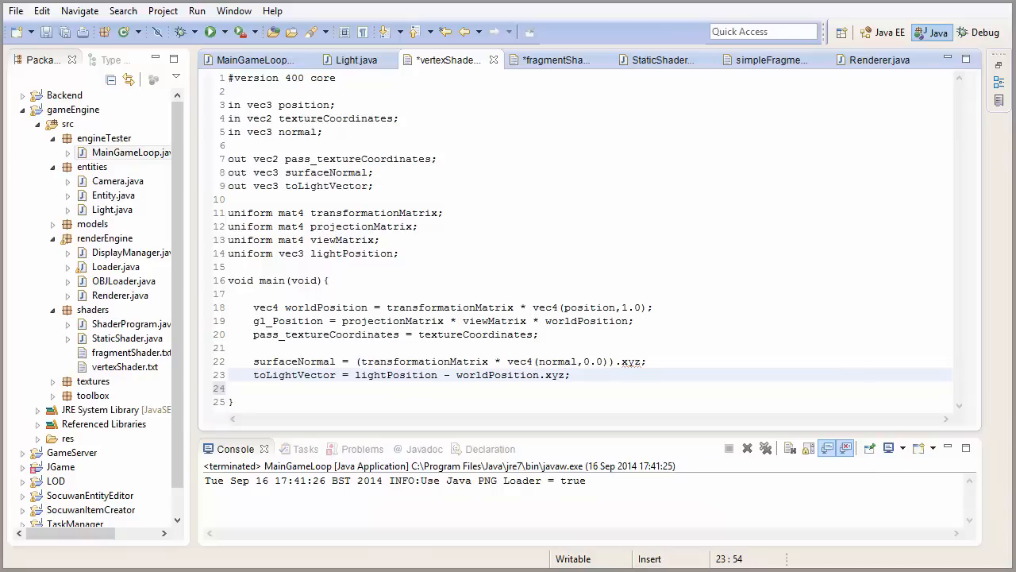
# Step: In fragmentShader.txt, remove the colour input and declare 'in vec3 surfaceNormal;' and 'in vec3 toLightVector;'
pyautogui.click(556, 60)
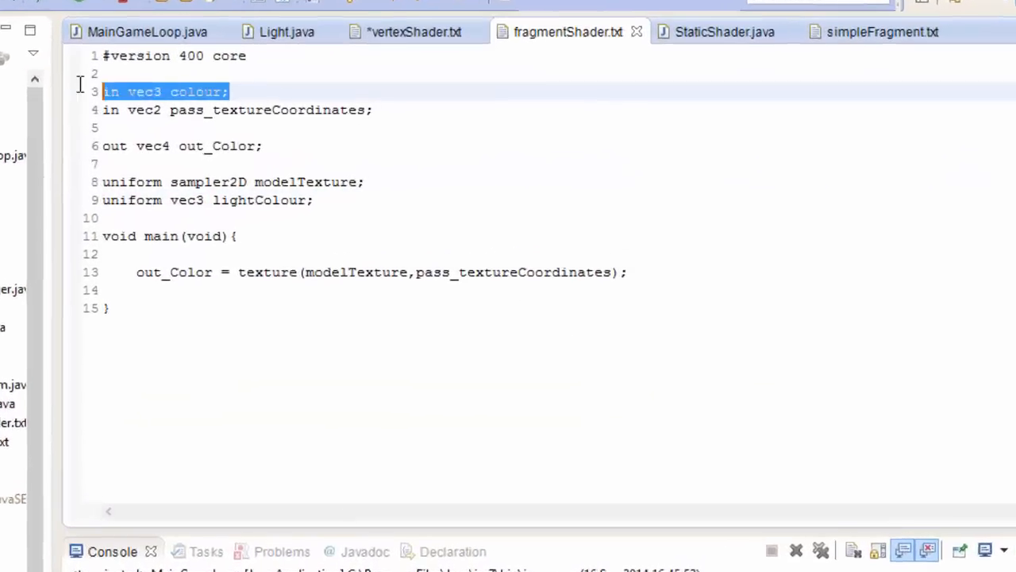
pyautogui.press('Delete')
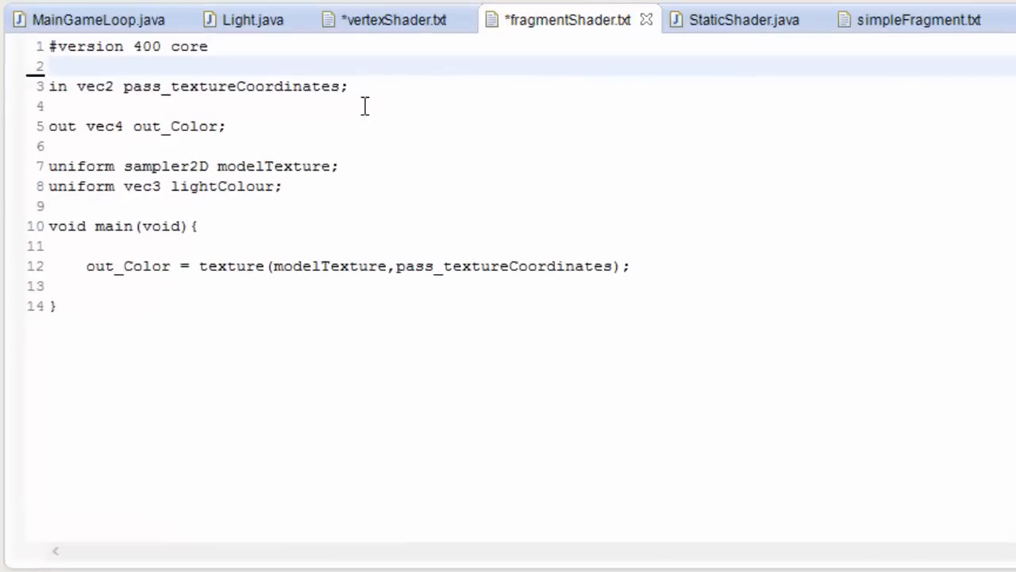
pyautogui.write('in vec3')
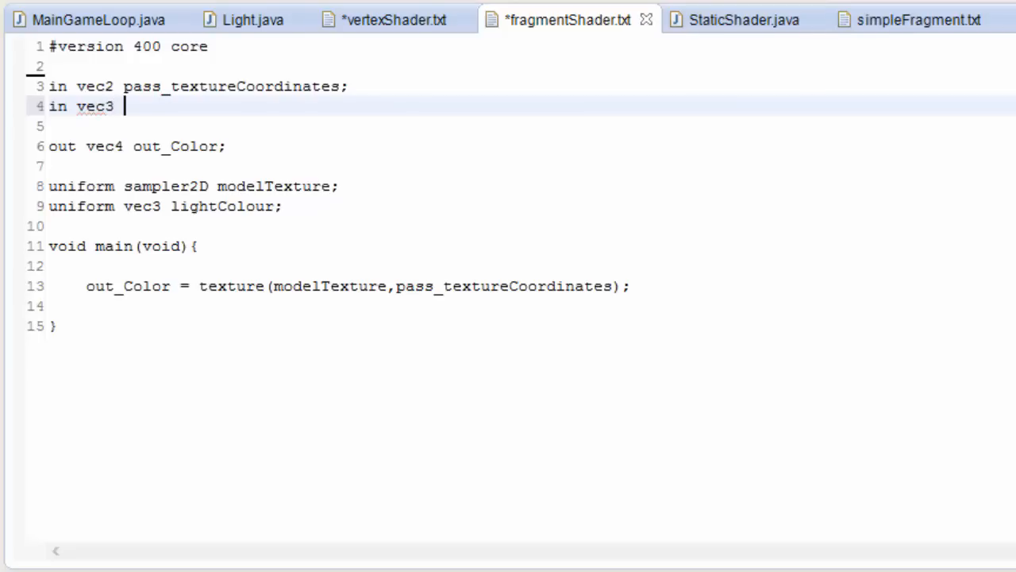
pyautogui.write('surfaceN')
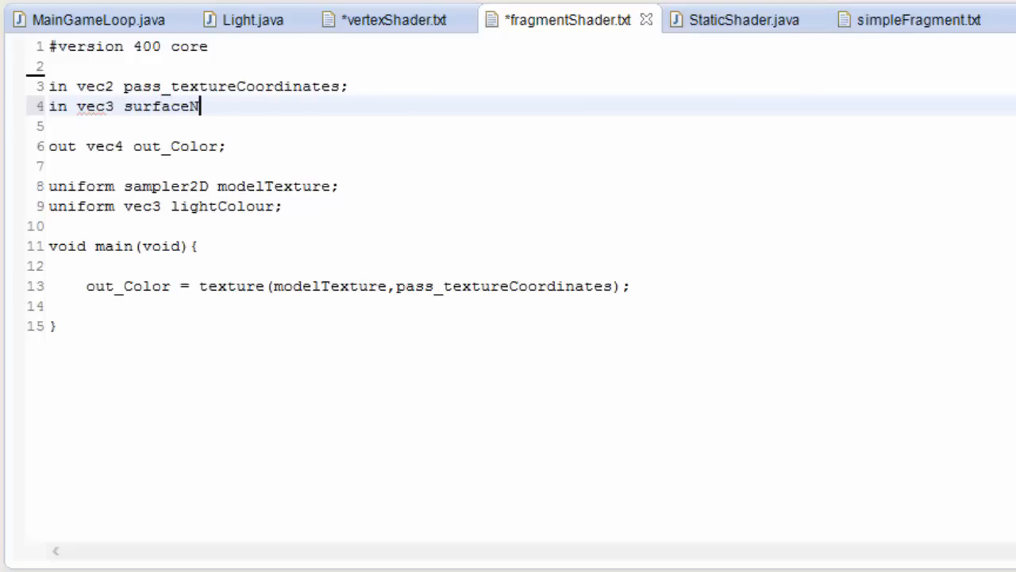
pyautogui.write('ormal;')
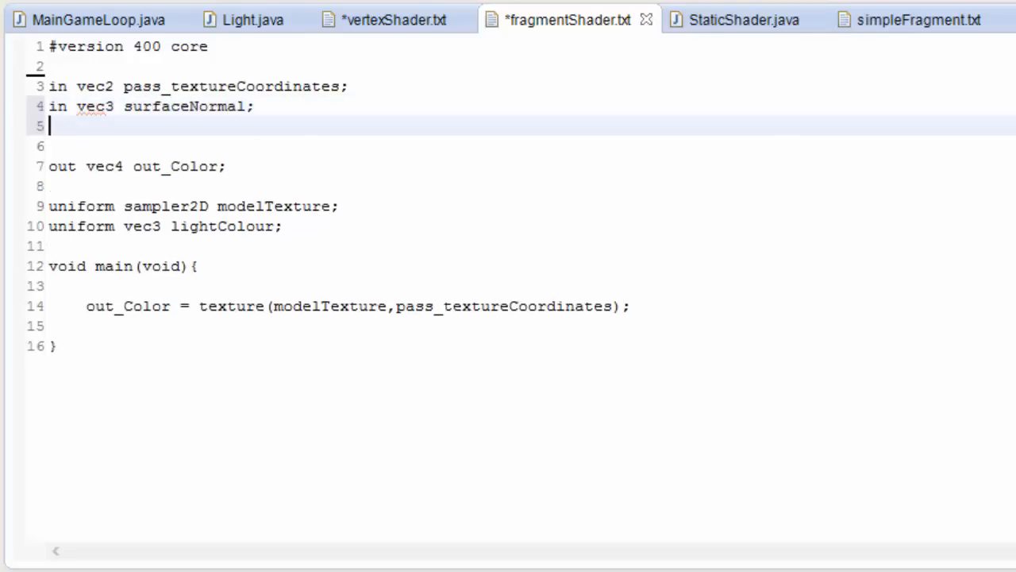
pyautogui.write('in vec3')
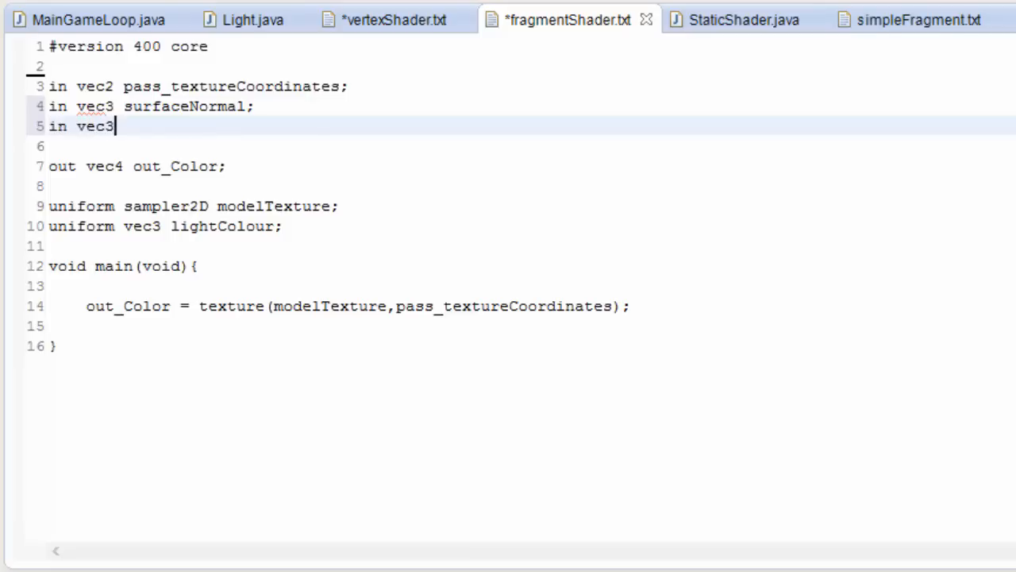
pyautogui.write('toLigh')
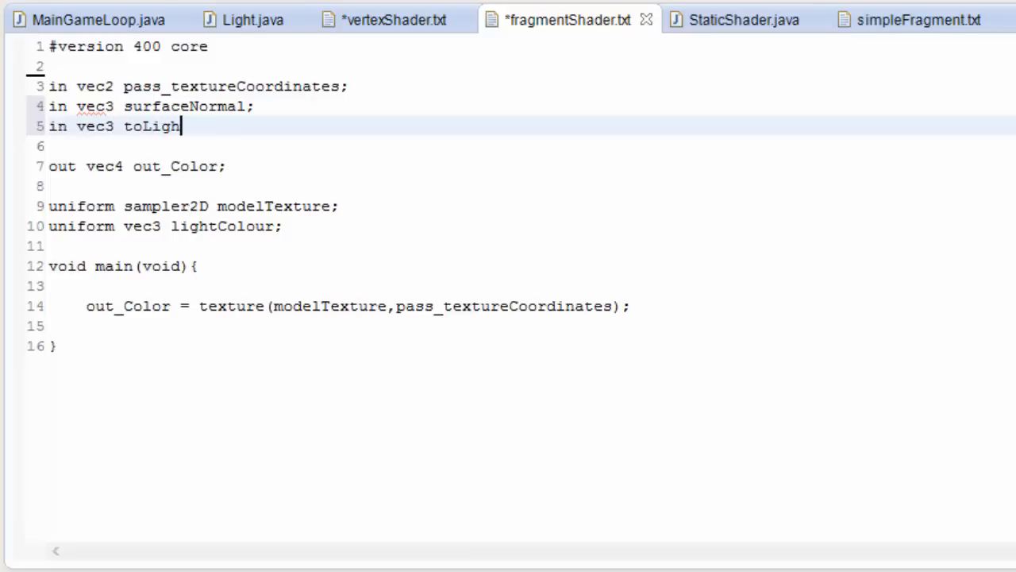
pyautogui.write('tVector')
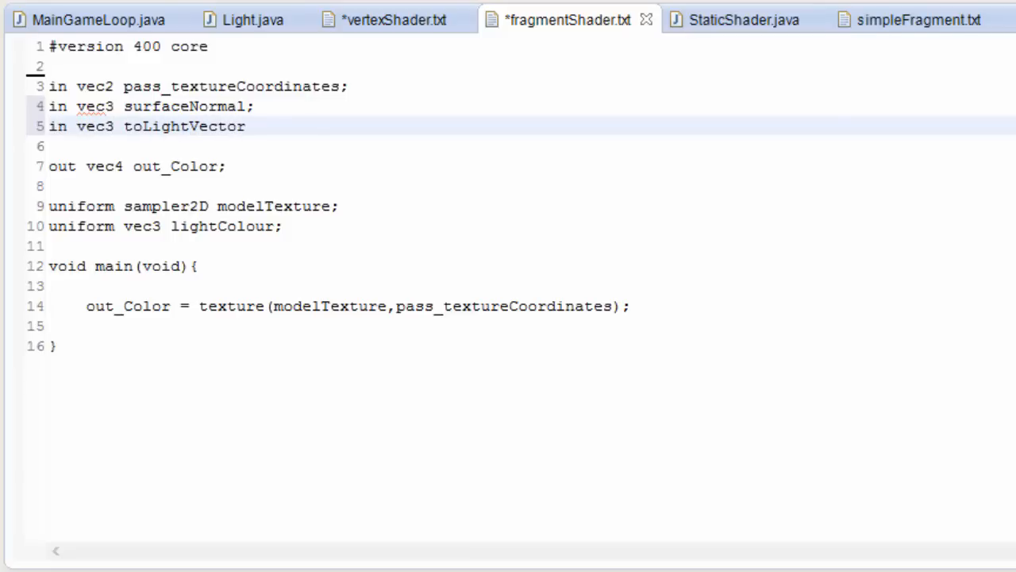
pyautogui.write(';')
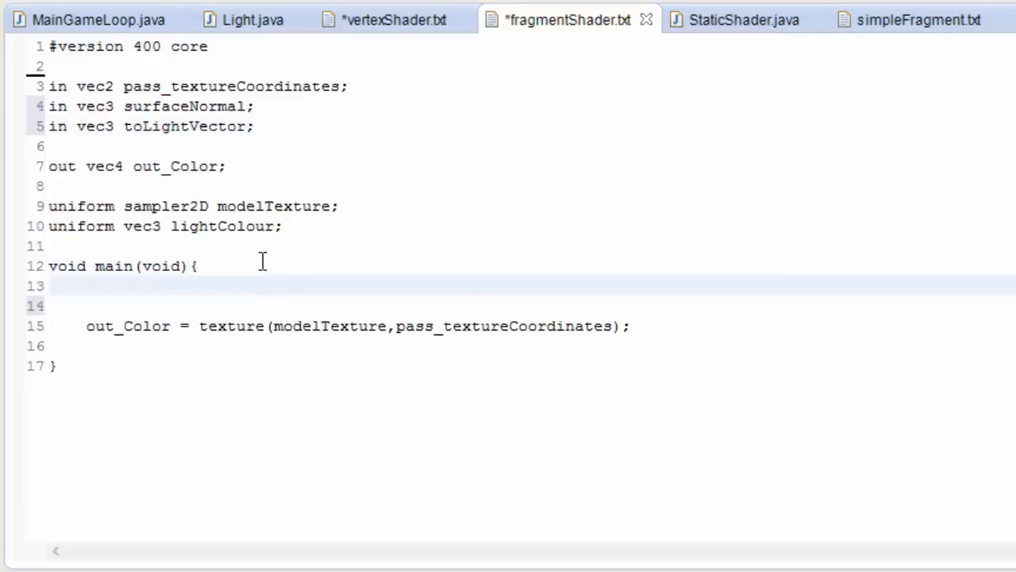
# Step: Compute unitNormal and unitLightVector by normalizing surfaceNormal and toLightVector
pyautogui.write('vec3')
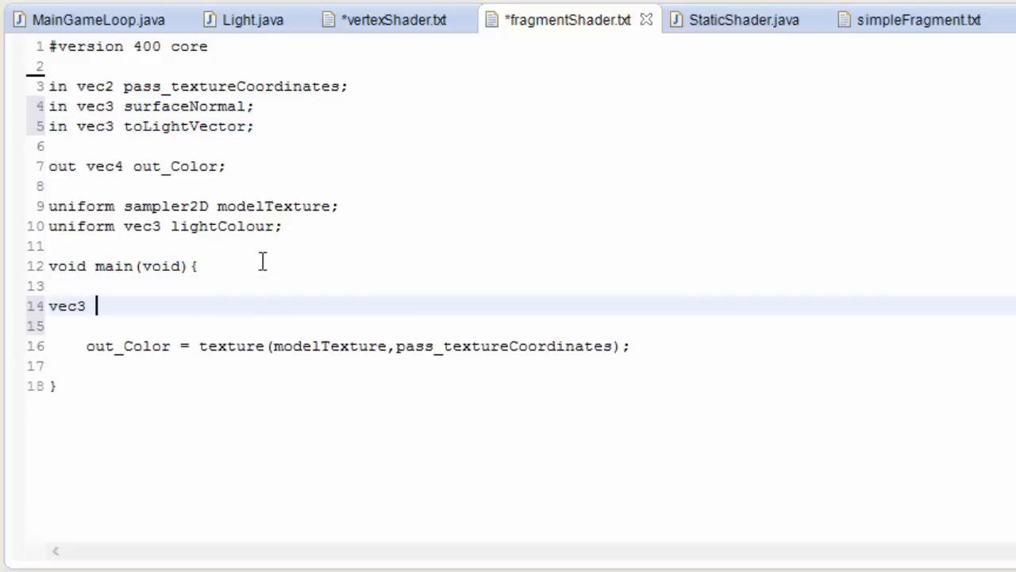
pyautogui.write('unitNorm')
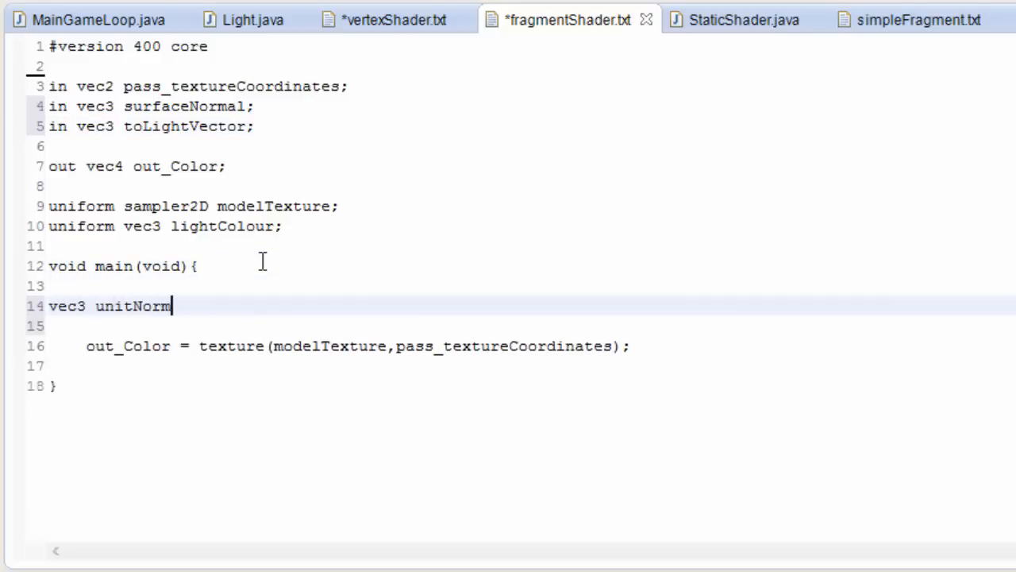
pyautogui.write('al =')
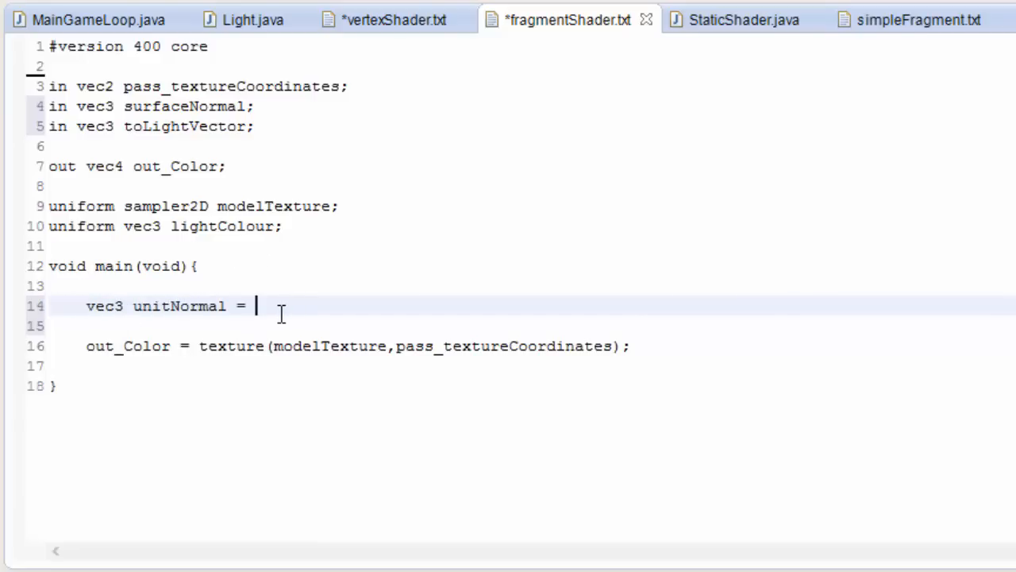
pyautogui.write('normaliz')
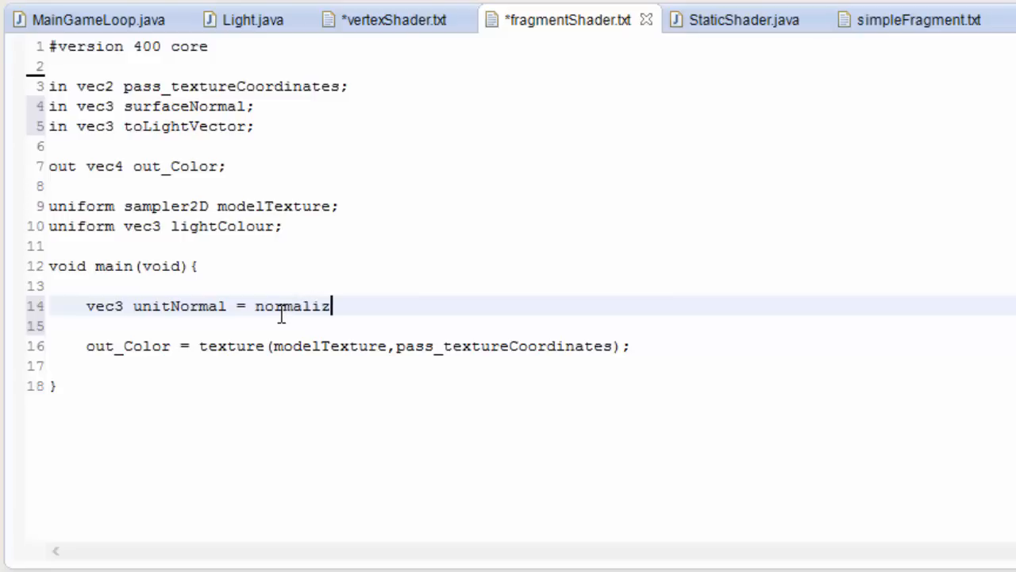
pyautogui.write('e()')
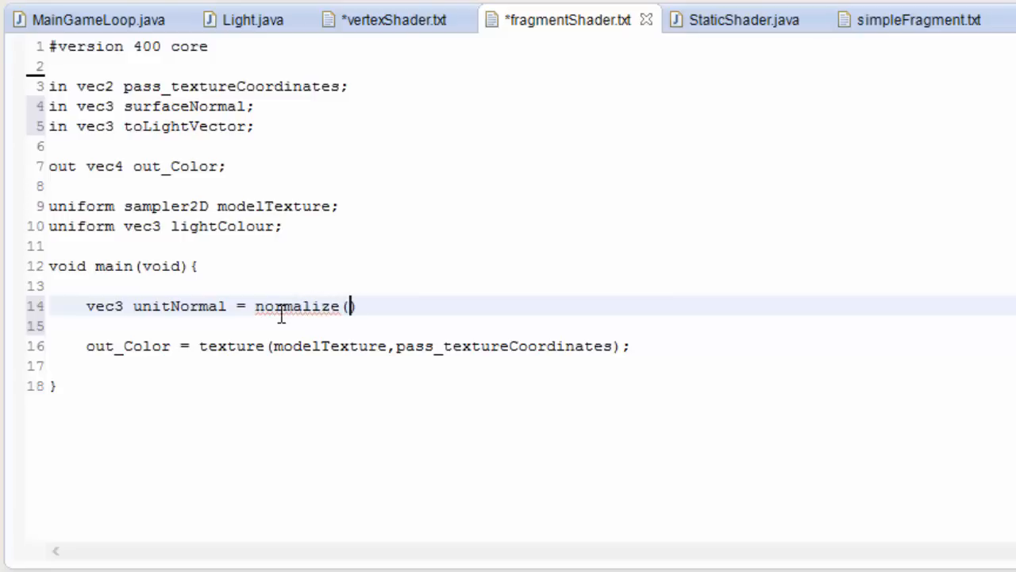
pyautogui.write('surfac')
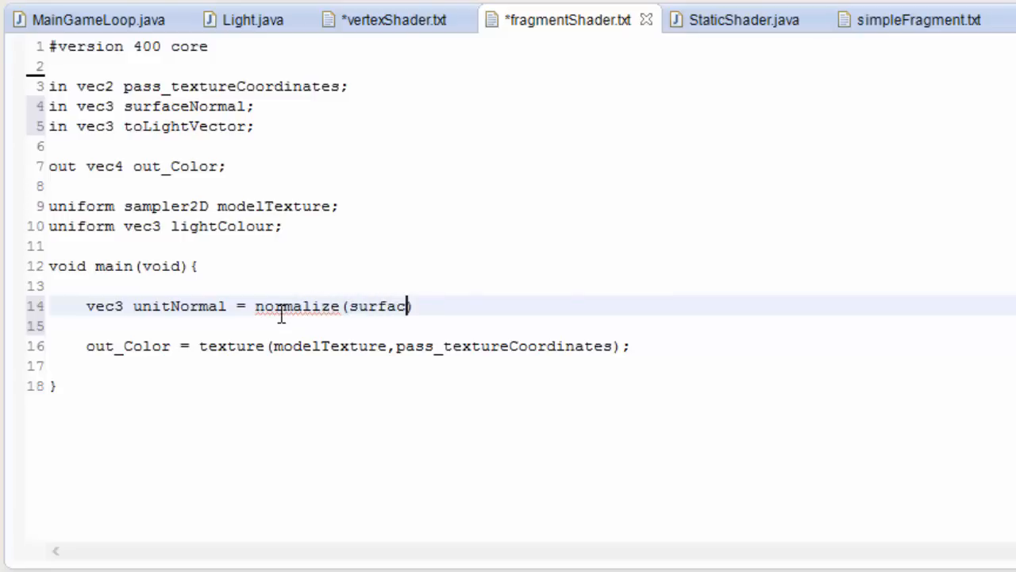
pyautogui.write('eNormal)')
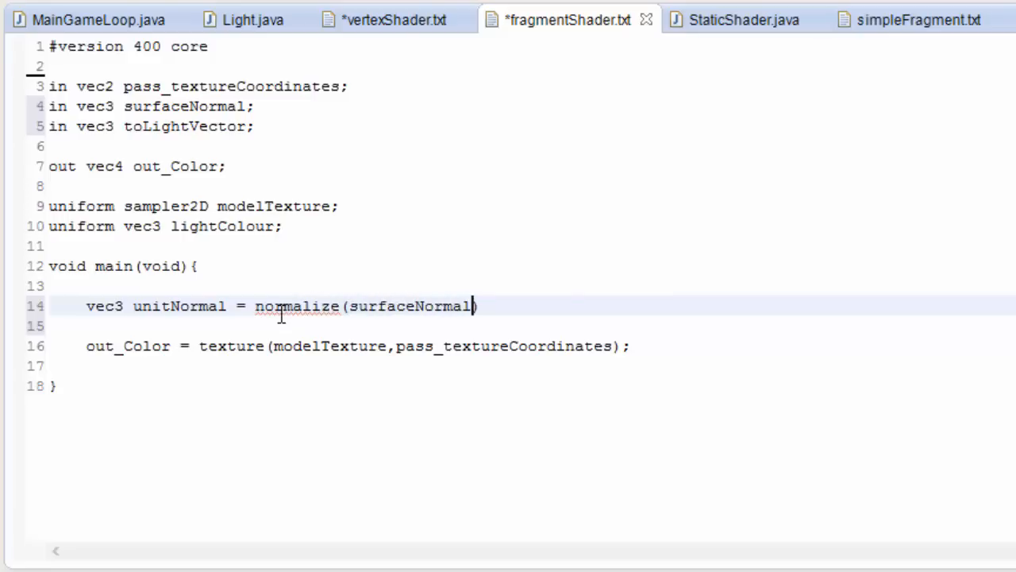
pyautogui.write(';')
pyautogui.write('vec3')
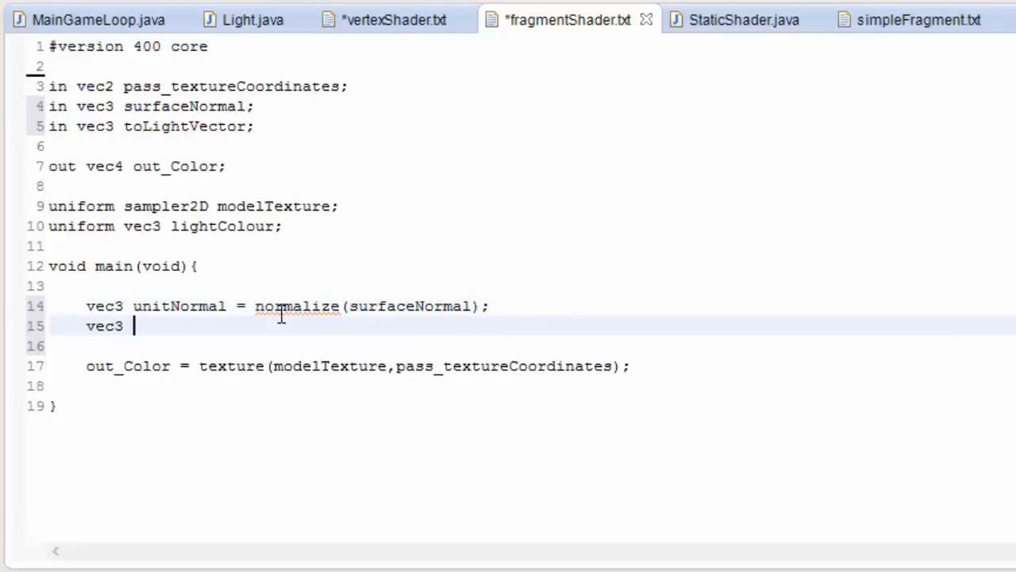
pyautogui.write('unit')
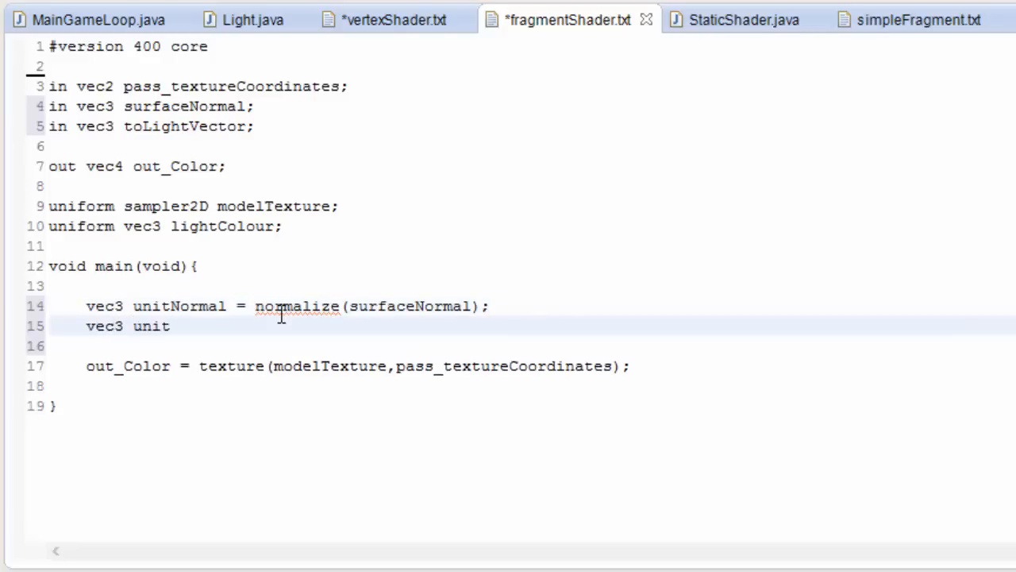
pyautogui.write('Light')
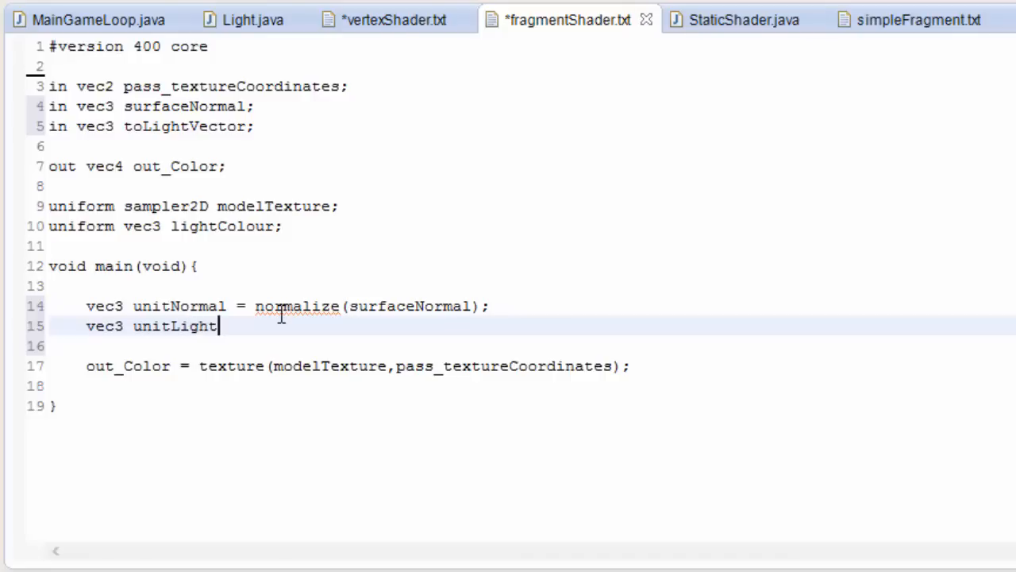
pyautogui.write('Vector')
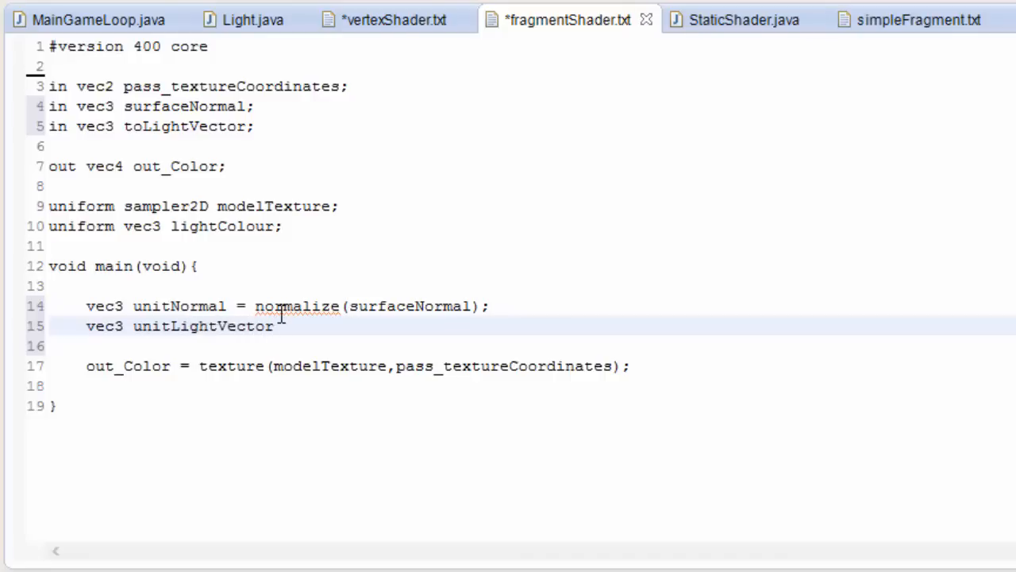
pyautogui.write('= normal')
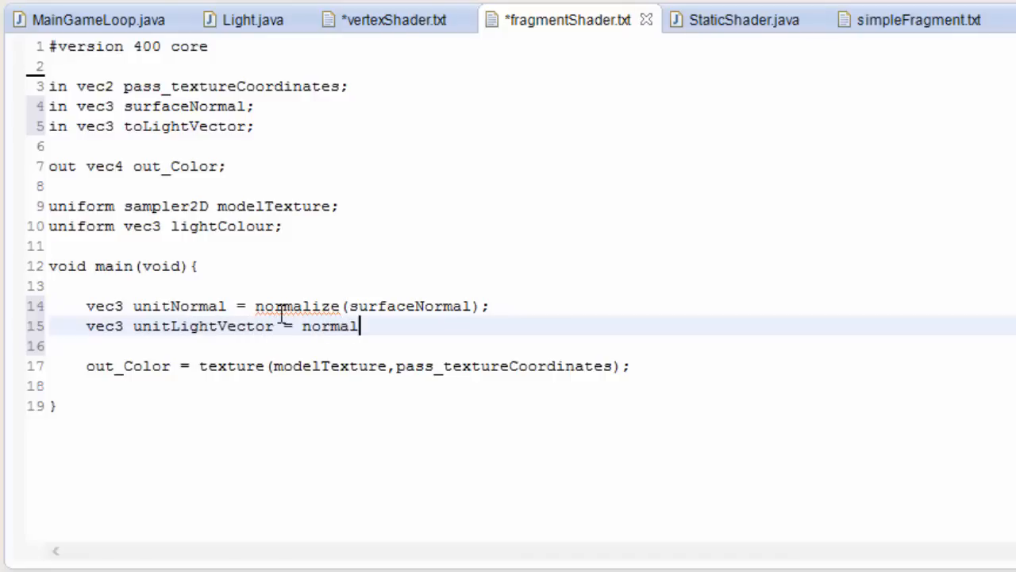
pyautogui.write('ize()')
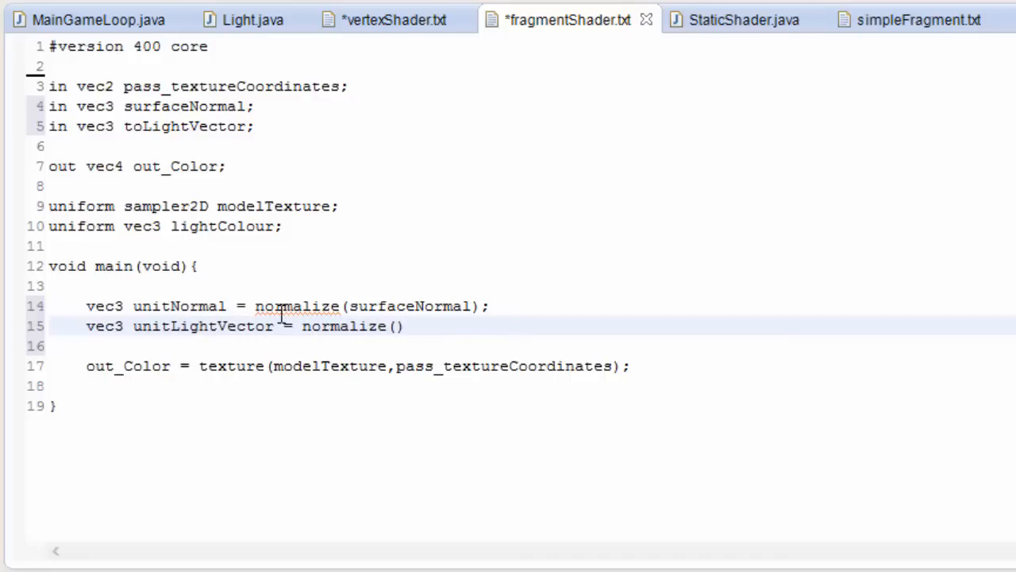
pyautogui.write('toLig')
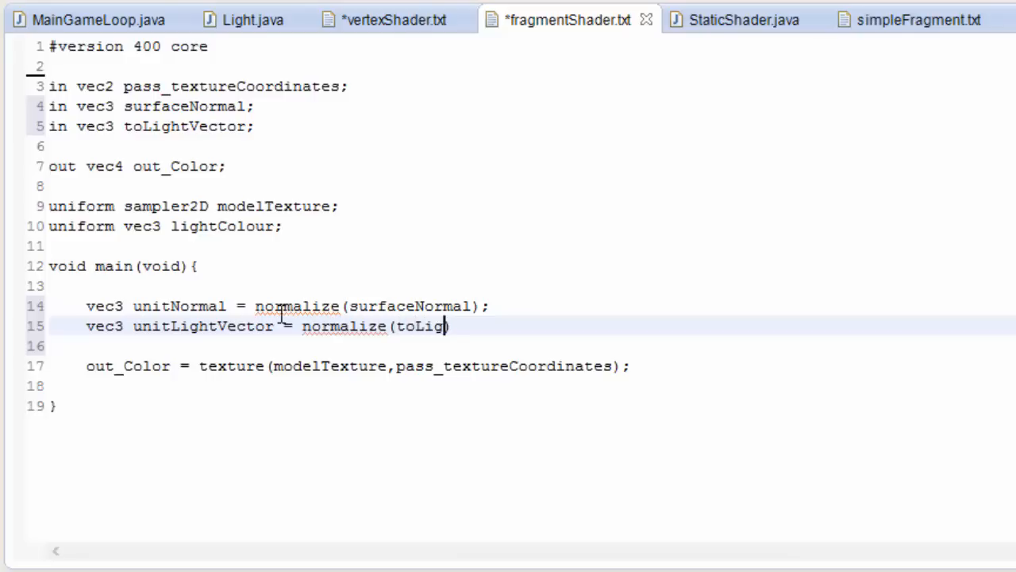
pyautogui.write('htVecto')
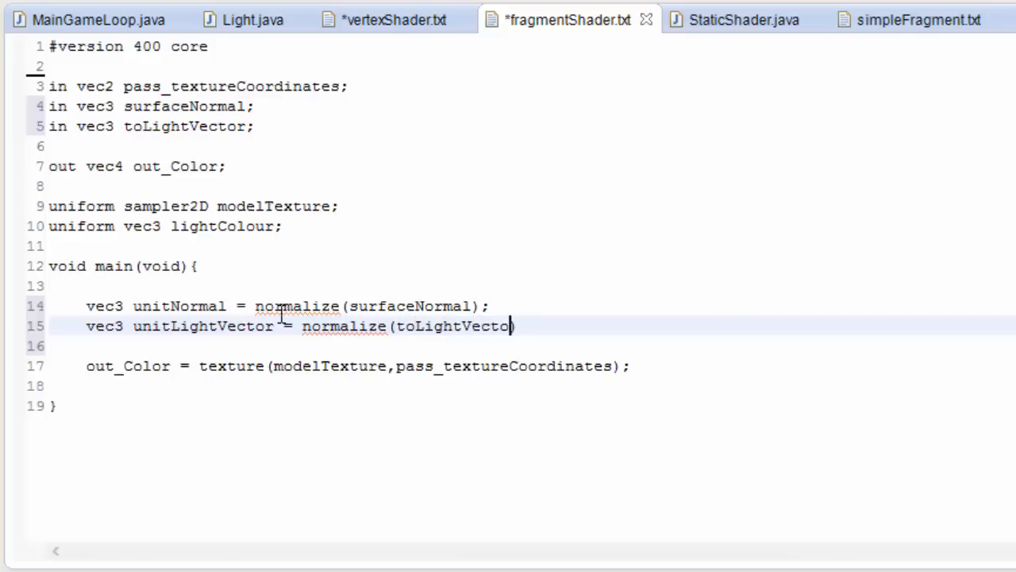
pyautogui.write('r);')
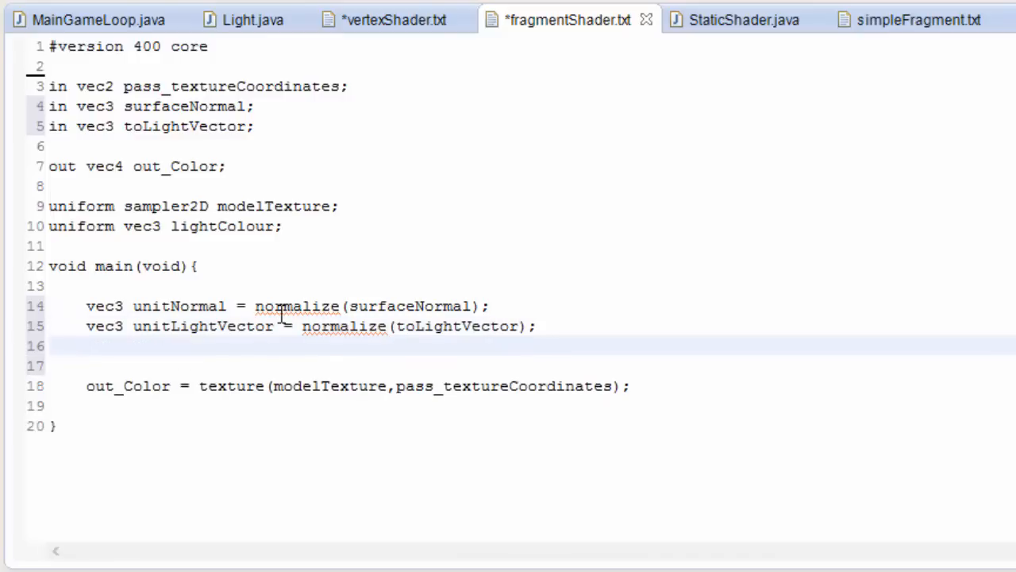
# Step: Compute 'float nDotl = dot(unitNormal, unitLightVector);'
pyautogui.write('float')
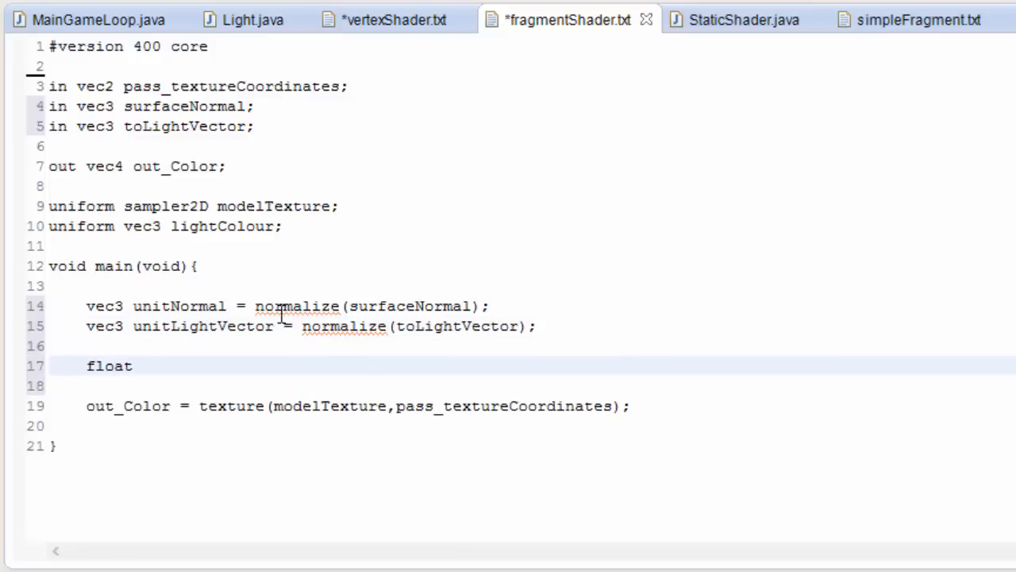
pyautogui.write('nDo')
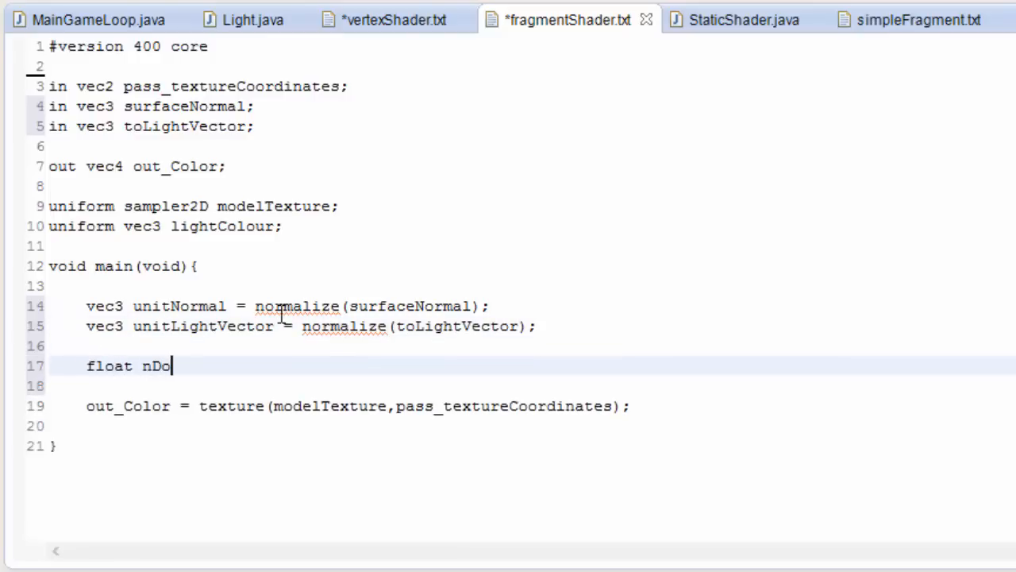
pyautogui.write('tl =')
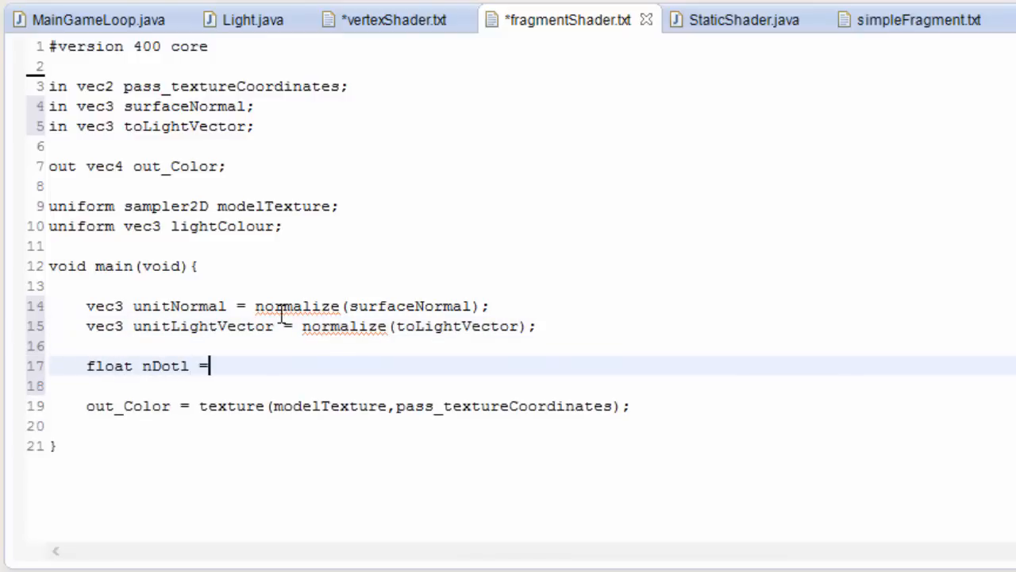
pyautogui.write('dot')
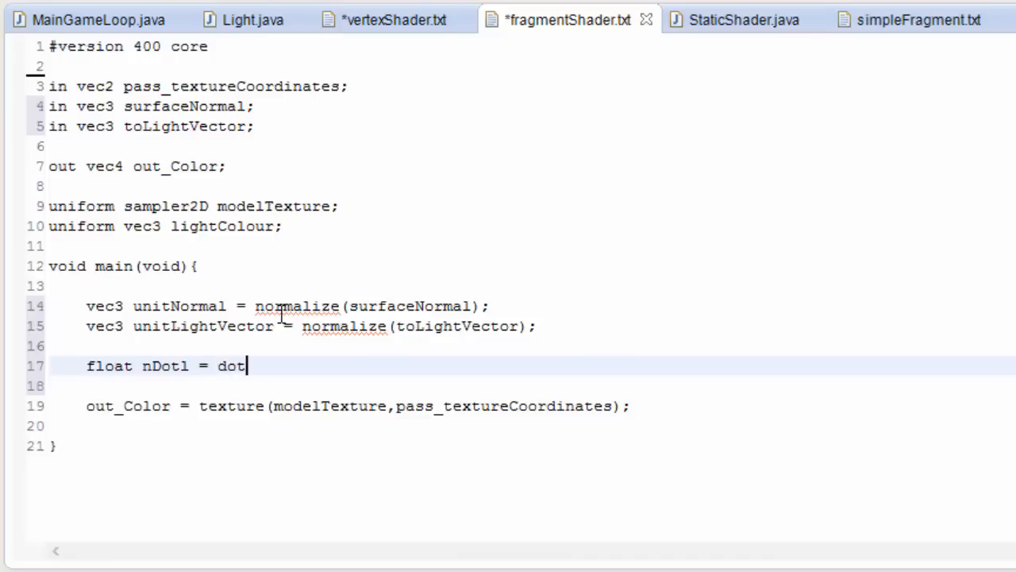
pyautogui.write('()')
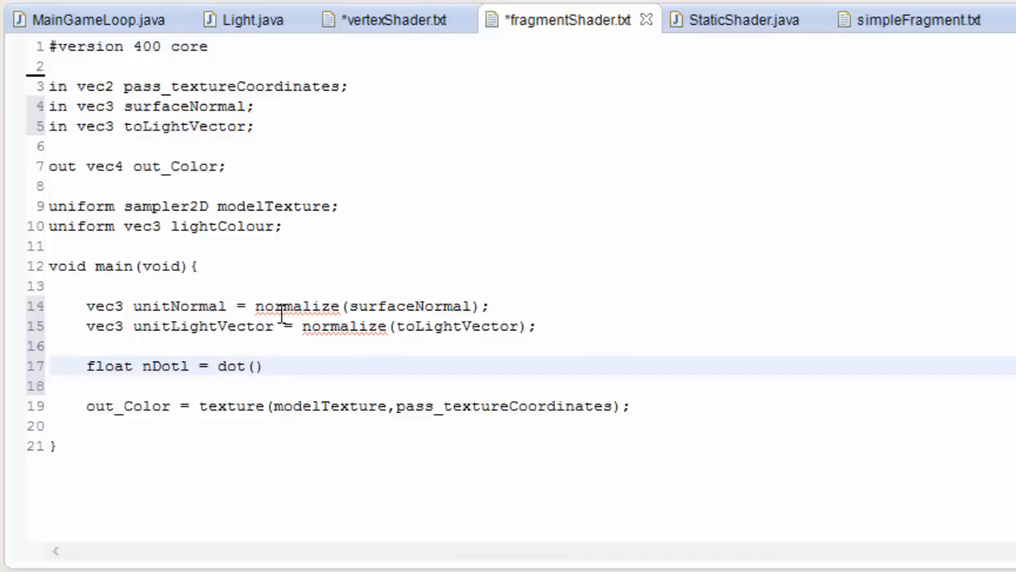
pyautogui.write('unitNor')
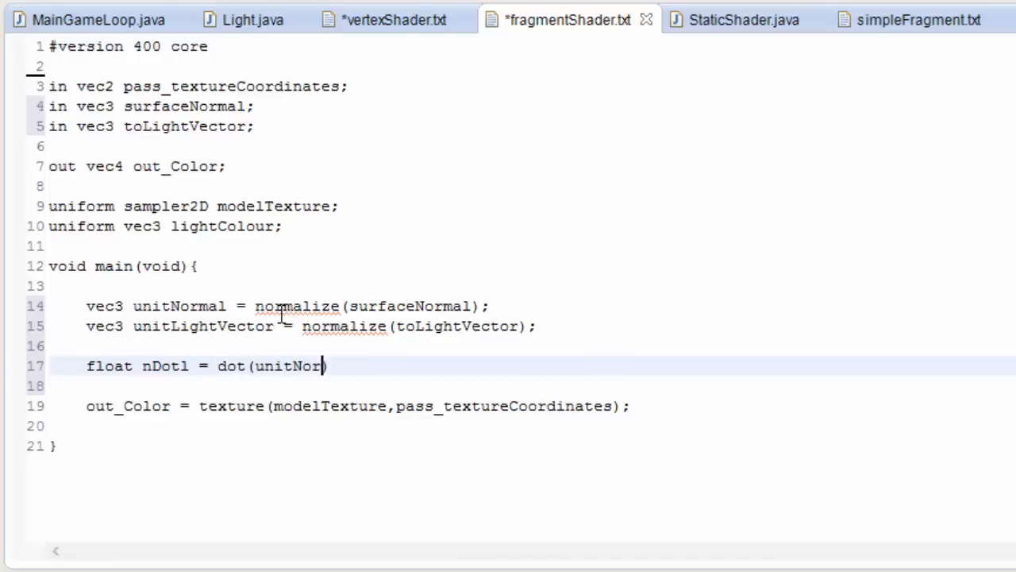
pyautogui.write('mal,')
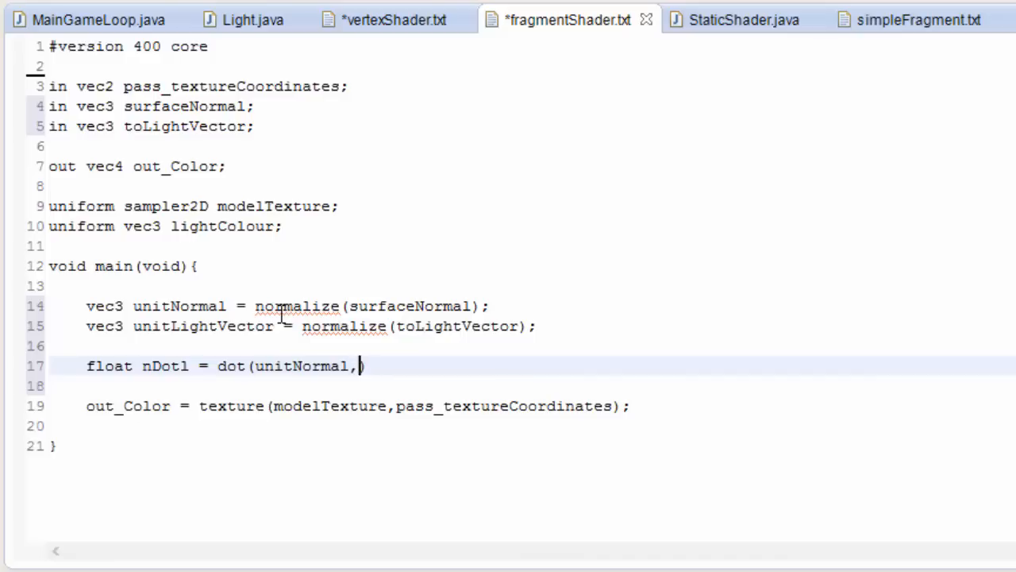
pyautogui.write('unitLight')
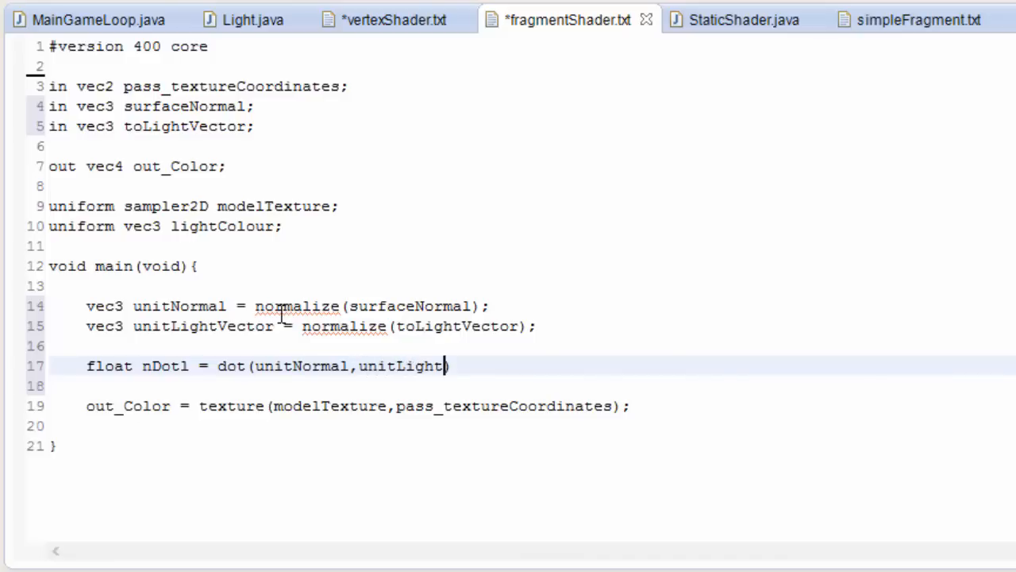
pyautogui.write('Vecto')
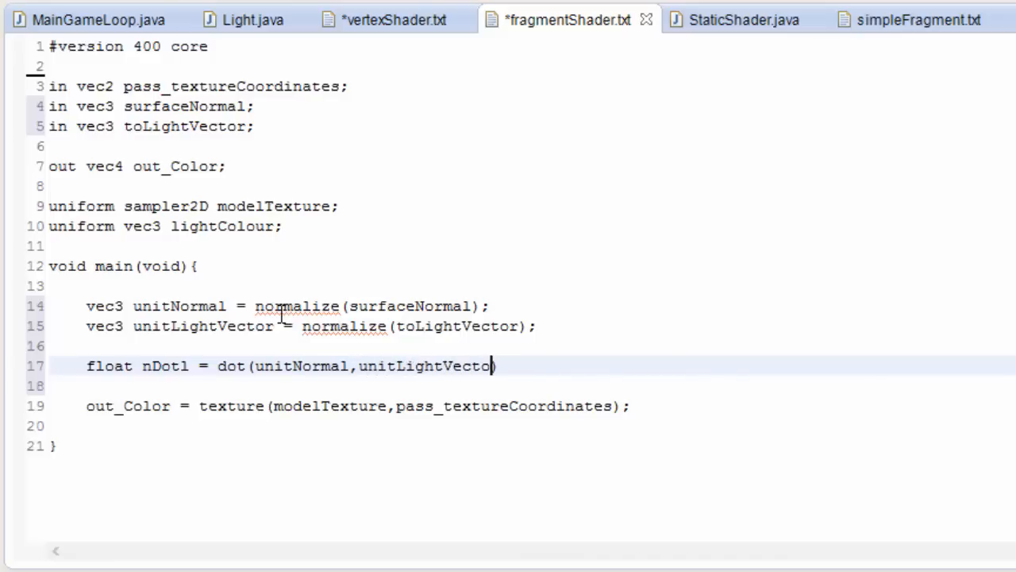
pyautogui.write('r)')
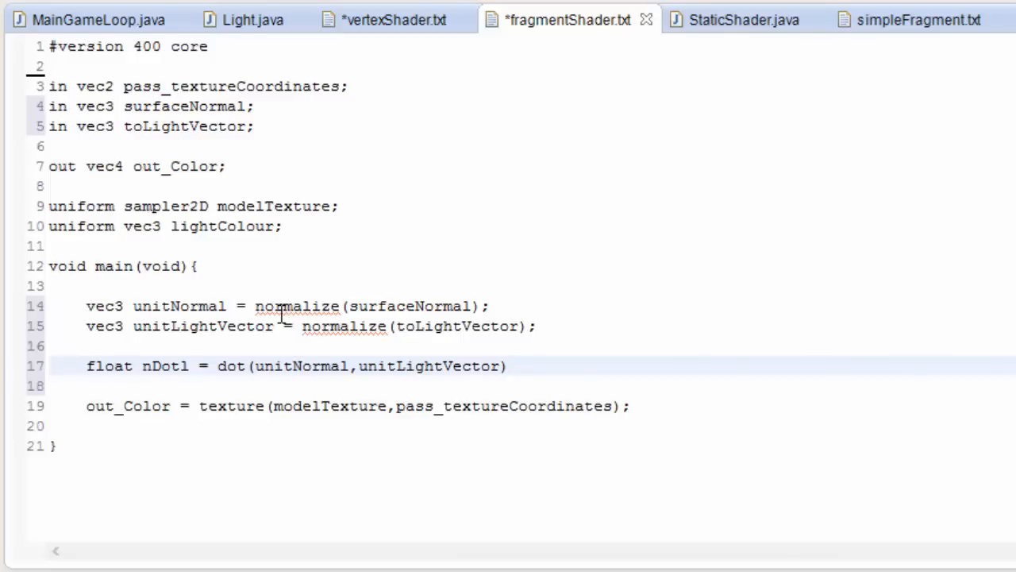
pyautogui.press('enter')
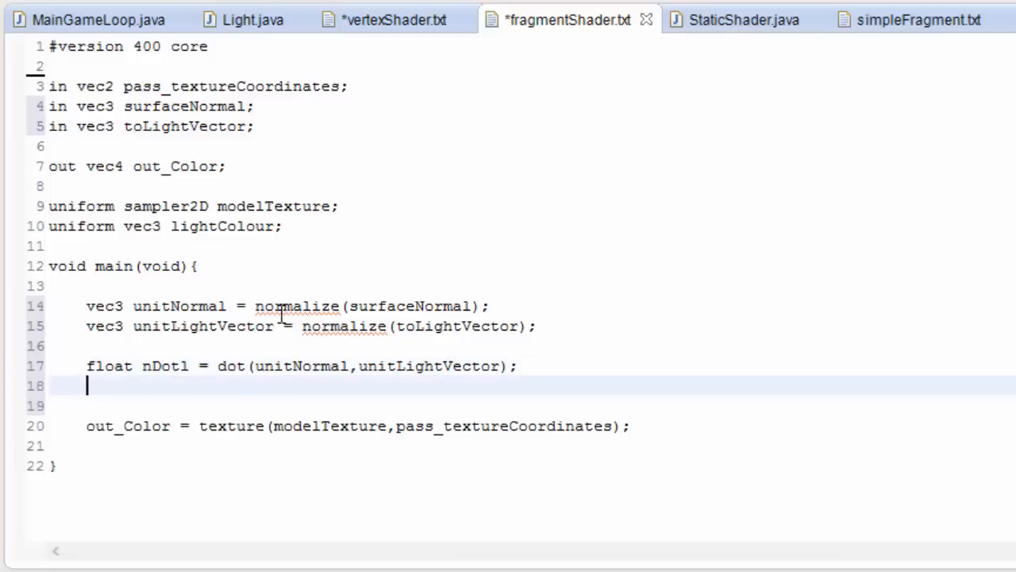
# Step: Clamp it as 'float brightness = max(nDotl,0.0);' and begin the vec3 diffuse line
pyautogui.write('float b')
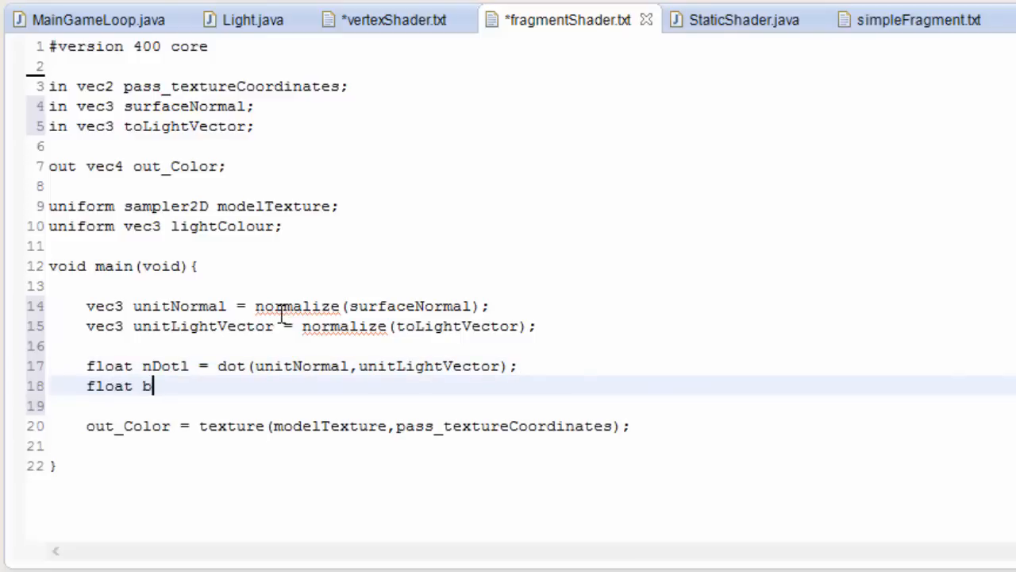
pyautogui.write('rightne')
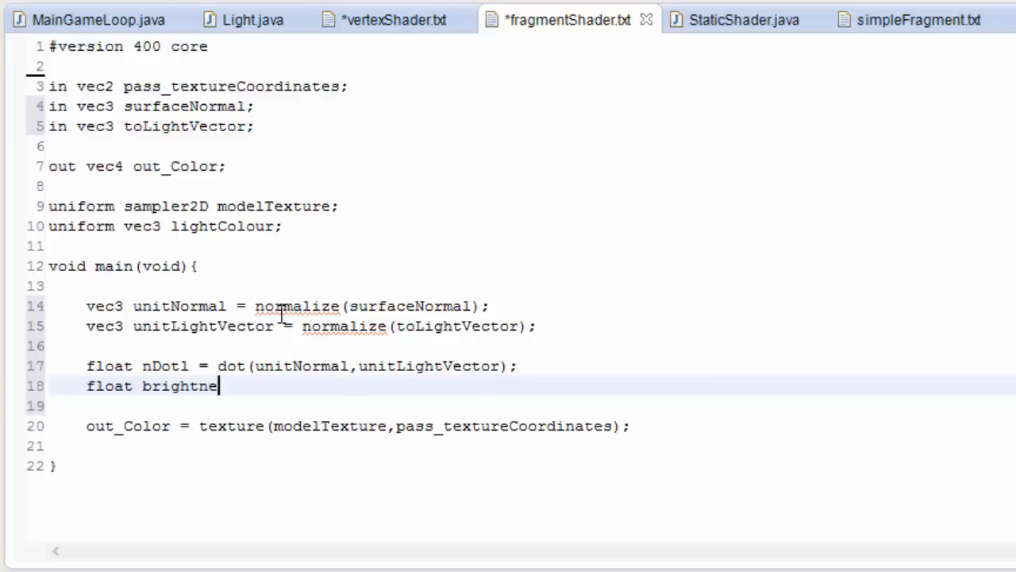
pyautogui.write('ss =')
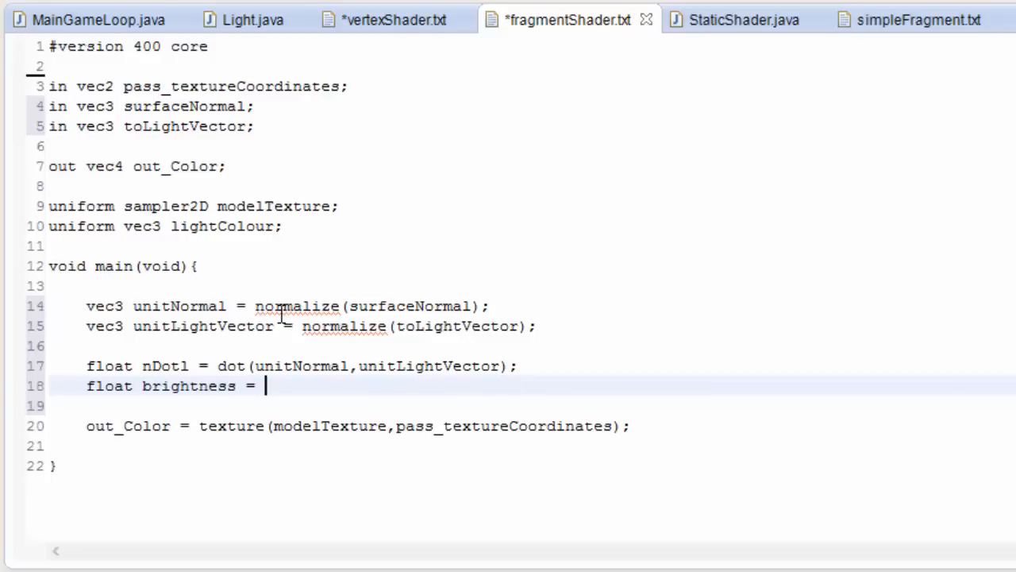
pyautogui.write('max()')
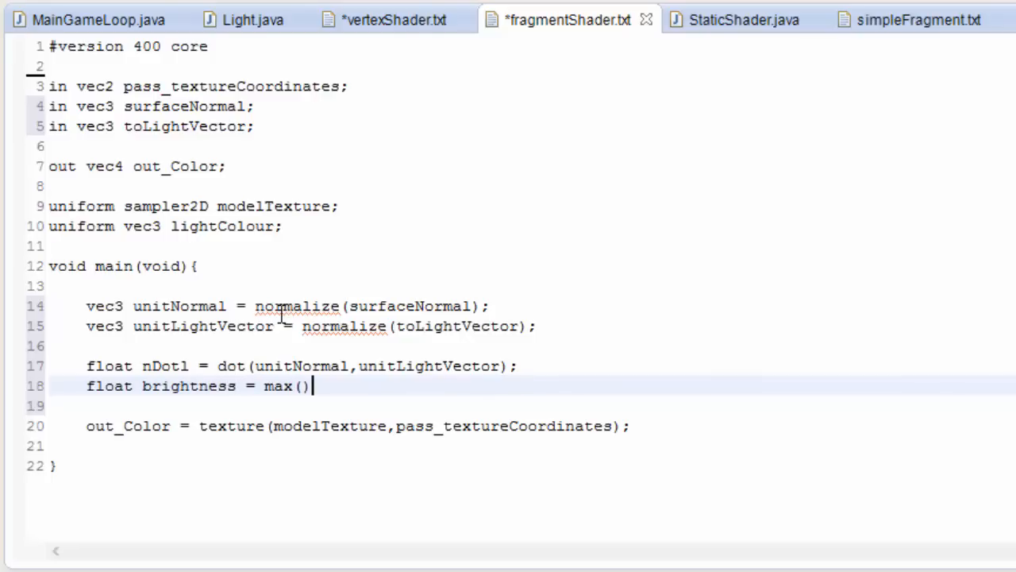
pyautogui.write('nDotl,')
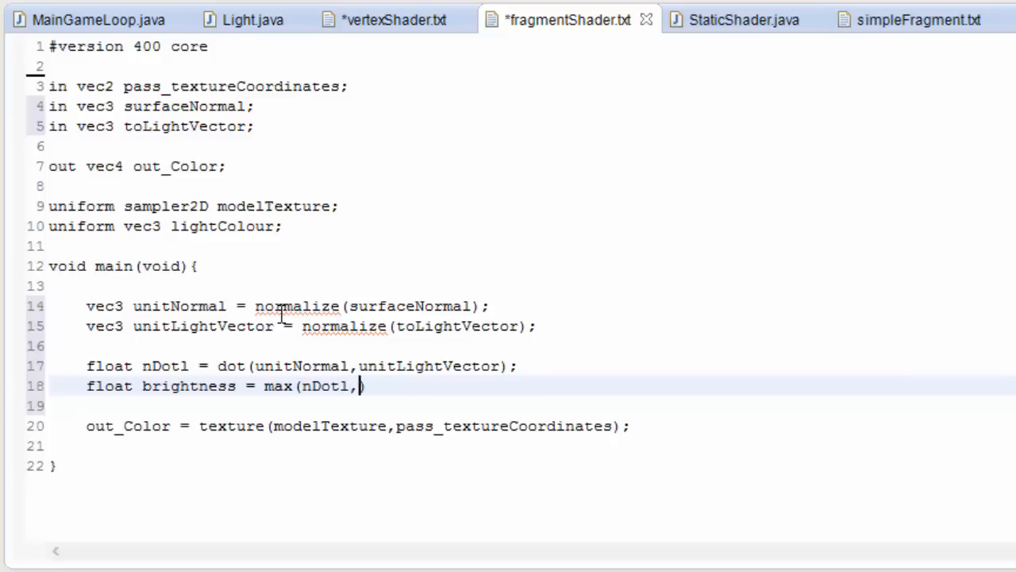
pyautogui.write('0.0)')
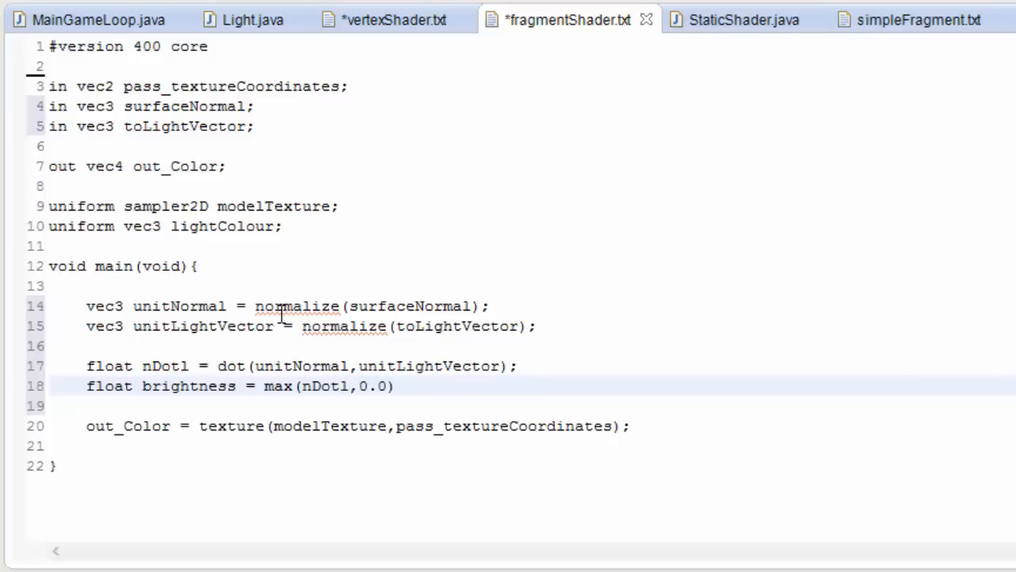
pyautogui.write(';')
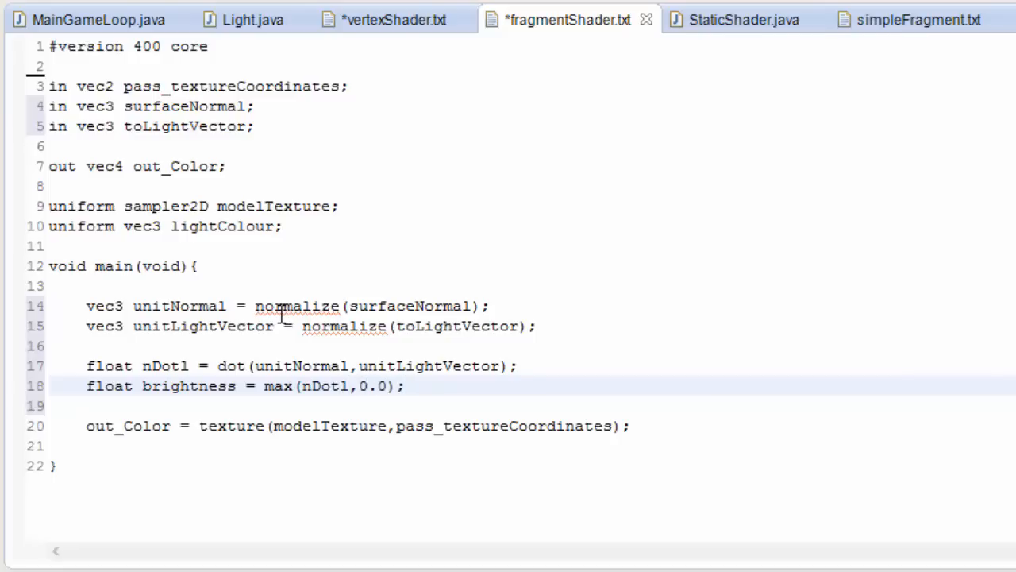
pyautogui.write('vec3 di')
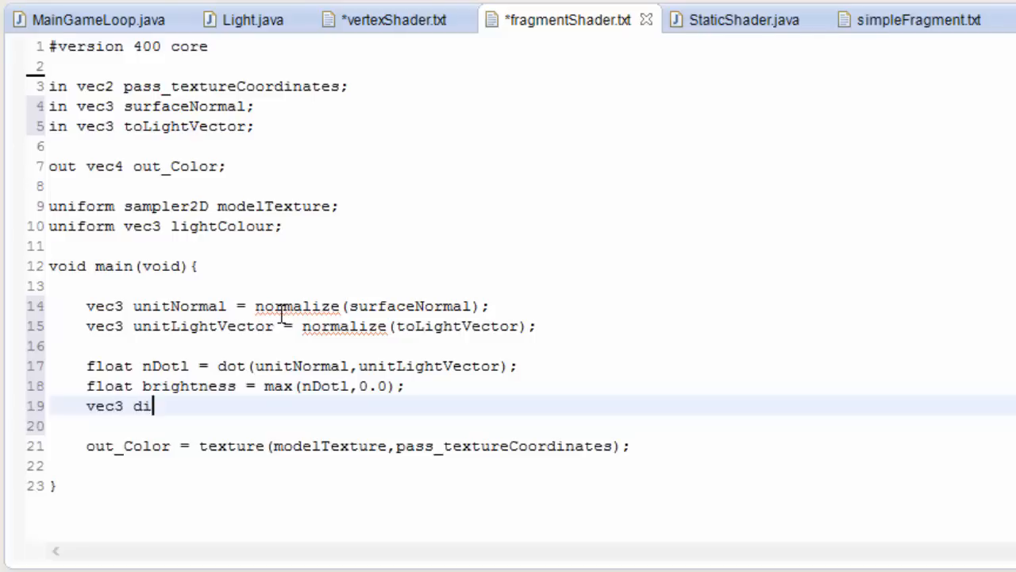
# Step: Define 'vec3 diffuse = brightness * lightColour;' in the fragment shader
pyautogui.write('ffuse =')
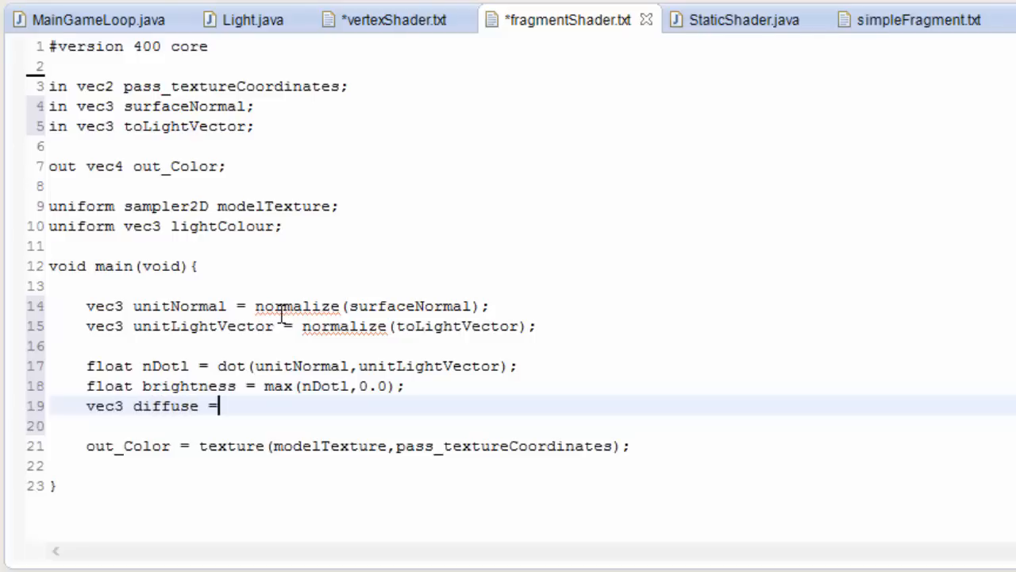
pyautogui.doubleClick(187, 386)
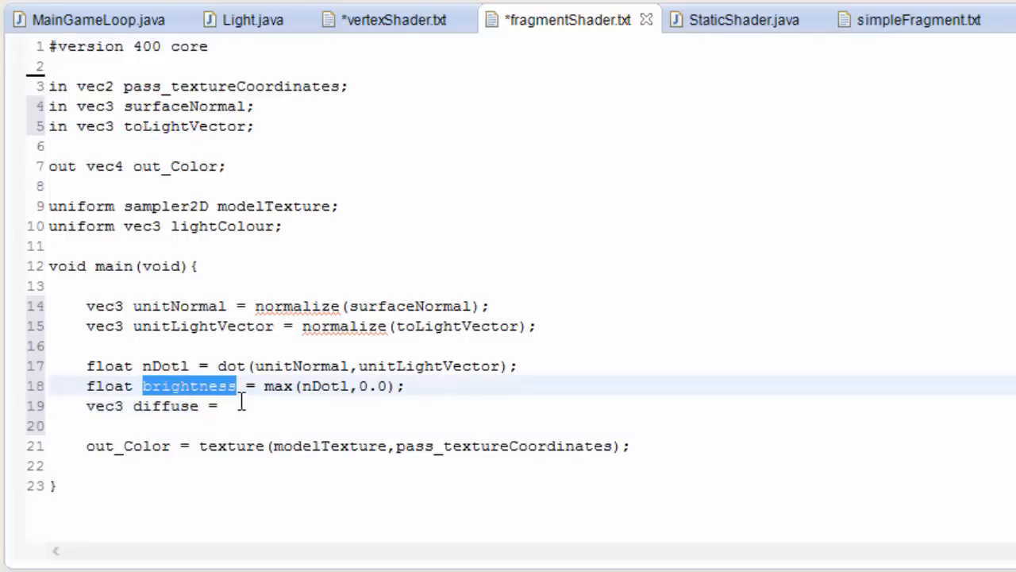
pyautogui.write('brightness *')
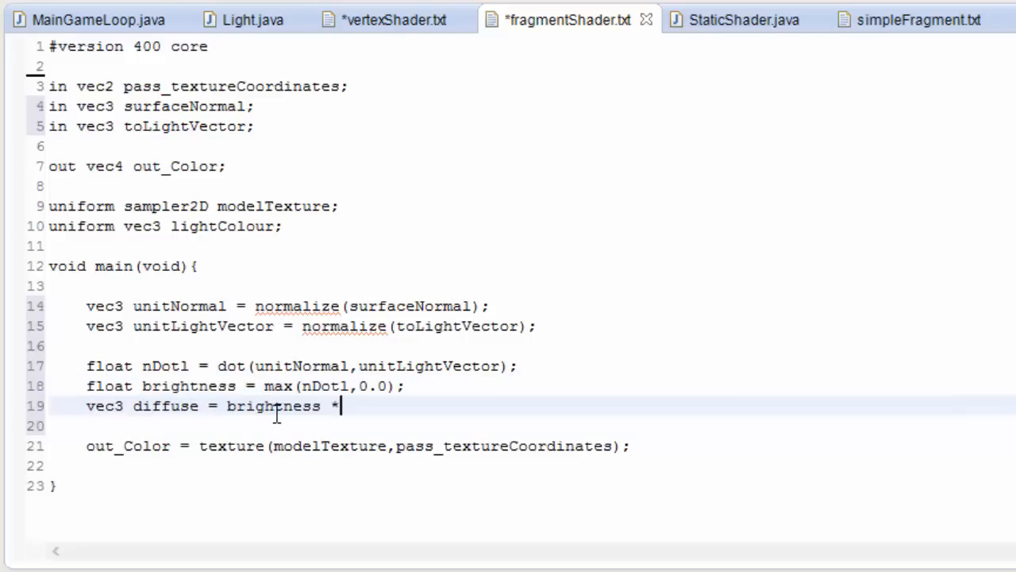
pyautogui.doubleClick(223, 226)
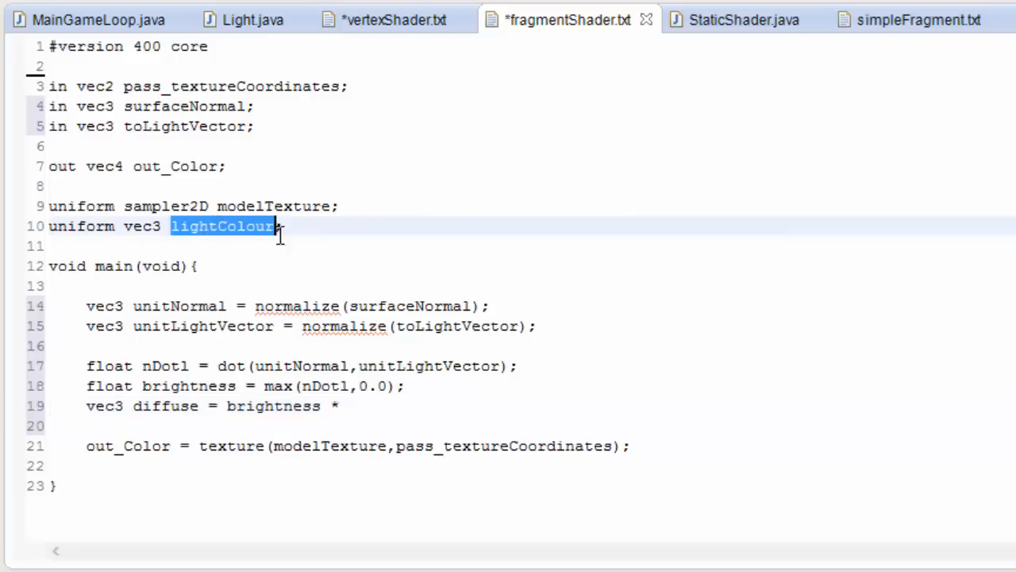
pyautogui.write('lightColour;')
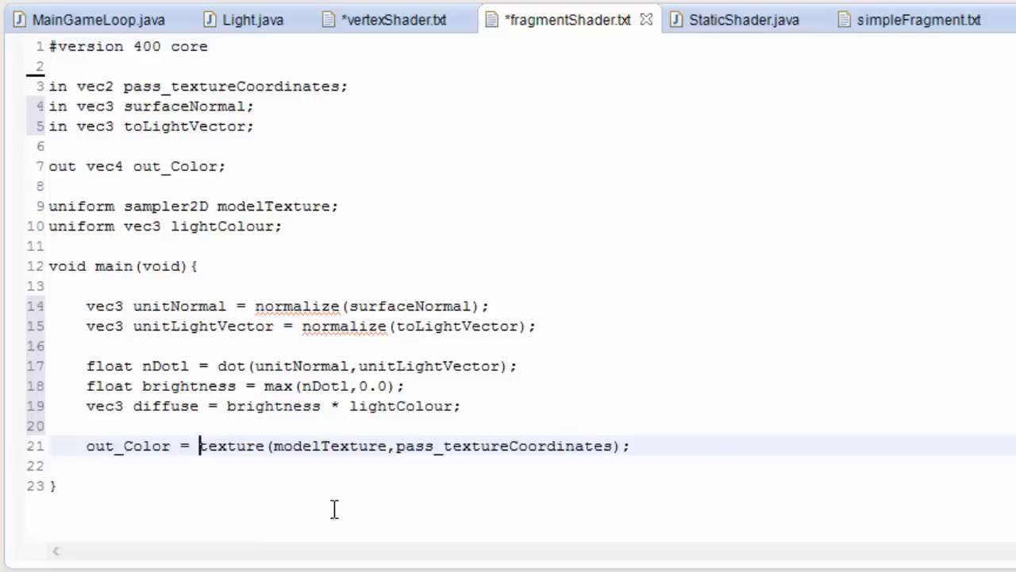
# Step: Multiply out_Color by vec4(diffuse,1.0) times the texture colour
pyautogui.write('dif')
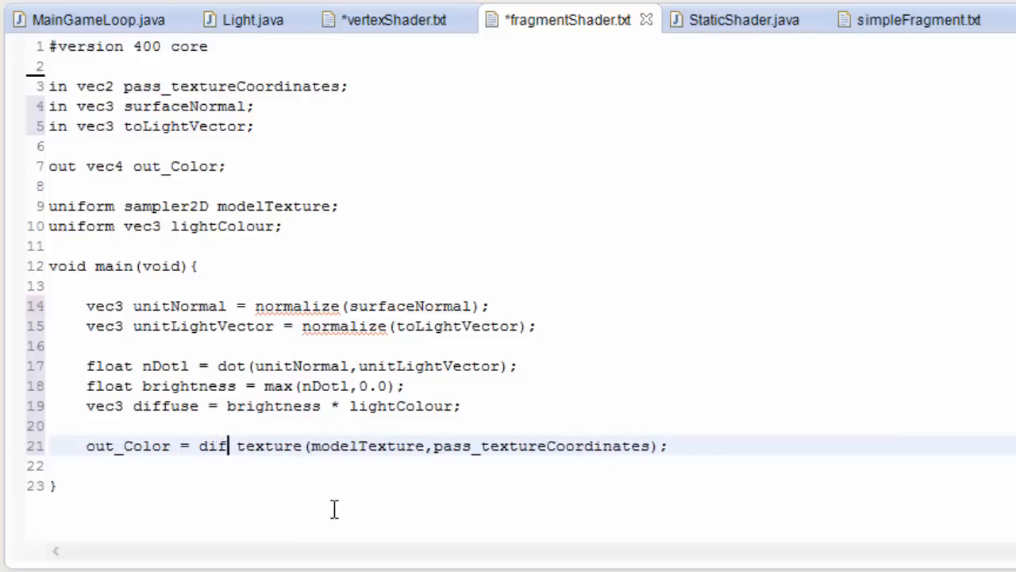
pyautogui.write('fuse *')
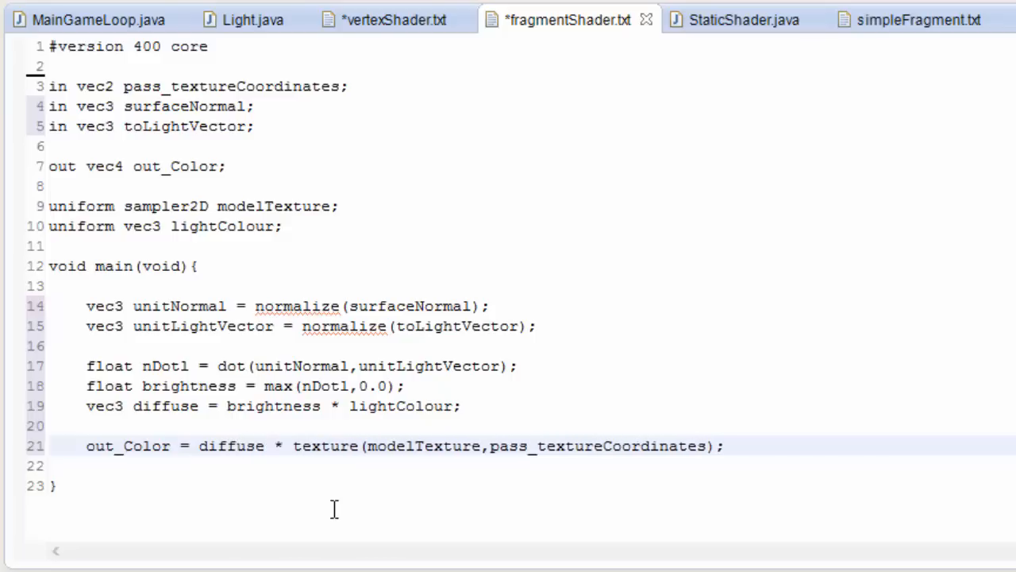
pyautogui.write('v')
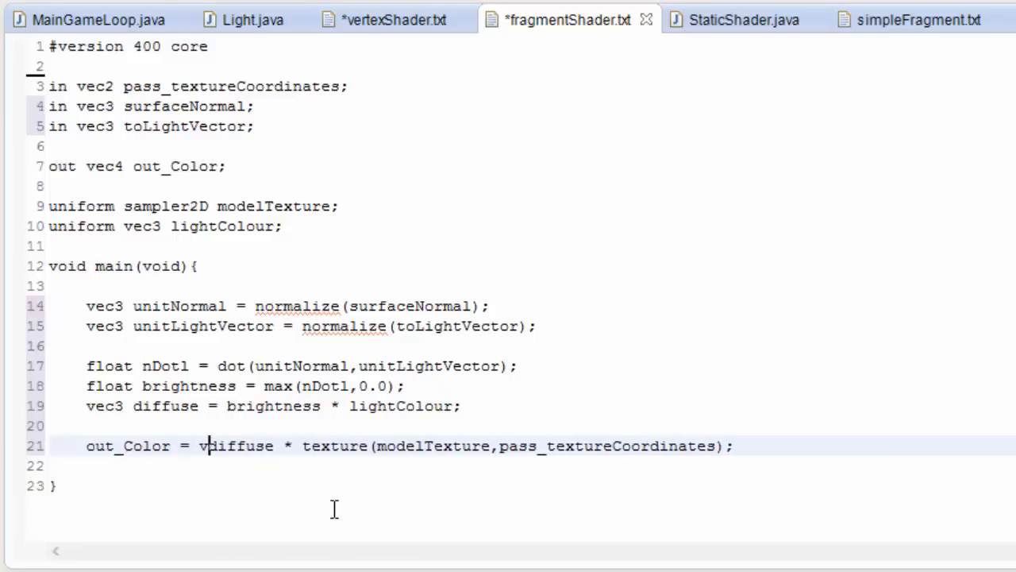
pyautogui.write('ec4(')
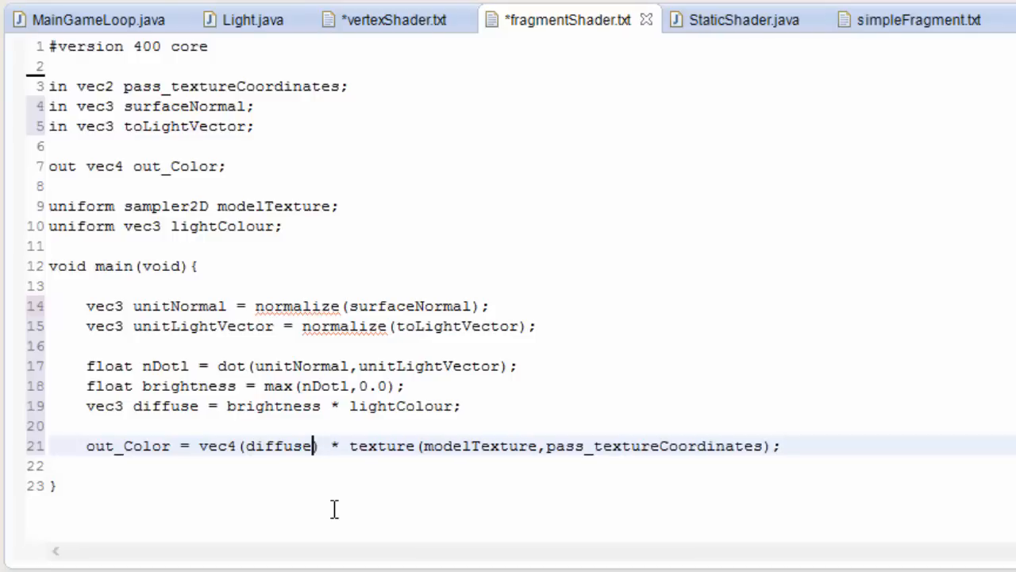
pyautogui.write(',1.0')
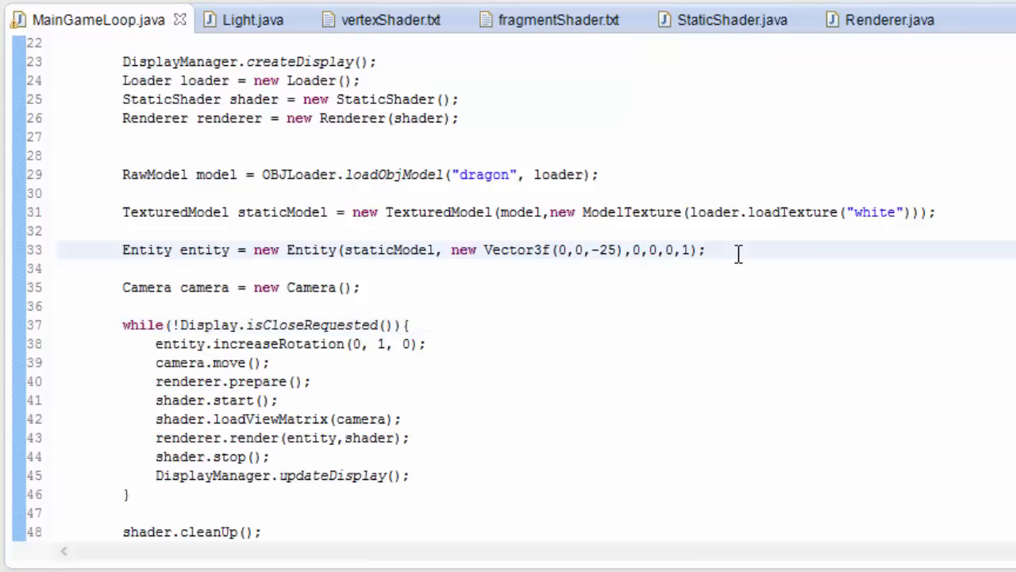
# Step: In MainGameLoop.java, create 'Light light = new Light(new Vector3f(0,0,-20),new Vector3f(1,1,1));' after the entity
pyautogui.write('Light light =')
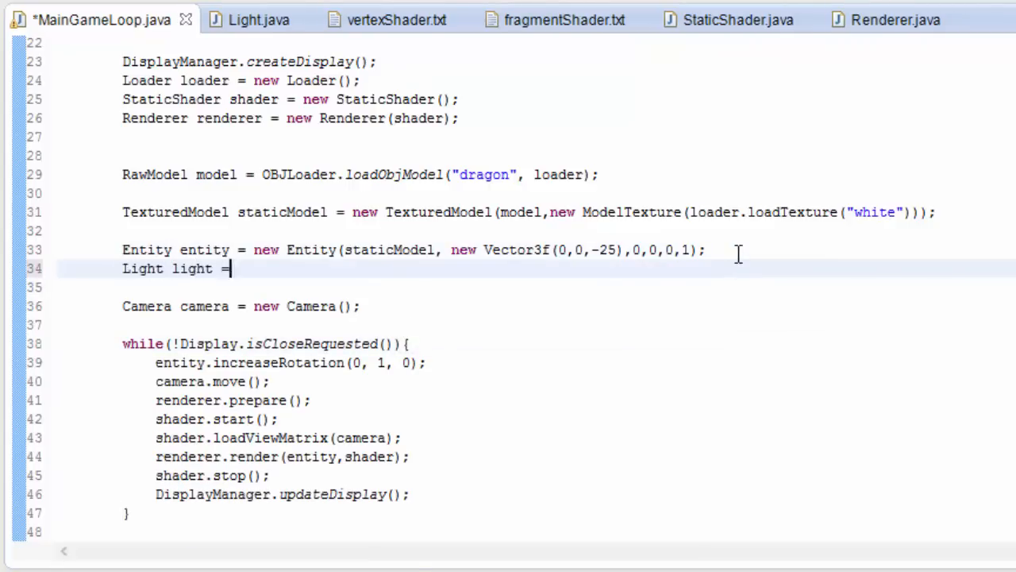
pyautogui.write('new Light')
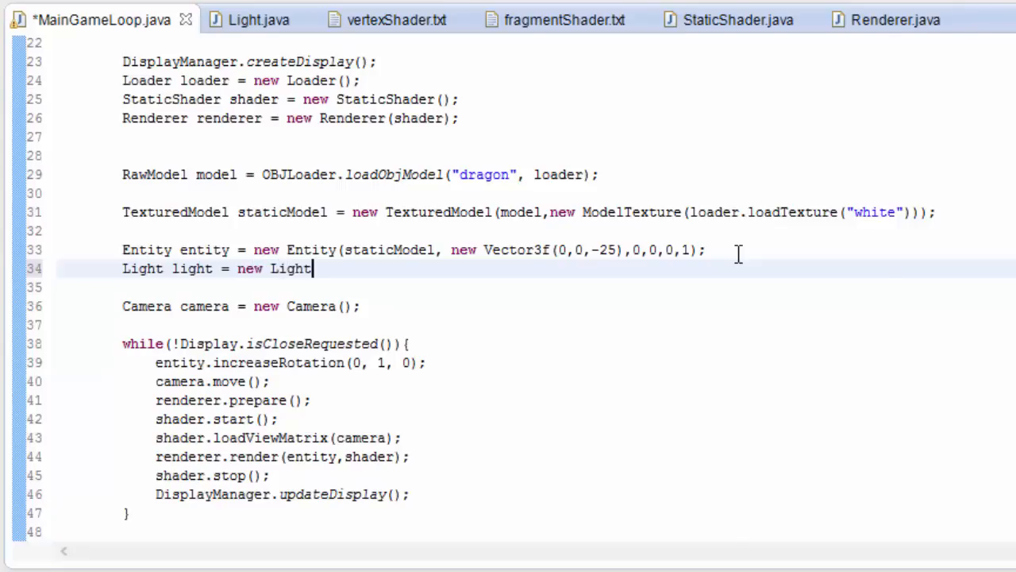
pyautogui.write('()')
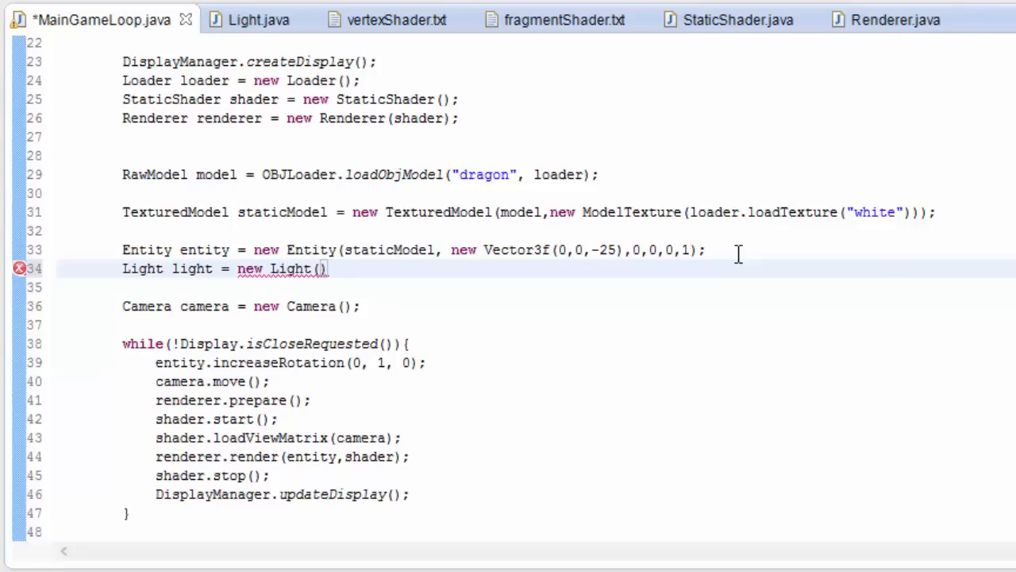
pyautogui.write('new Vector3')
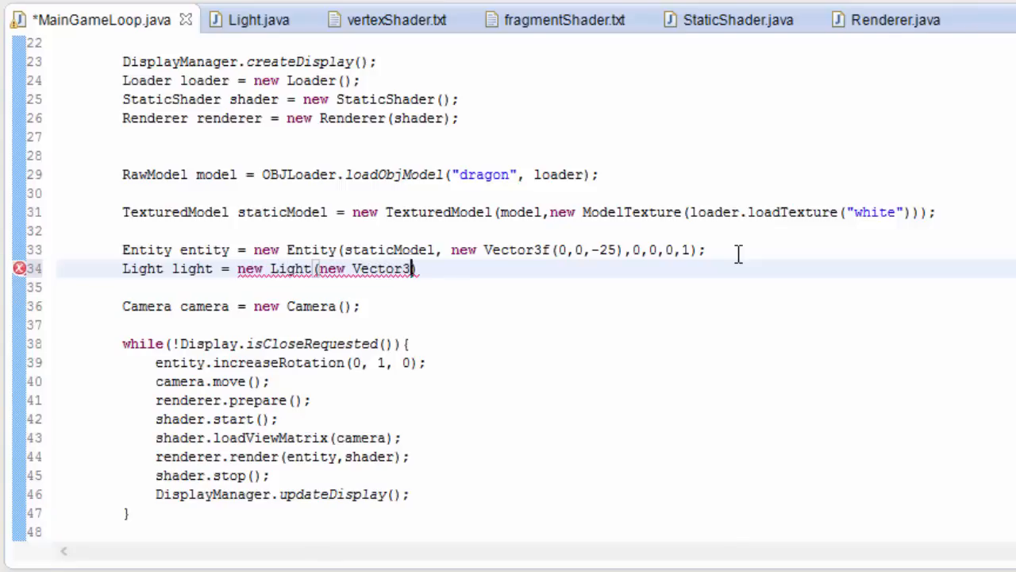
pyautogui.write('(')
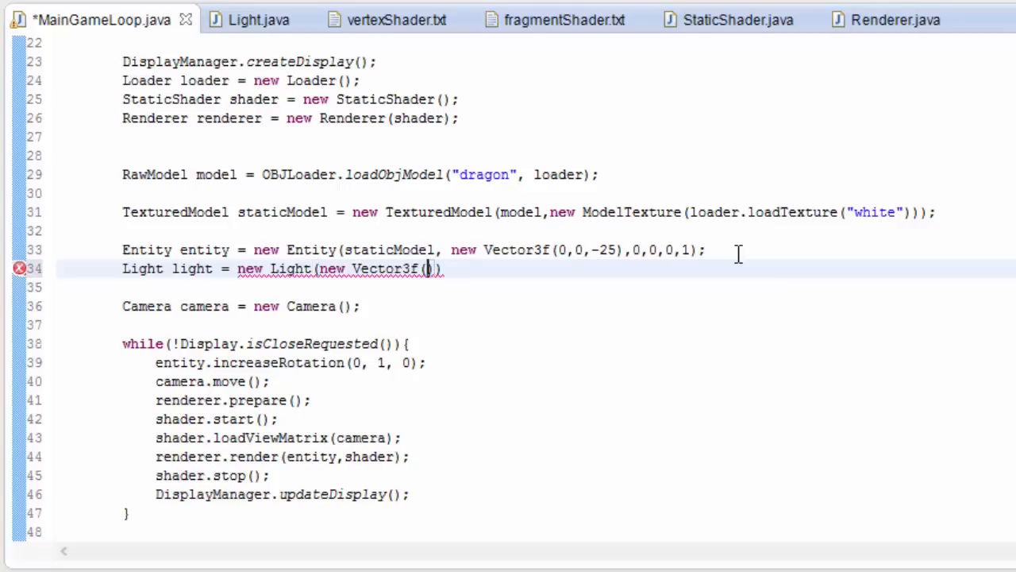
pyautogui.write('0')
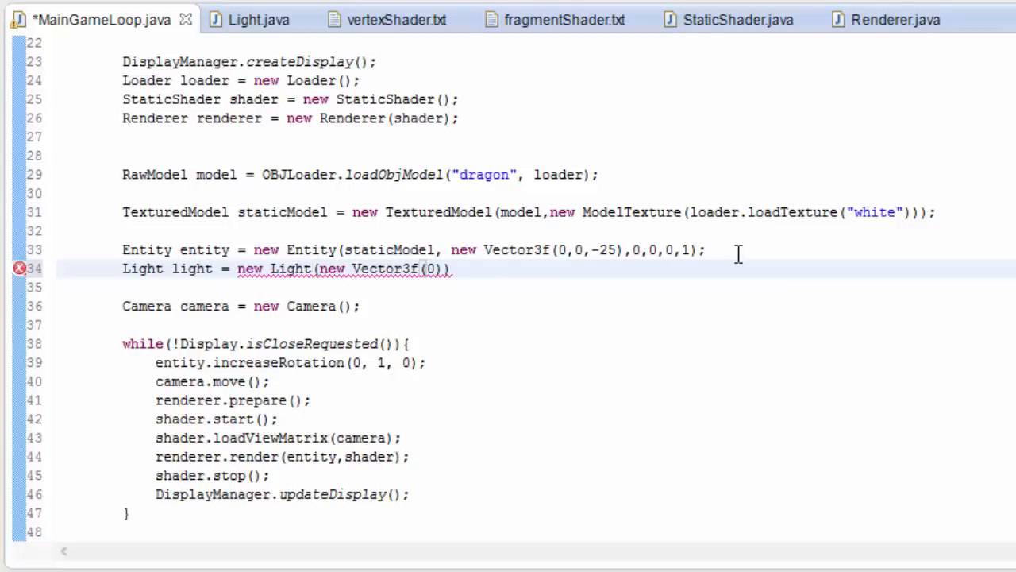
pyautogui.write(',0,-20')
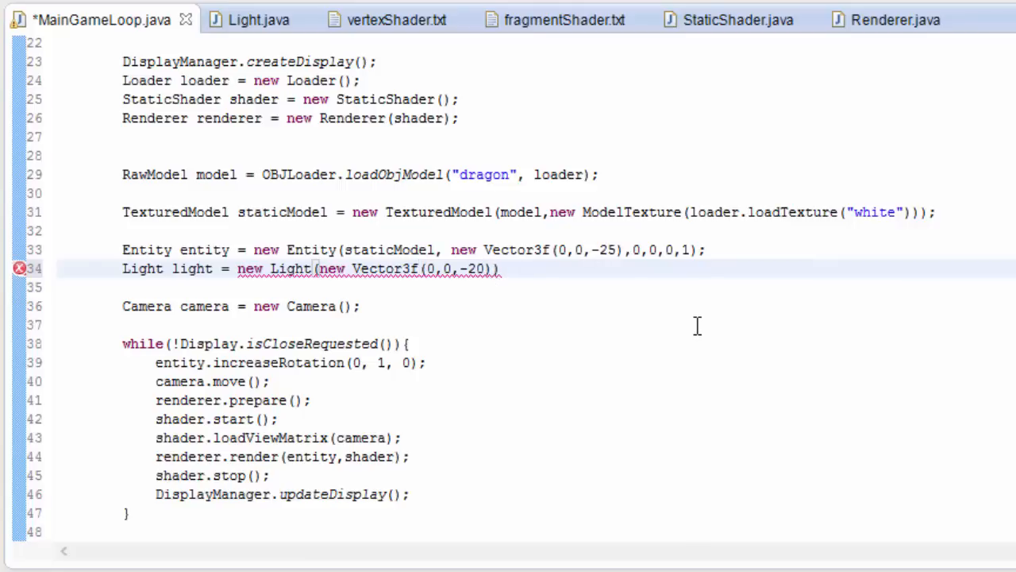
pyautogui.write(',new Ve')
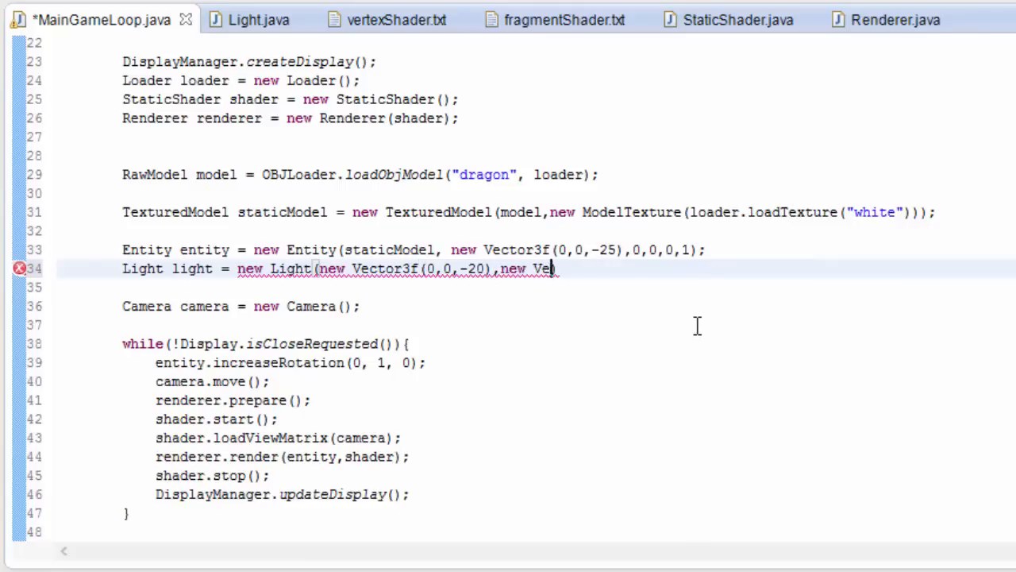
pyautogui.write('ctor3f')
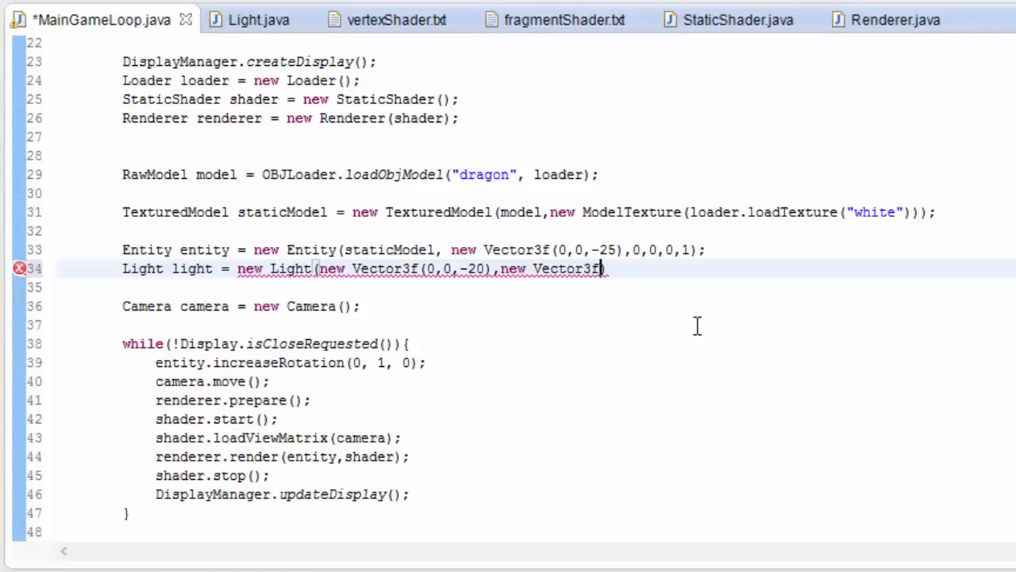
pyautogui.write('()')
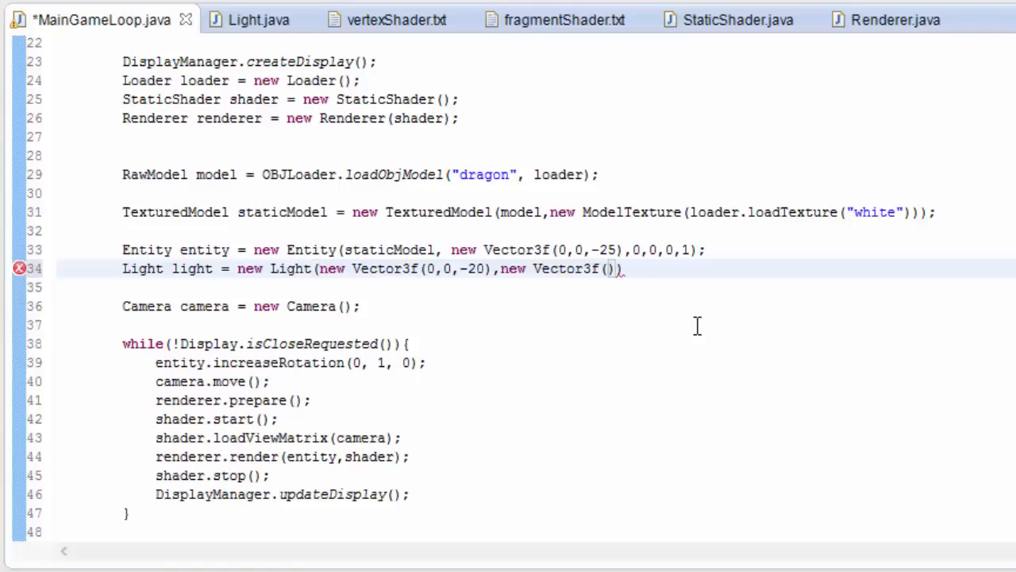
pyautogui.write('1,1,1')
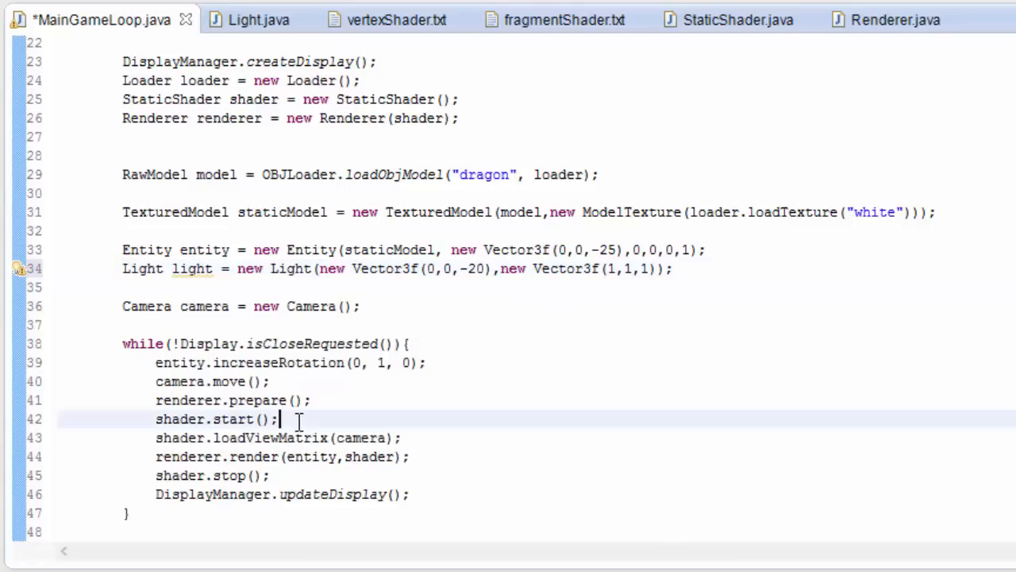
# Step: Call shader.loadLight(light) after shader.start() and run the game to see the lit dragon
pyautogui.press('enter')
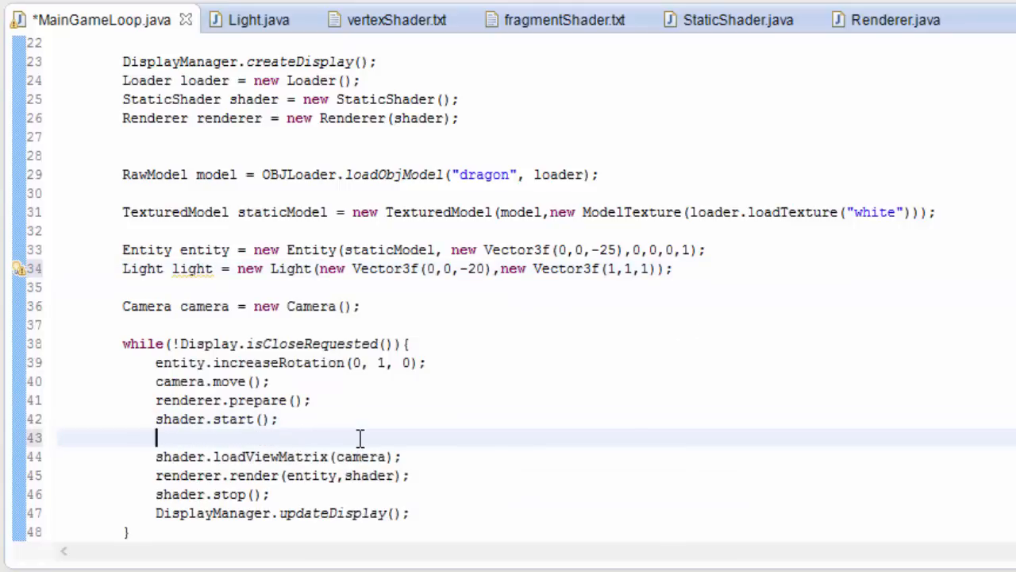
pyautogui.write('shader.l')
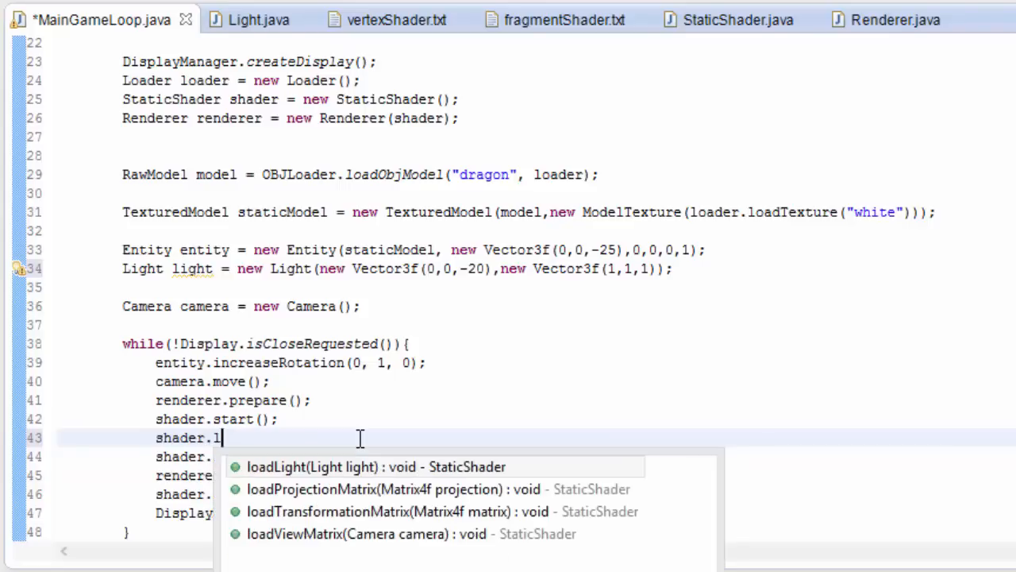
pyautogui.click(311, 467)
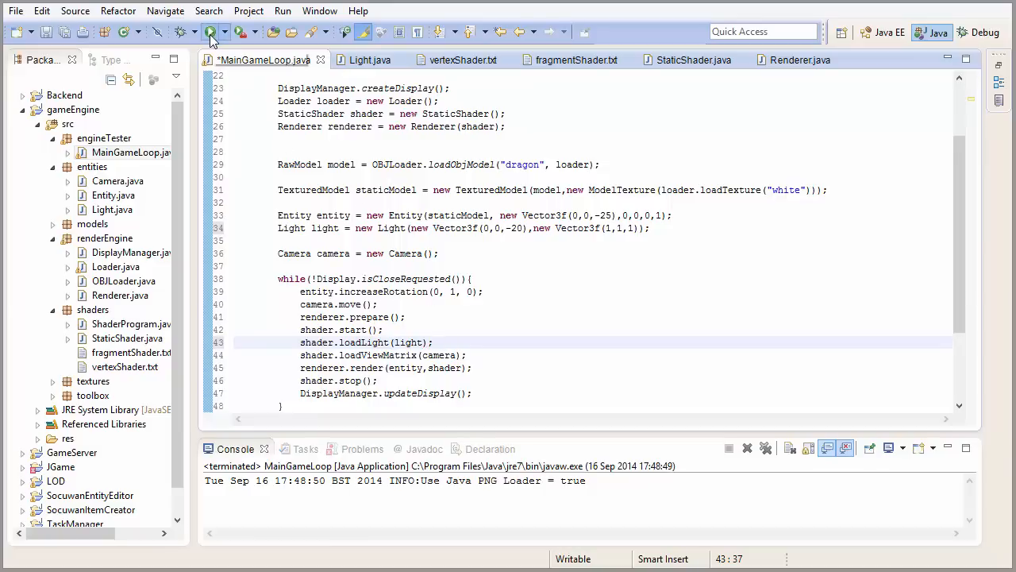
pyautogui.click(210, 32)
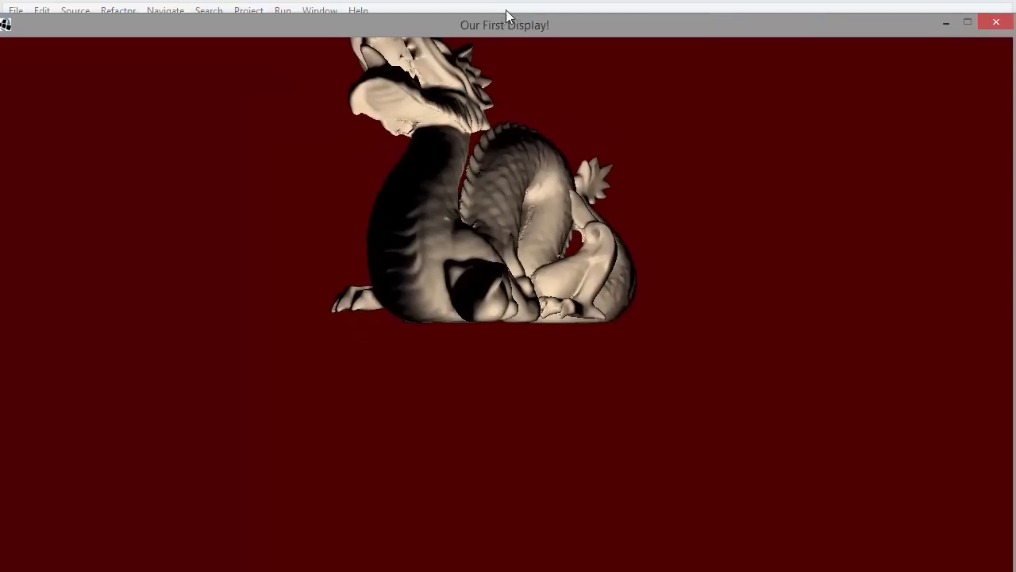